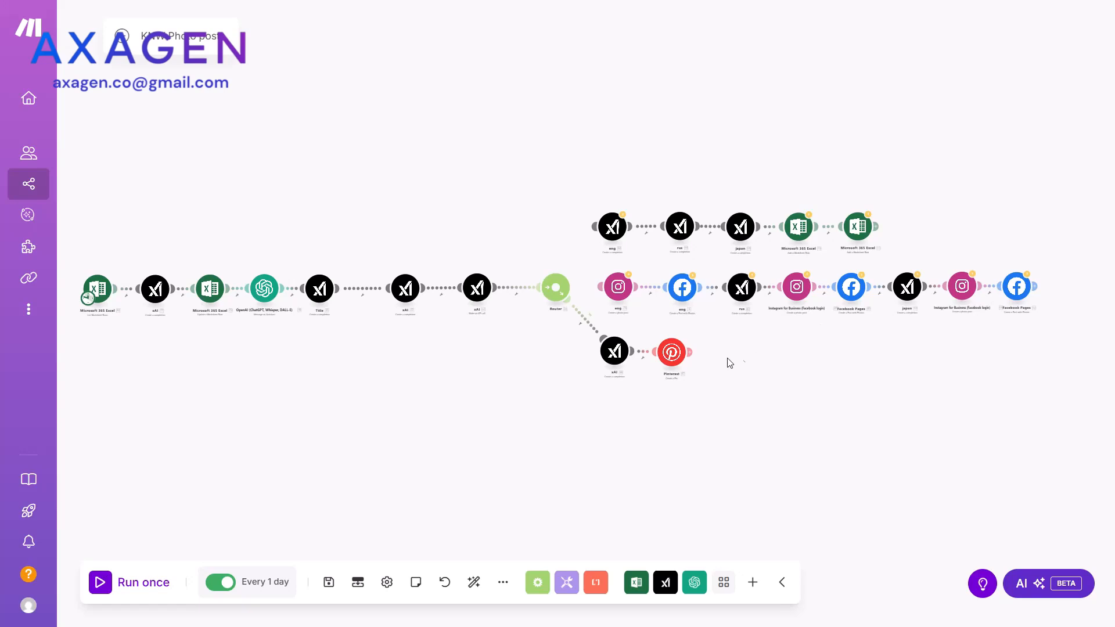
mouse_move(736, 364)
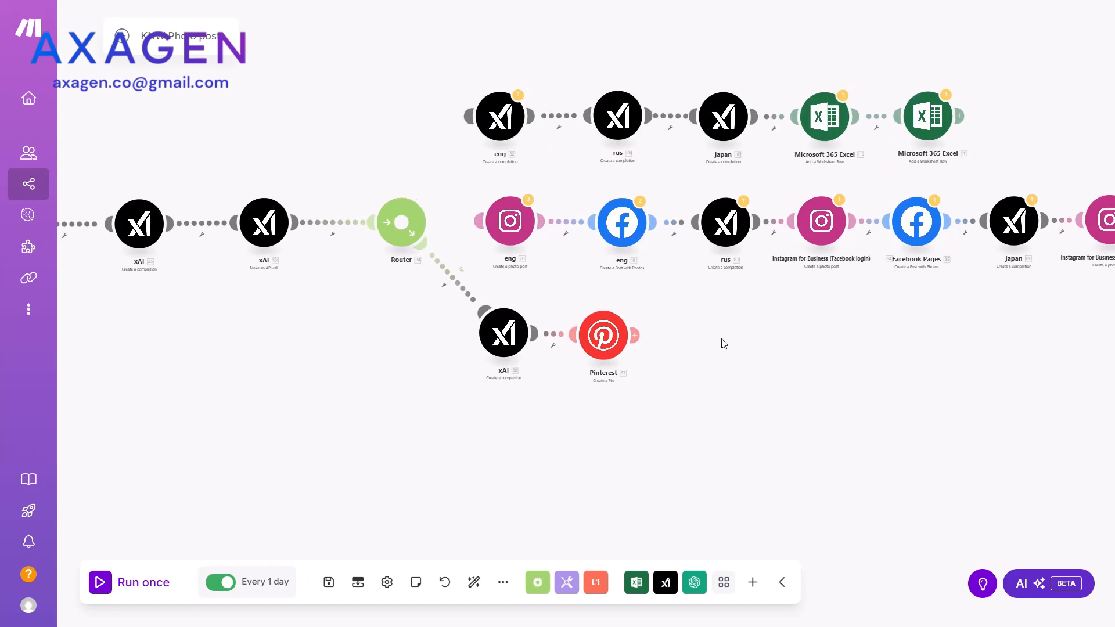
mouse_move(752, 347)
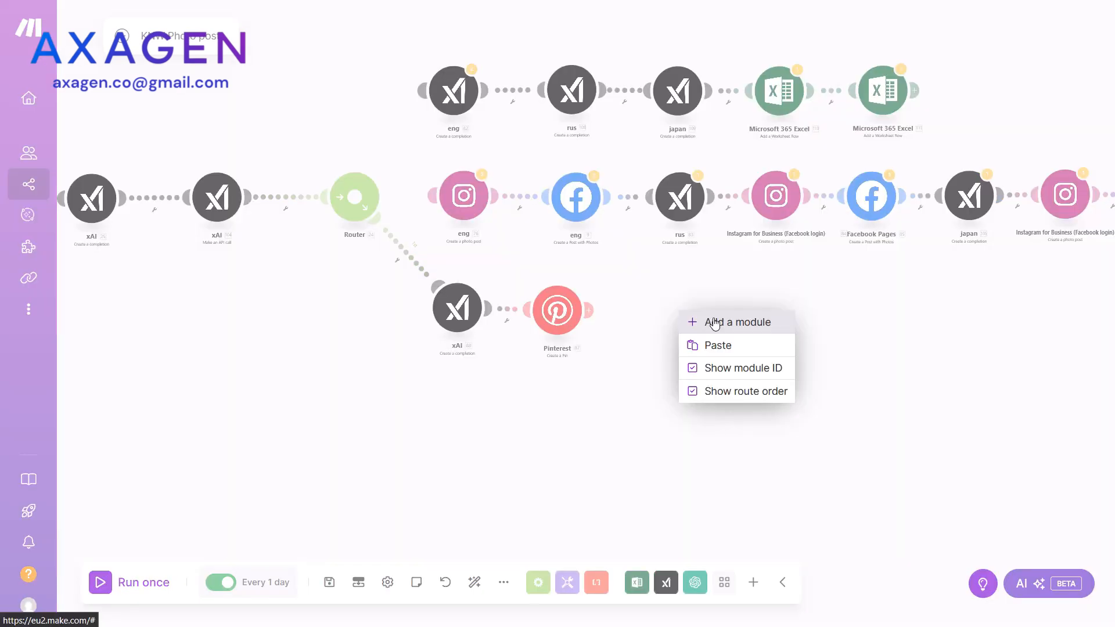
- Add a Pinterest module after the Pin step and start a new connection for it
click(738, 323)
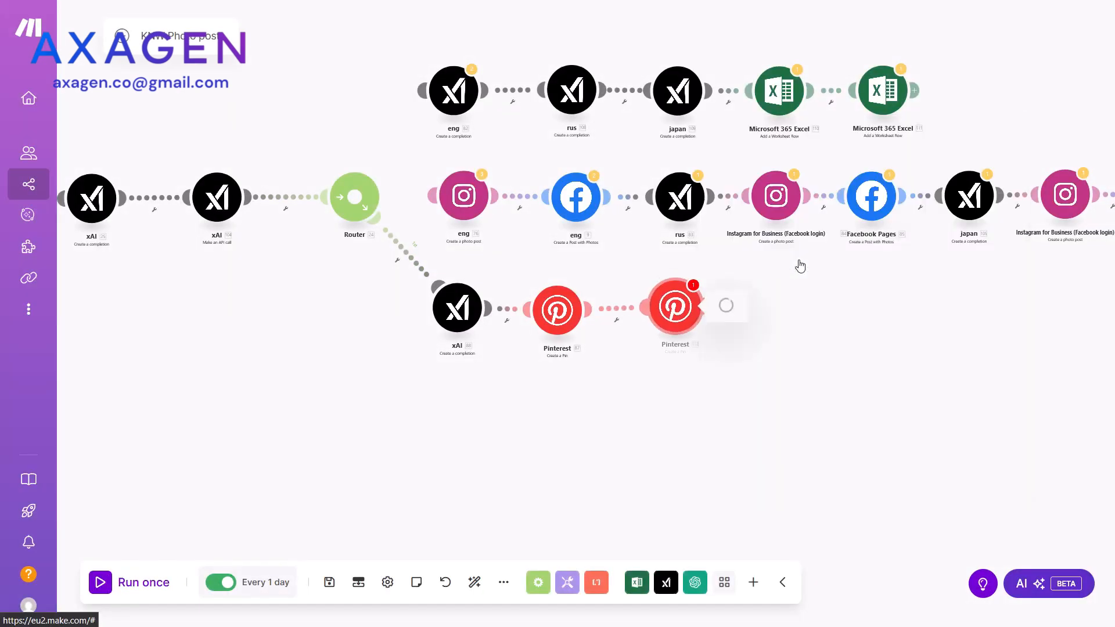
click(676, 307)
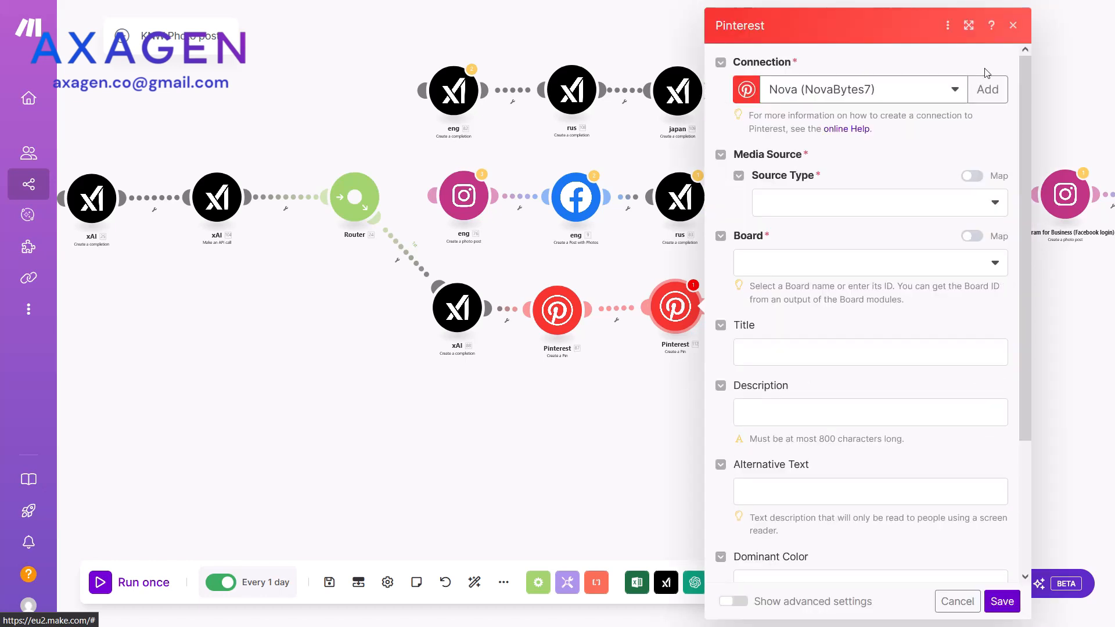
click(987, 88)
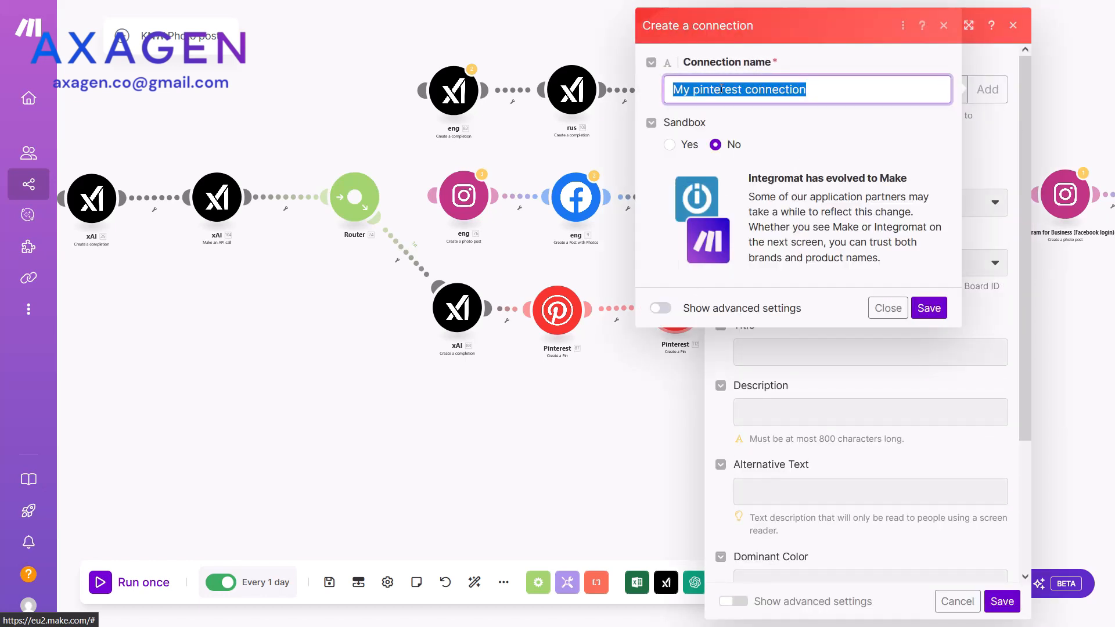
- Name the connection 'Novabytes rus', save it and grant Make access to Pinterest
text(Novabytes rus)
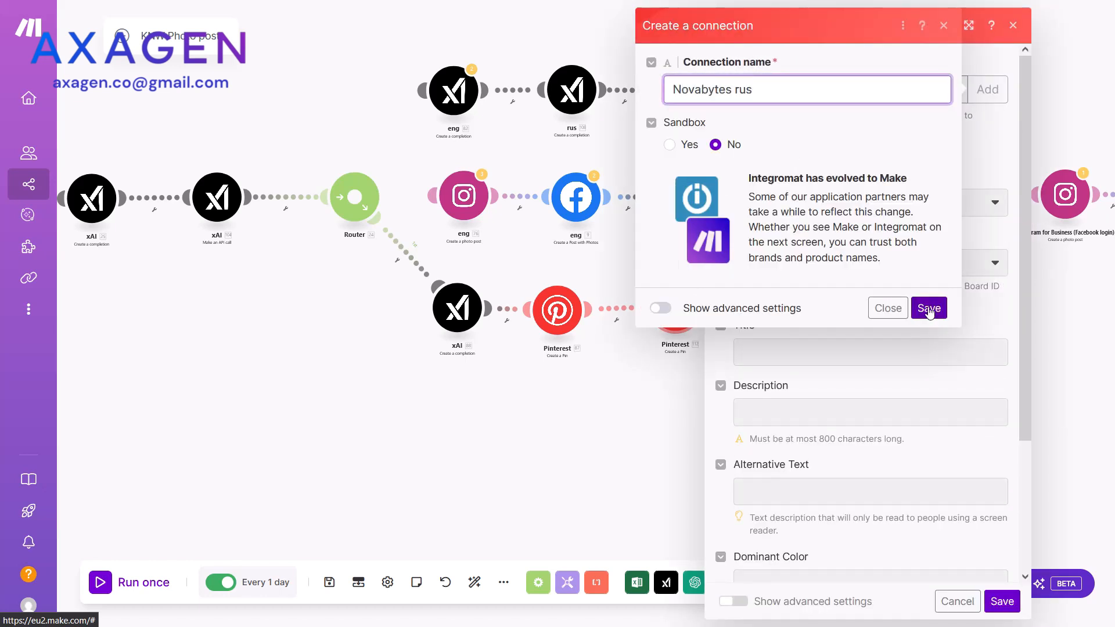
click(929, 309)
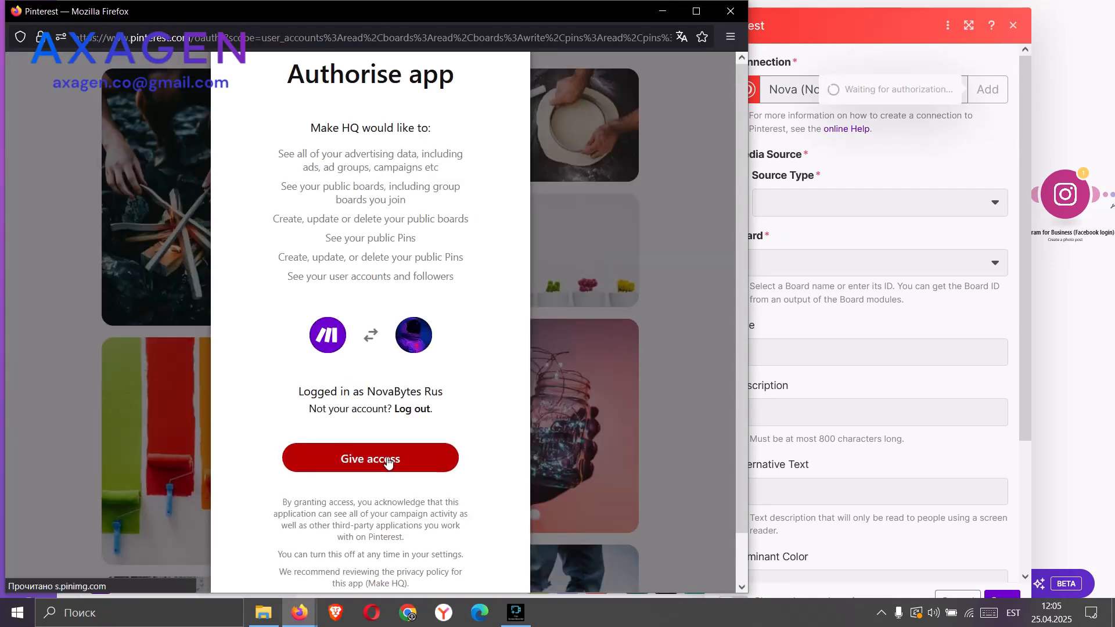
click(370, 458)
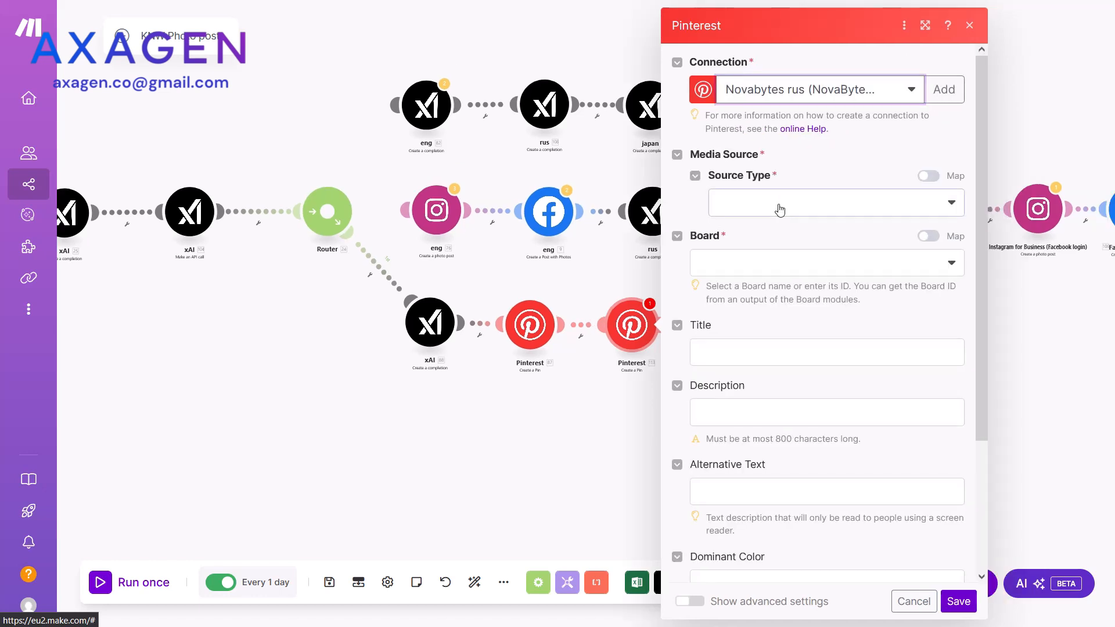
- Set the module's media source type to Image URL
click(836, 202)
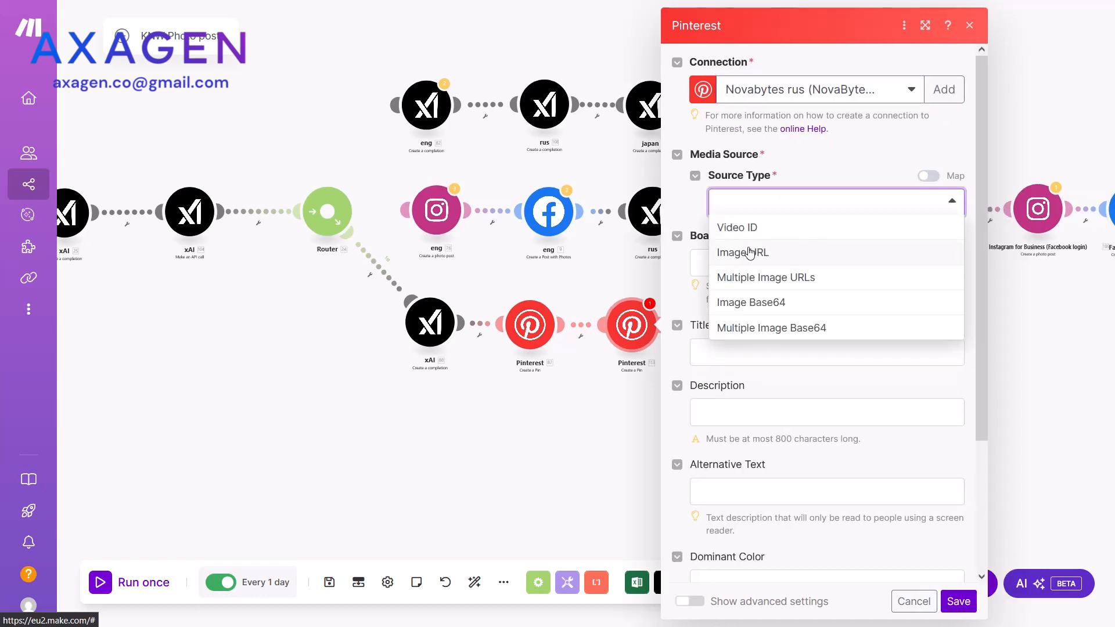
mouse_move(722, 253)
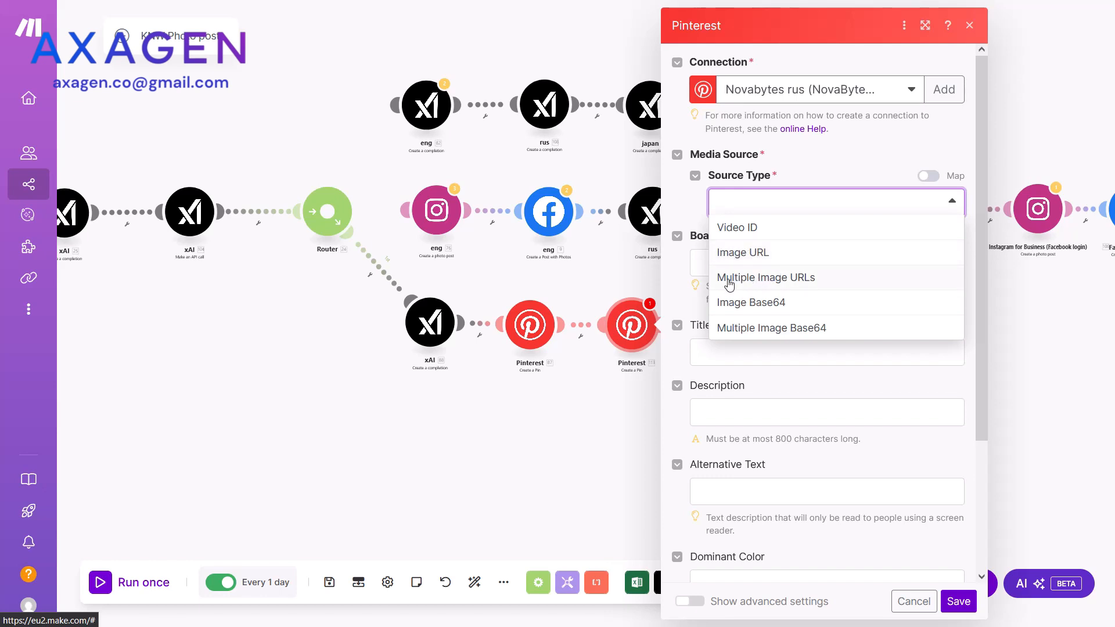
mouse_move(773, 283)
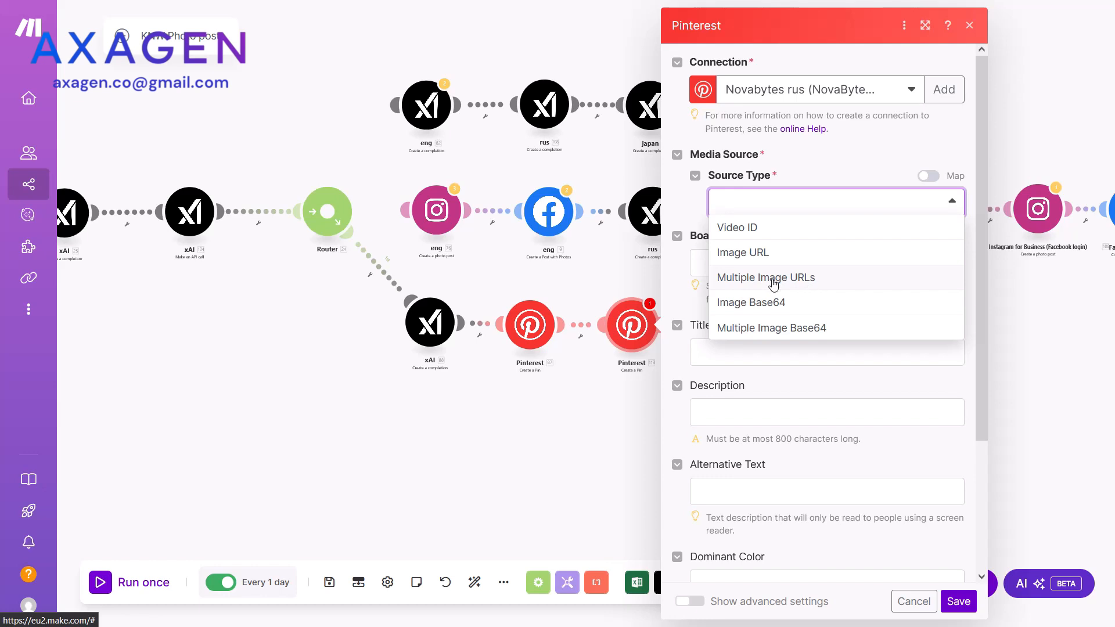
mouse_move(794, 255)
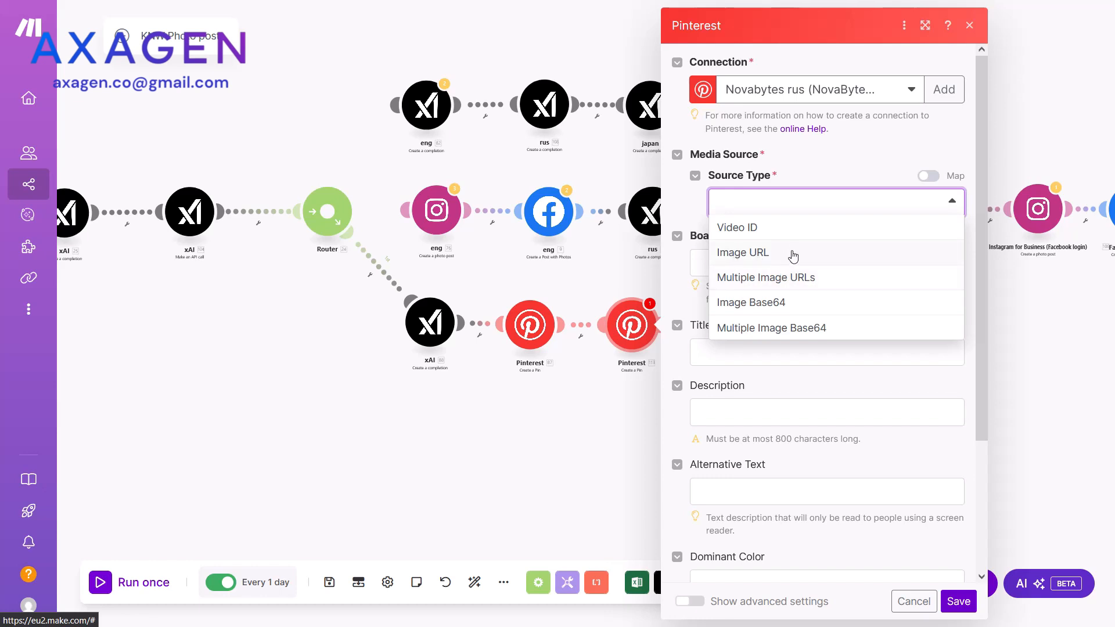
click(742, 253)
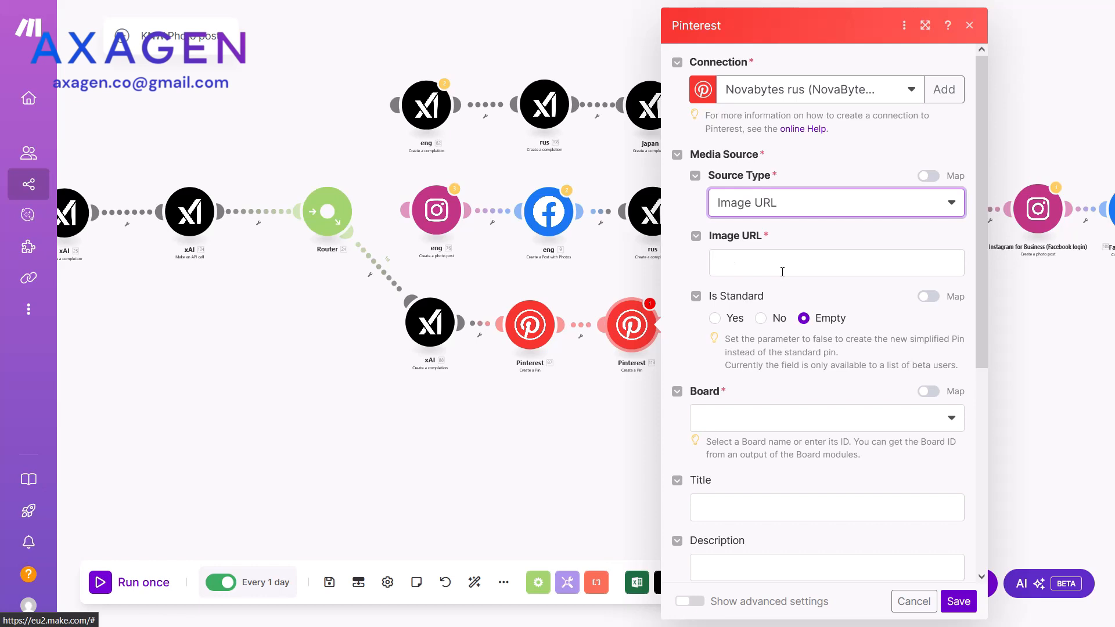
mouse_move(781, 268)
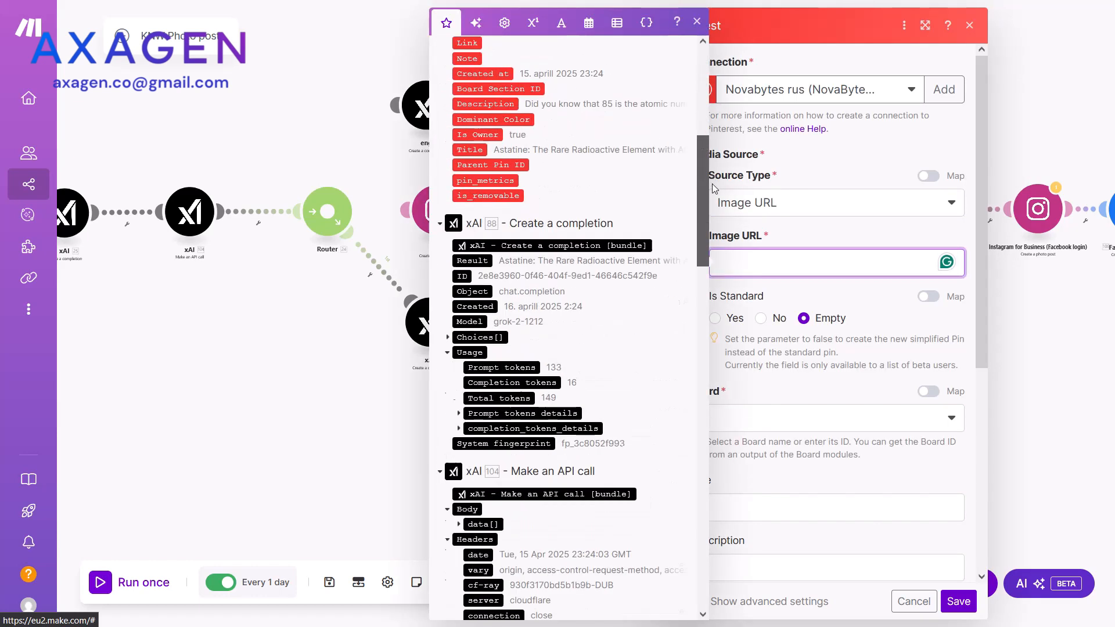
- Map the Image URL field to the xAI API call's data[] url value
scroll(down, 3)
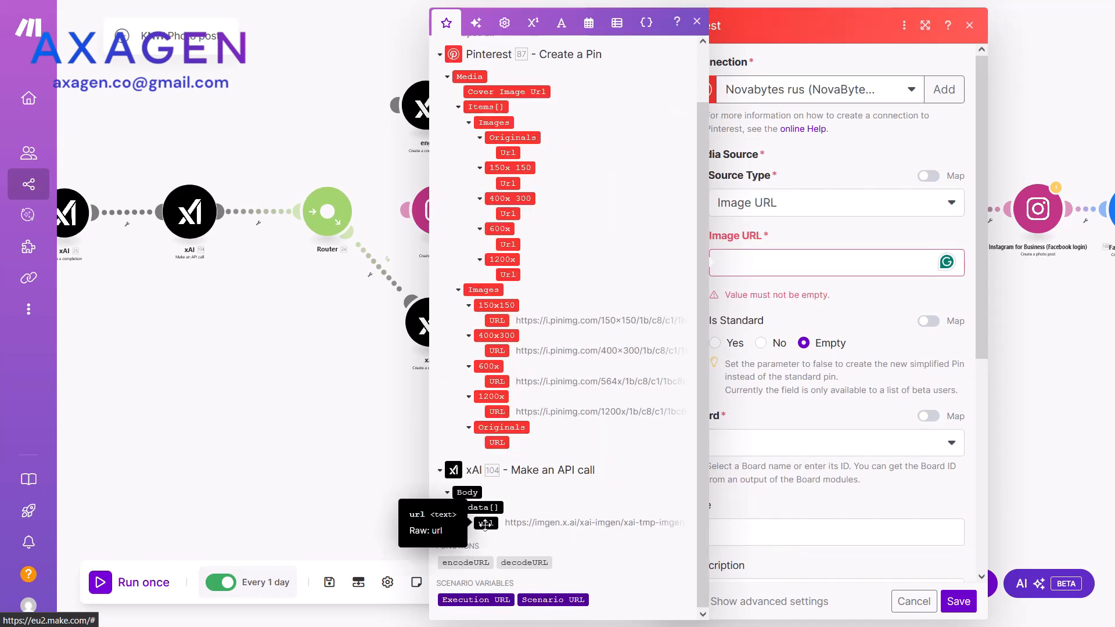
click(485, 522)
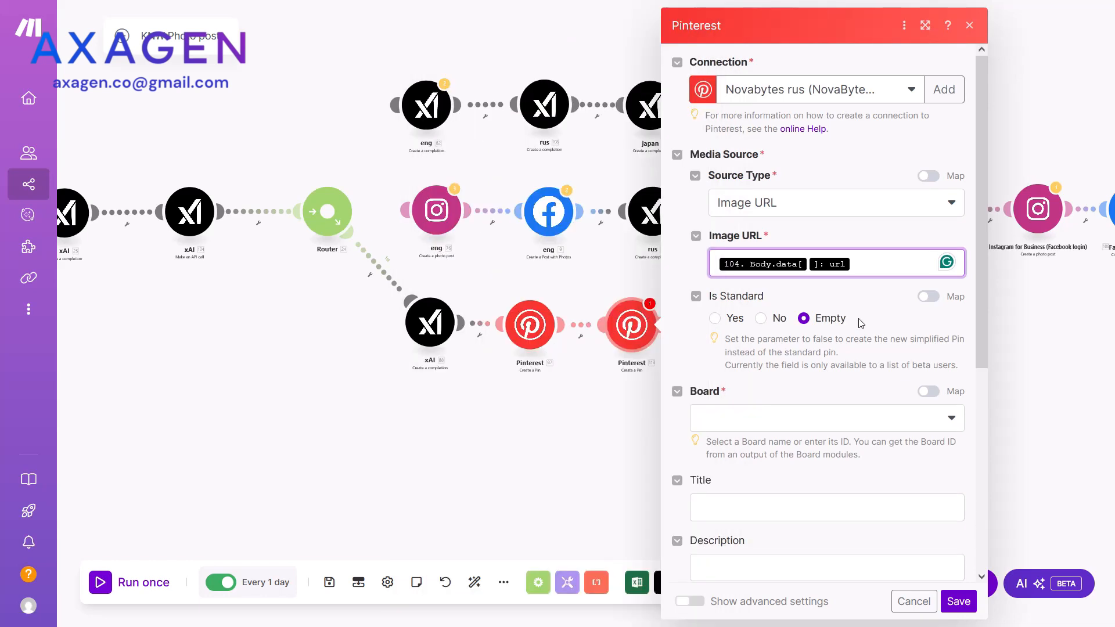
scroll(down, 3)
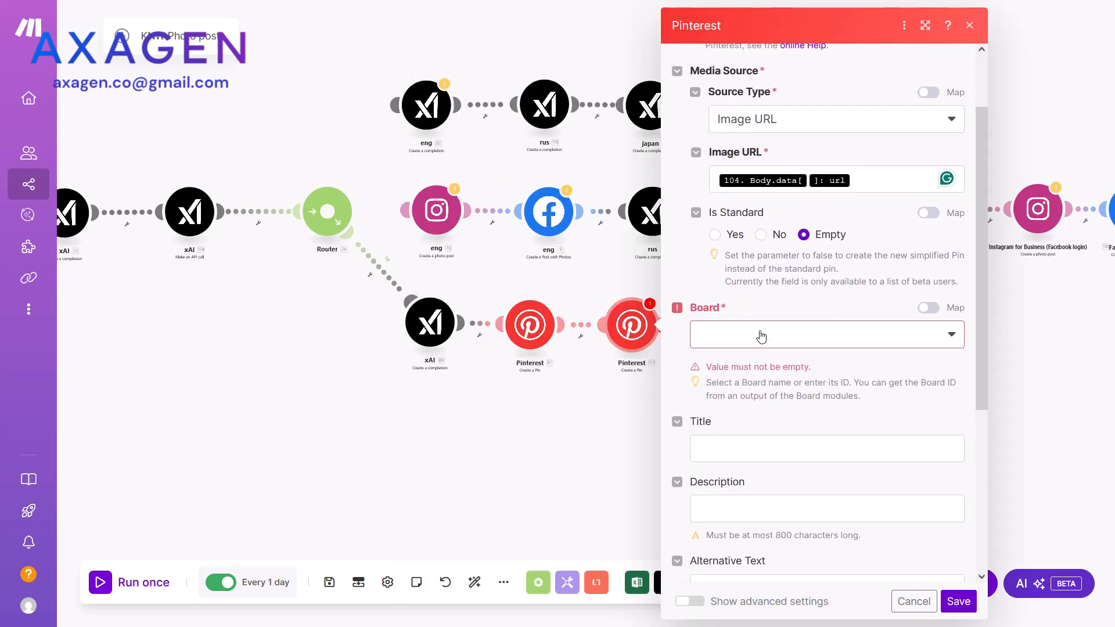
mouse_move(809, 343)
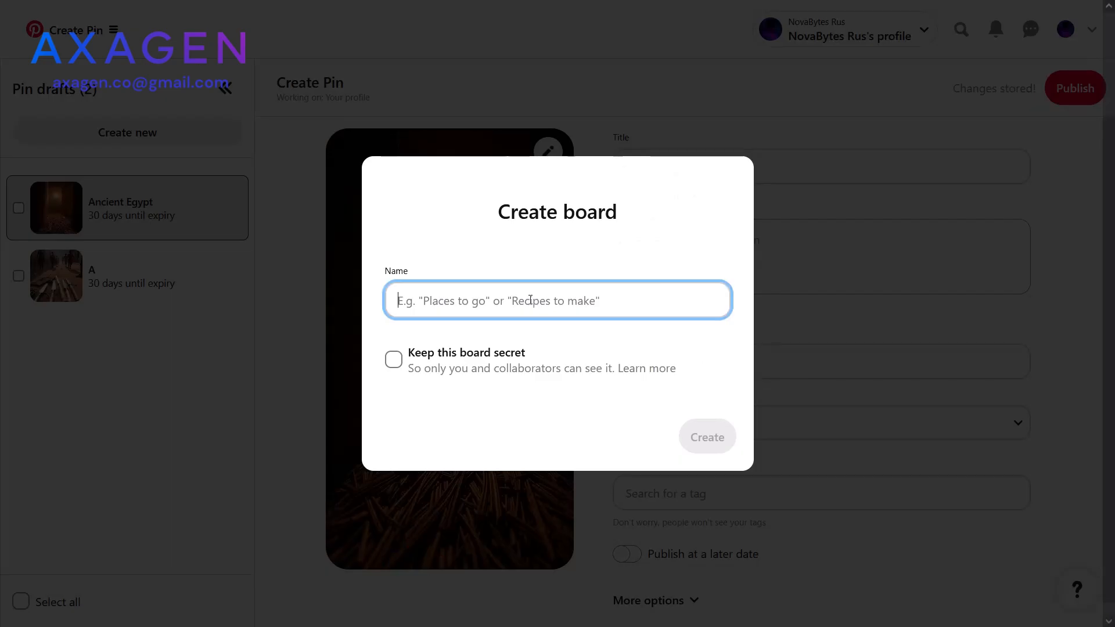
- Name the new Pinterest board 'Egypt' and create it
text(Eg)
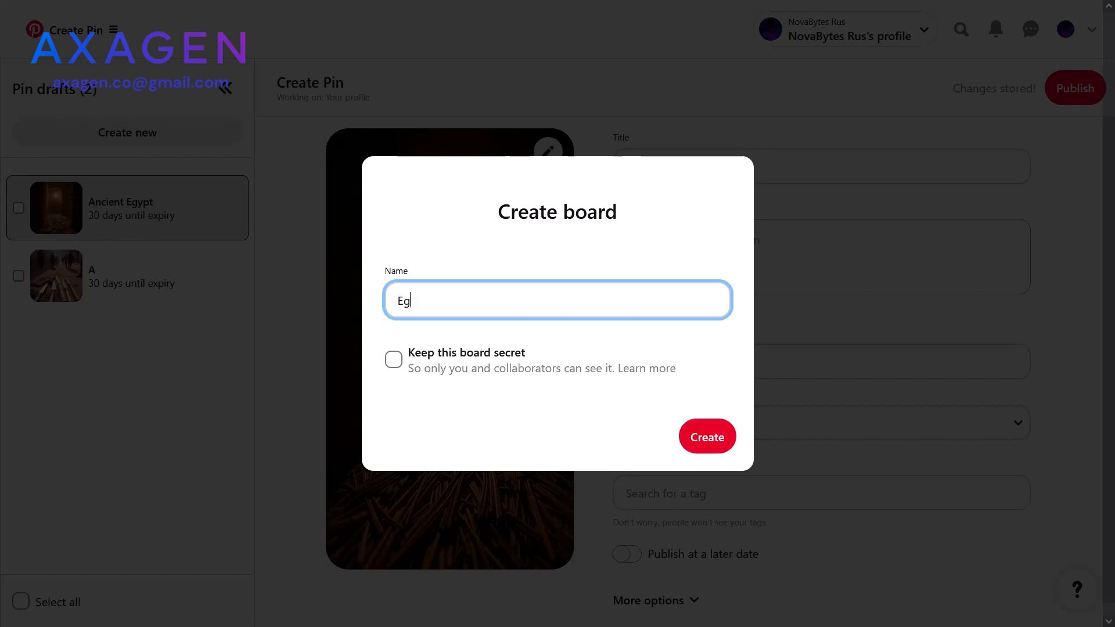
text(ypt)
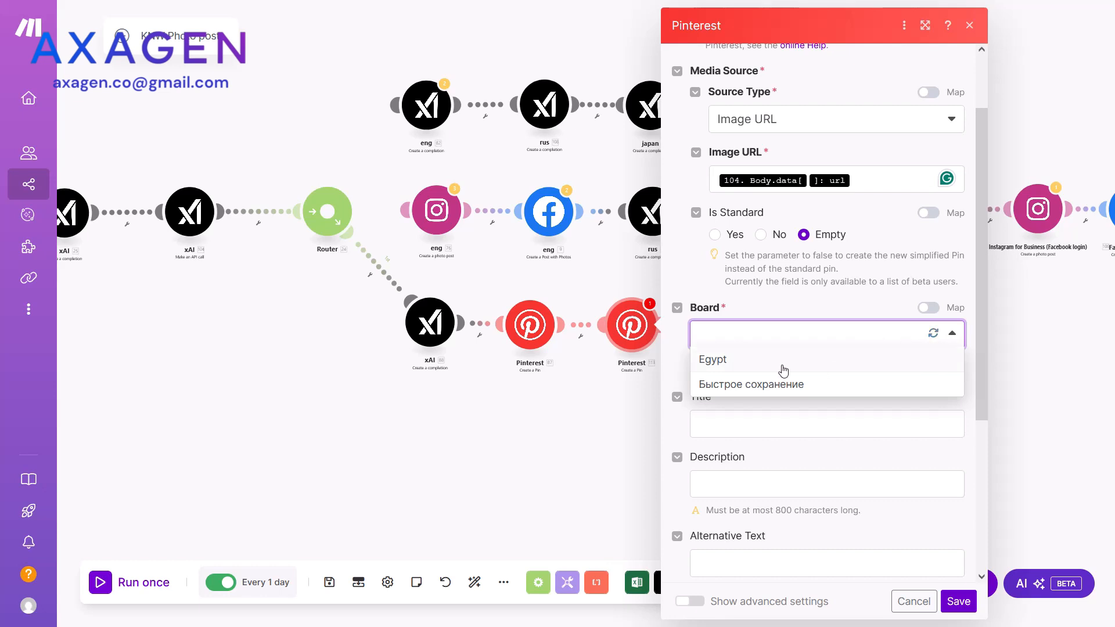
- Select the Egypt board and map module 88's Result into Title and Description
click(713, 360)
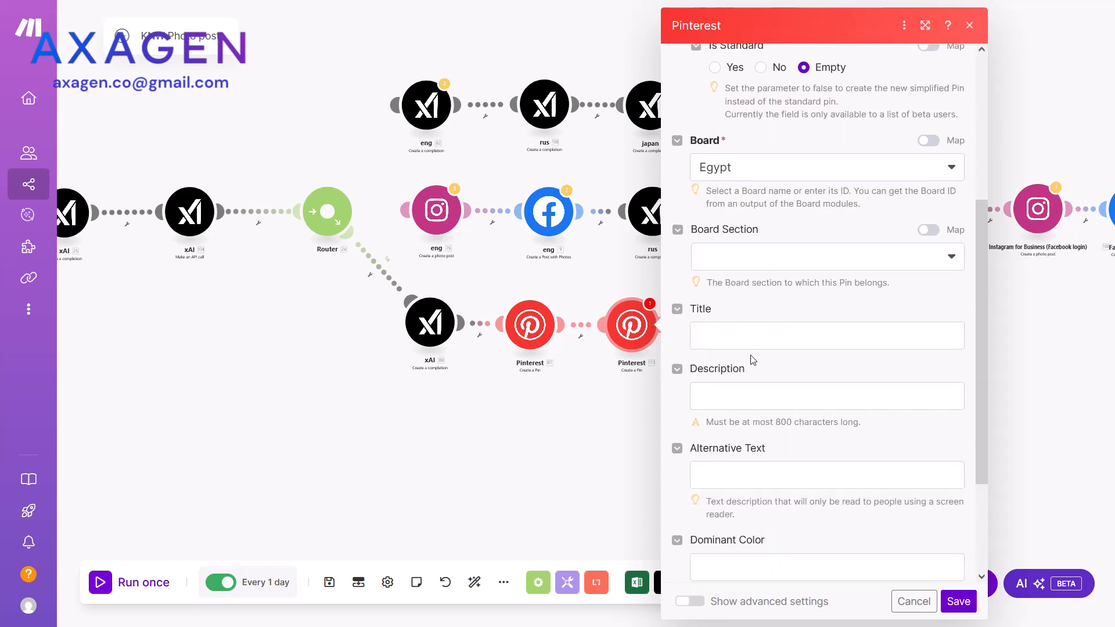
click(826, 334)
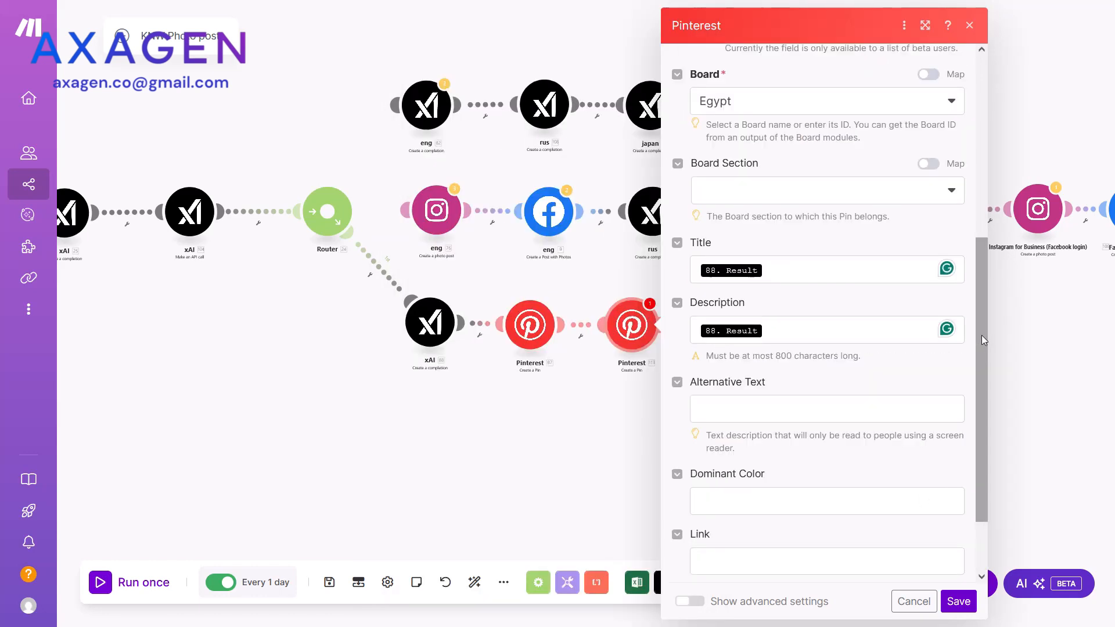
scroll(down, 3)
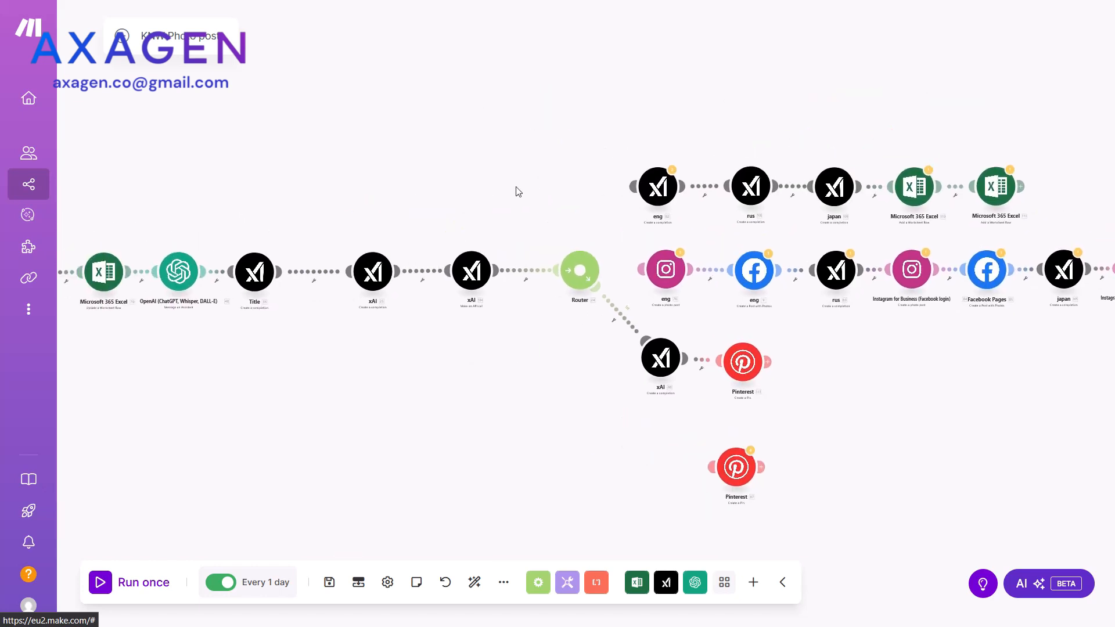
- Save the Pinterest module settings and return to the scenario canvas
click(131, 583)
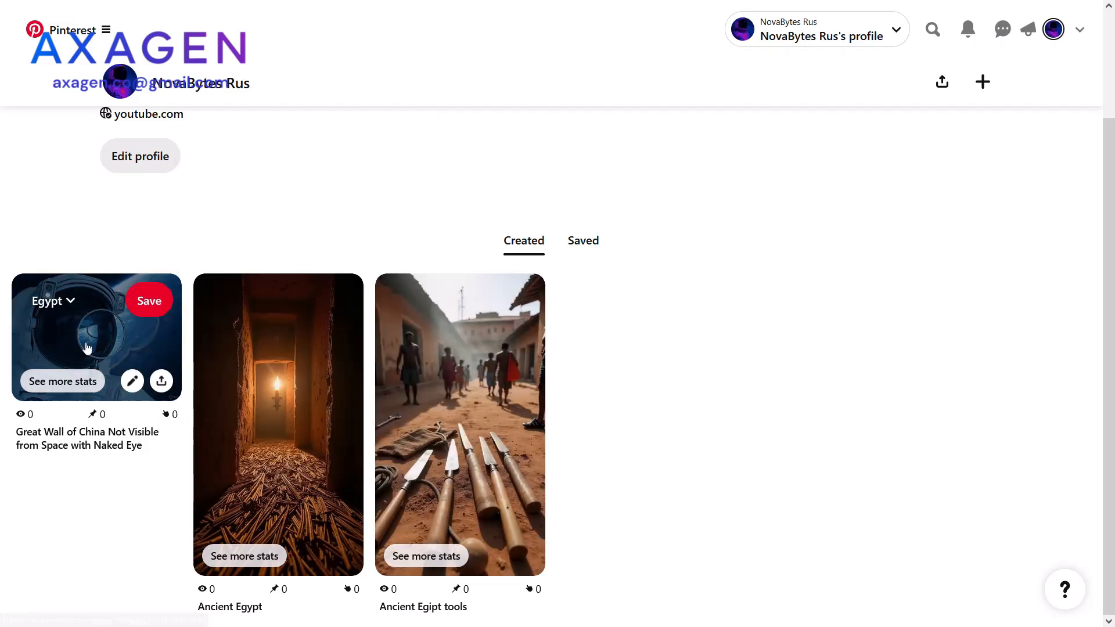
- Open the Great Wall of China pin from the profile's Created tab
click(88, 336)
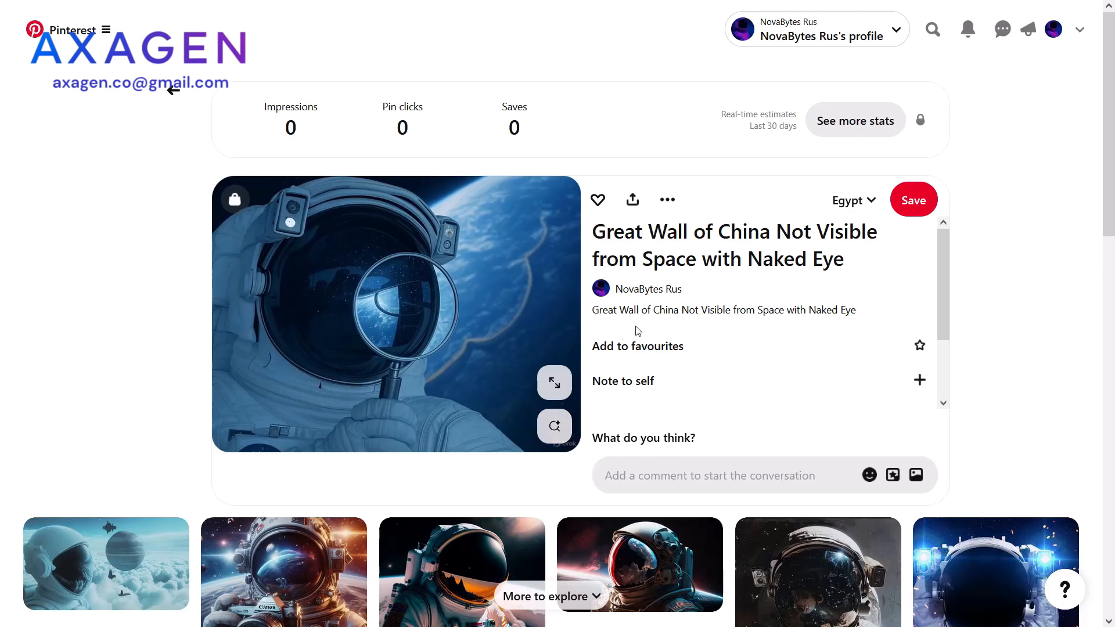
mouse_move(548, 397)
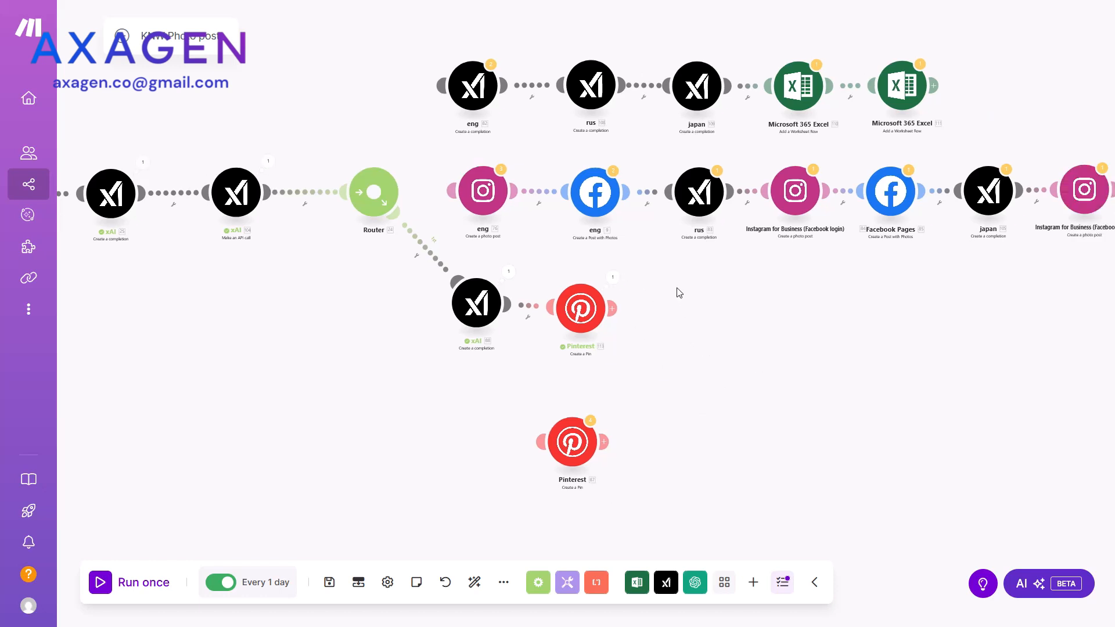
mouse_move(697, 314)
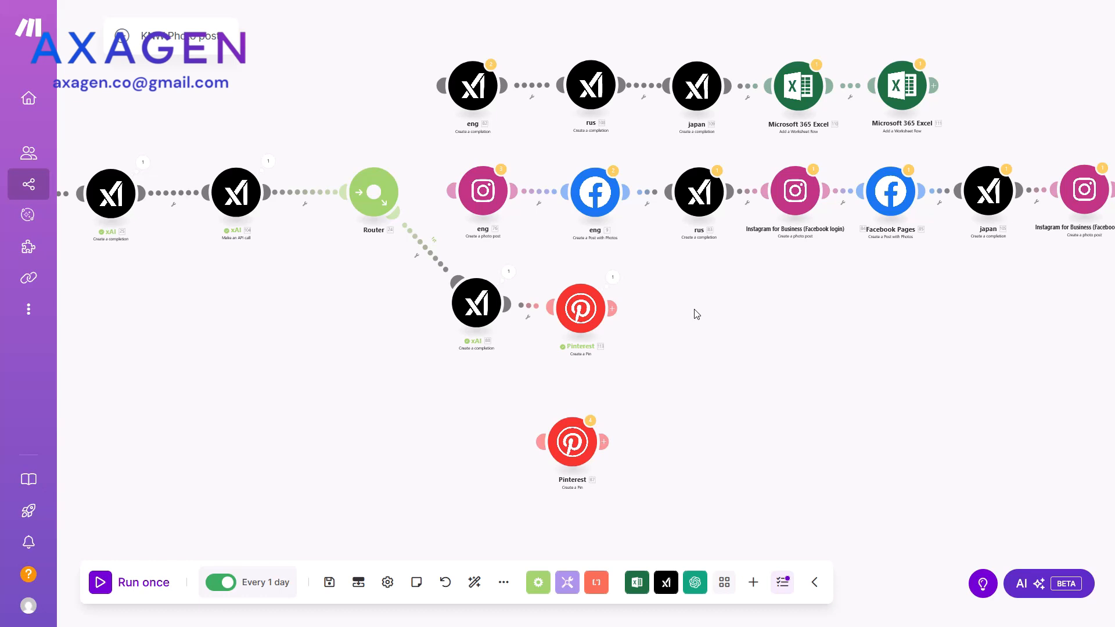
mouse_move(665, 321)
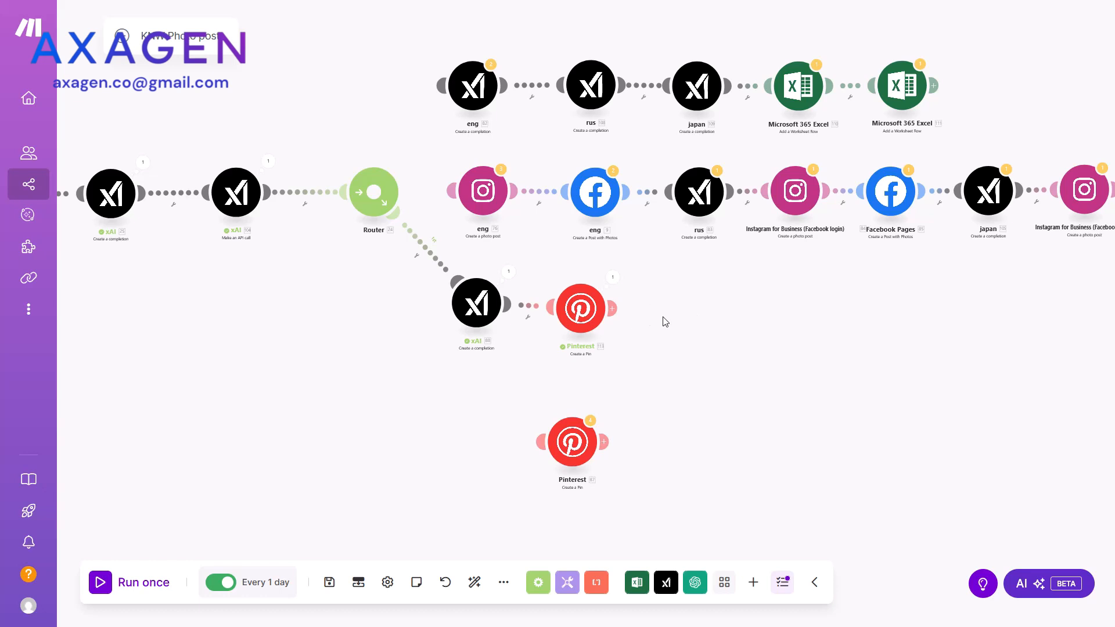
- Add a new step after the Pinterest module and search for Buffer actions
click(678, 306)
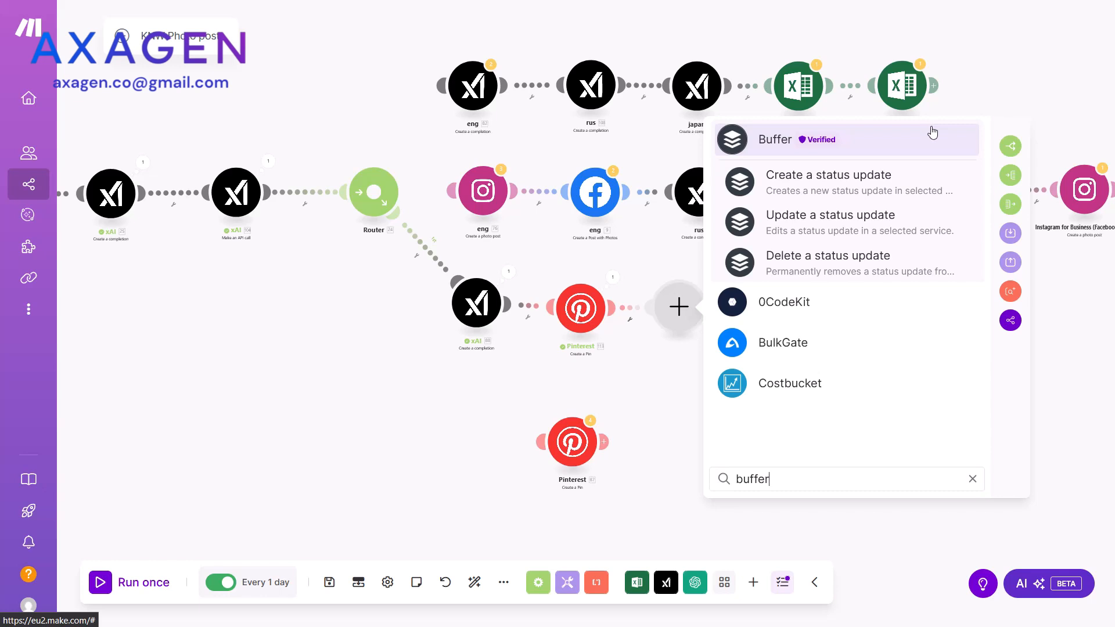
mouse_move(764, 128)
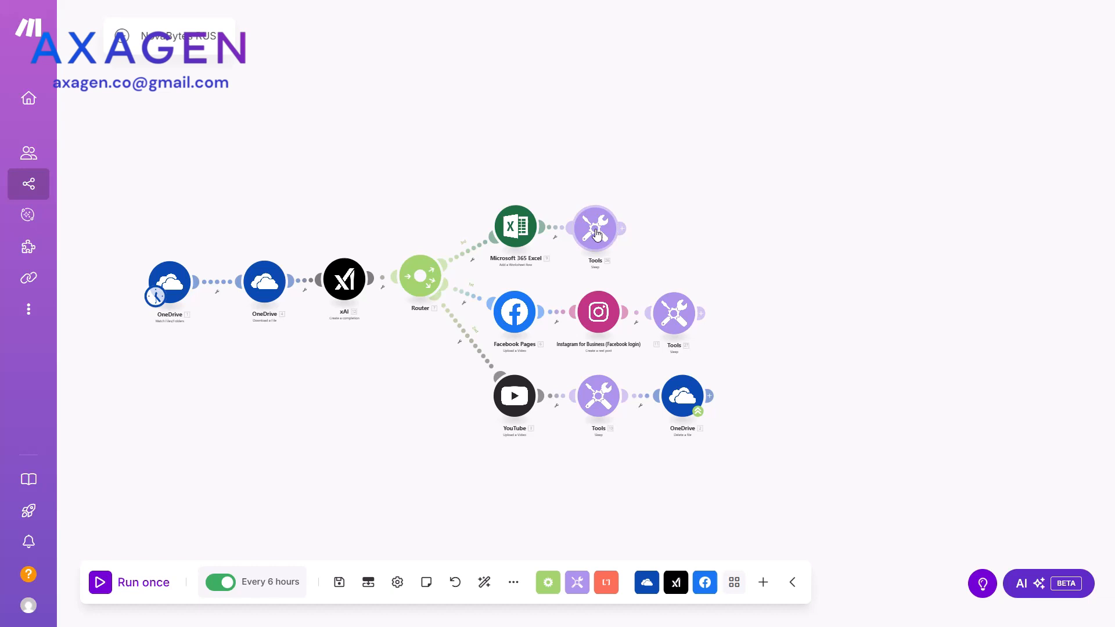
- Add an empty module on a new router route, then switch to OneDrive's files
right_click(594, 227)
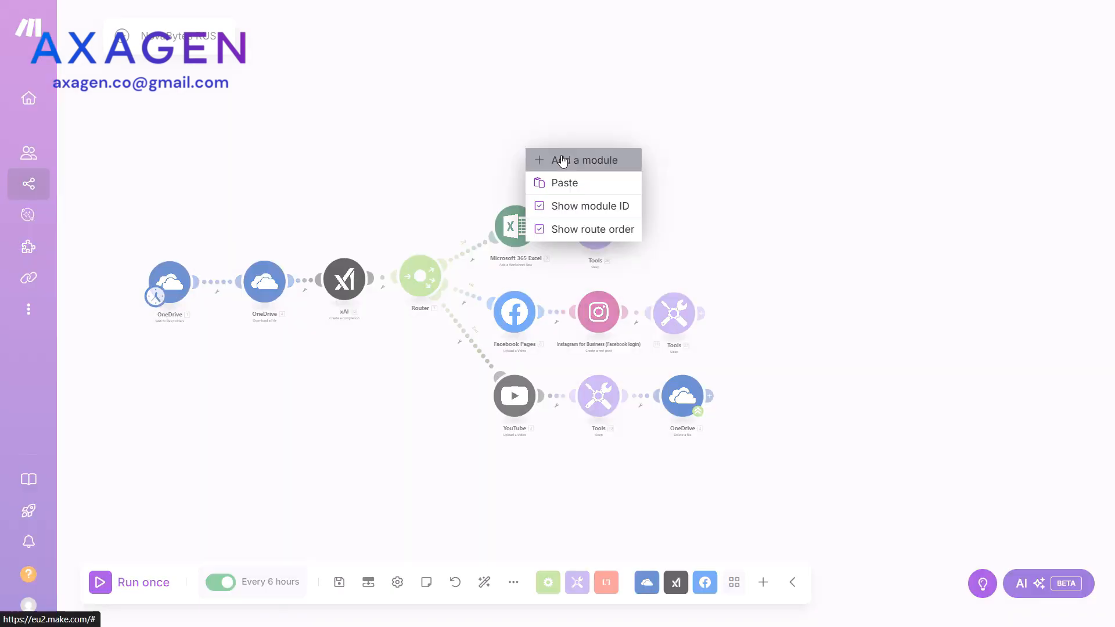
click(572, 159)
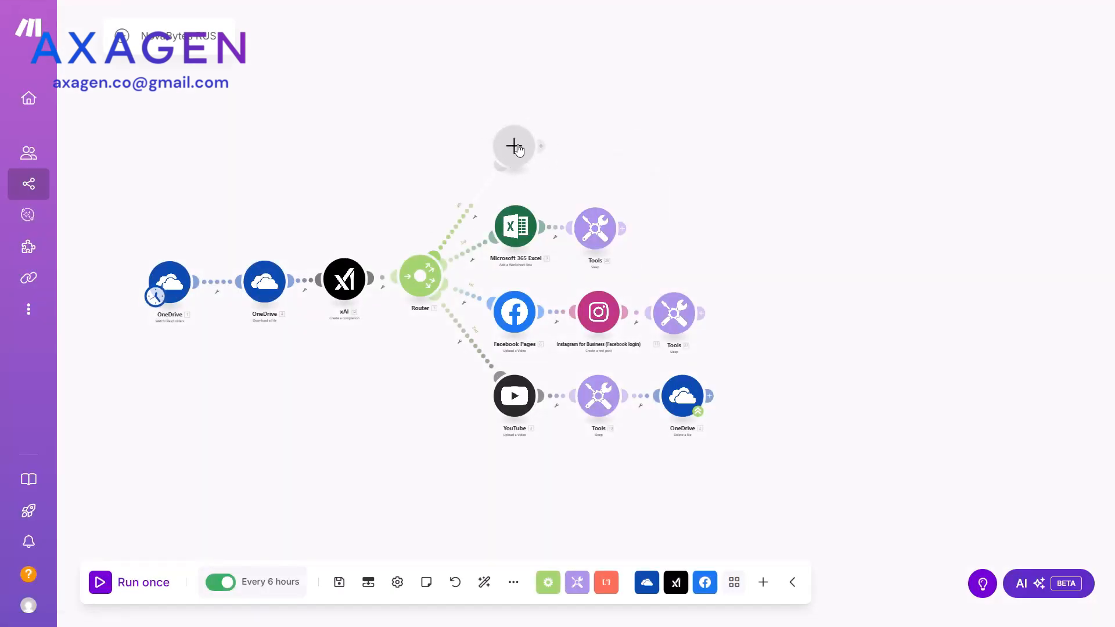
click(514, 146)
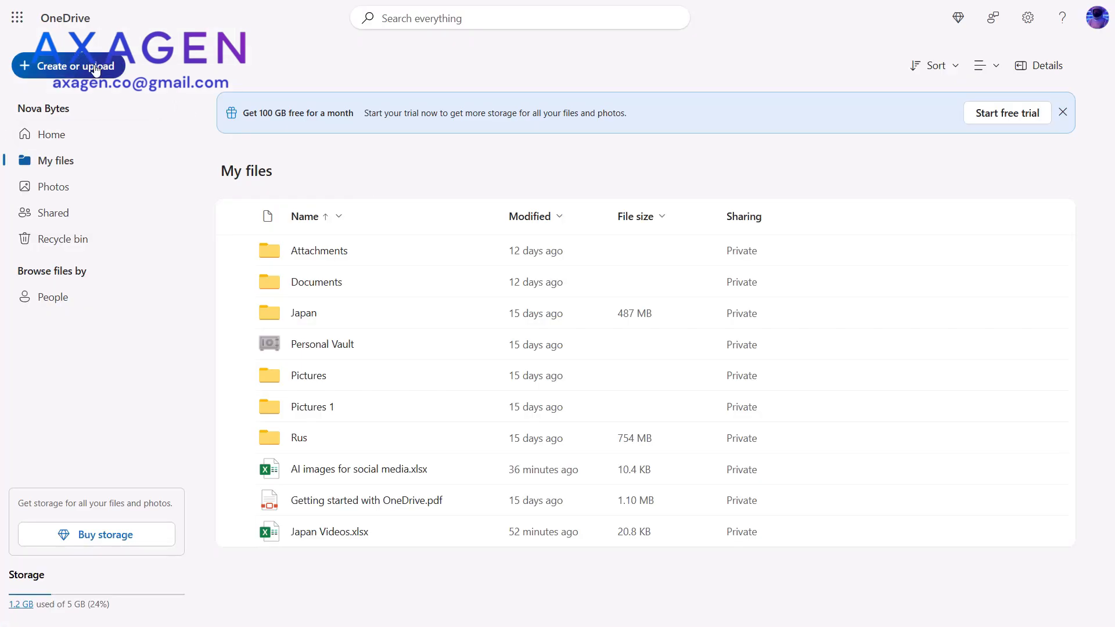
- Create a new Excel workbook with 'video url' and 'video title' column headers
click(74, 65)
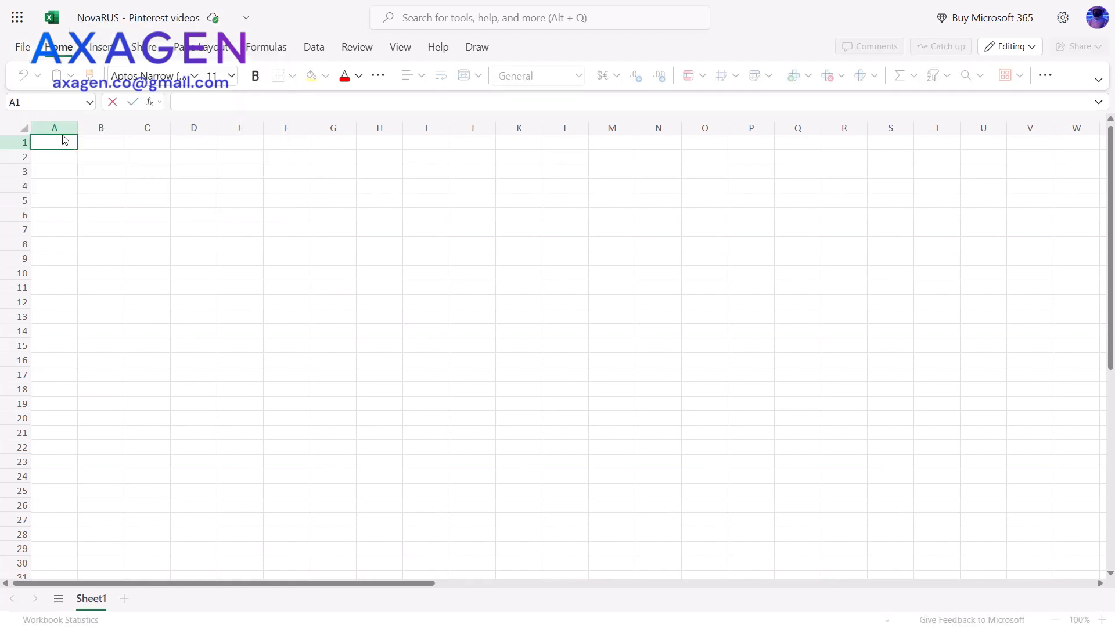
text(video u)
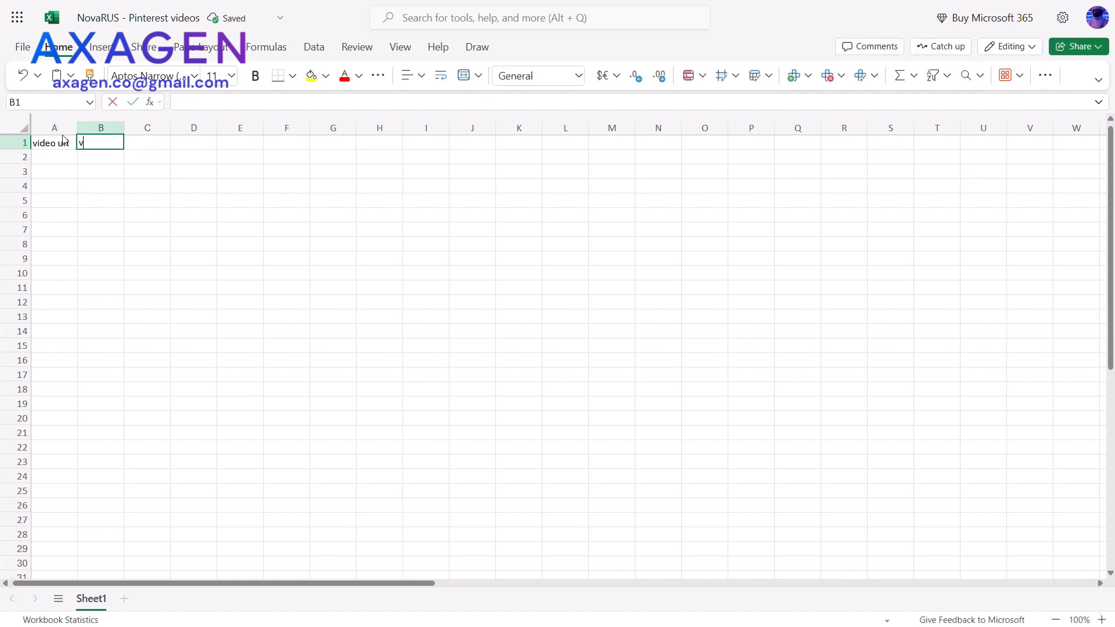
text(ideo titl)
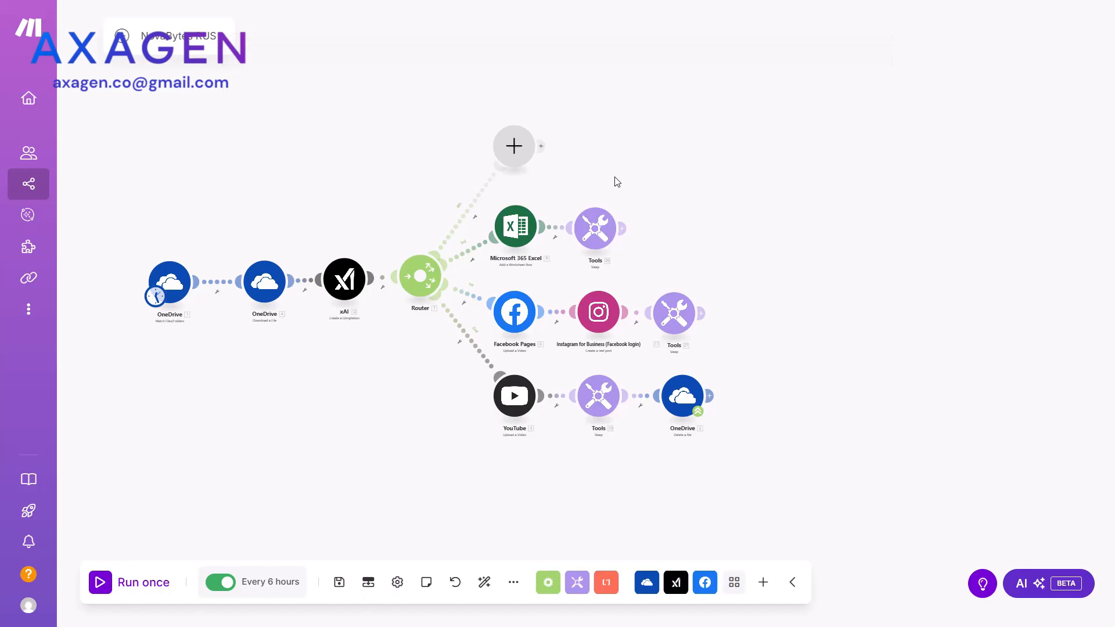
mouse_move(513, 147)
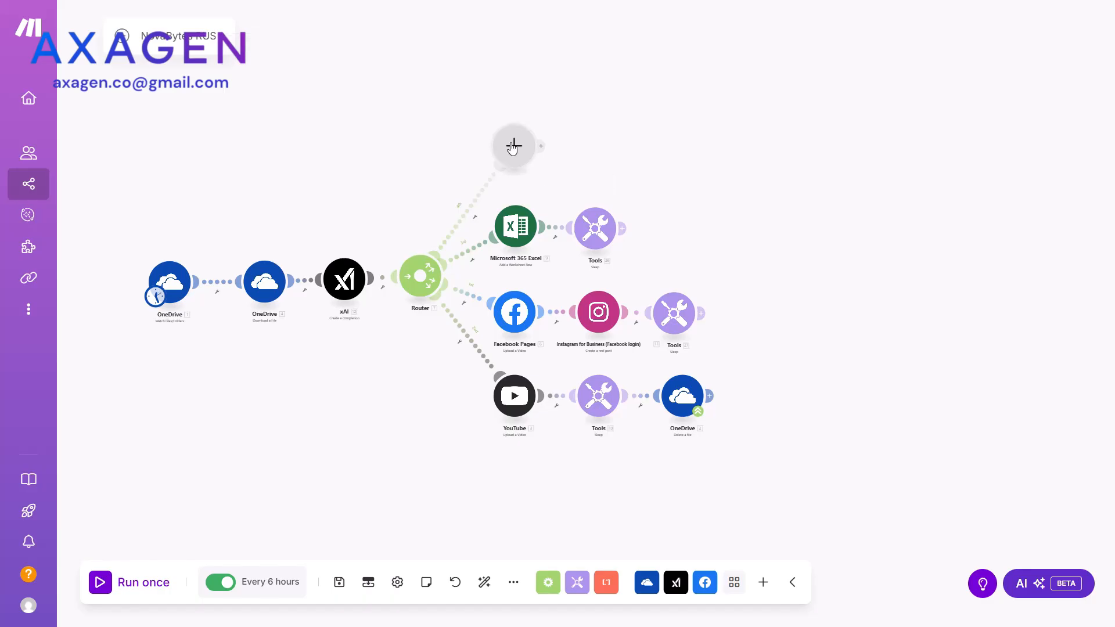
- Choose Microsoft 365 Excel for the empty module and filter its actions by 'add'
click(514, 147)
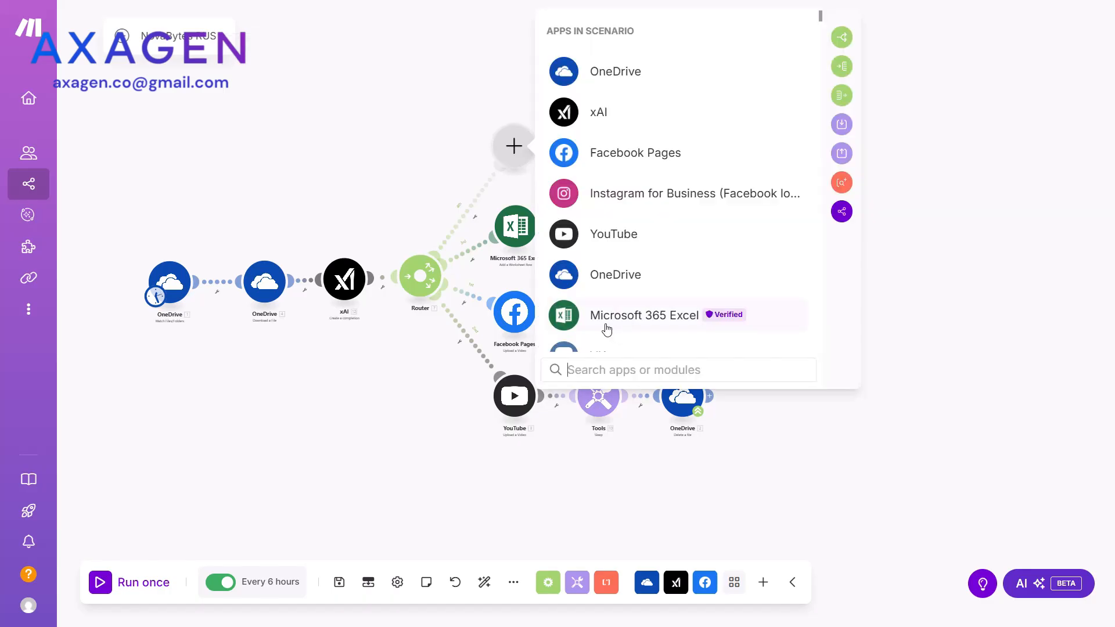
click(644, 316)
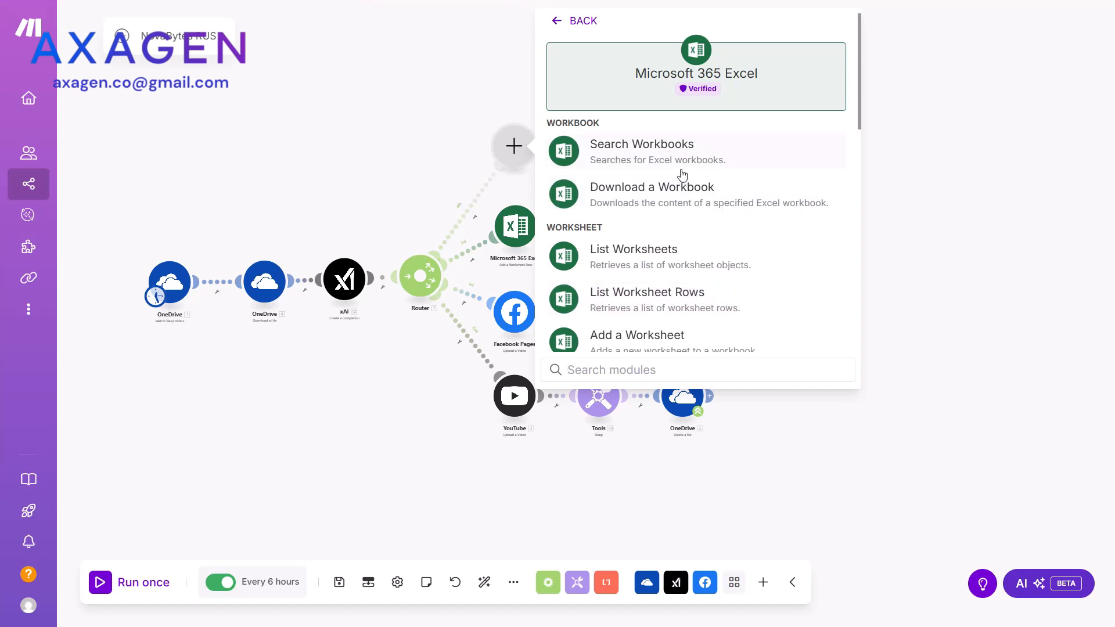
text(add)
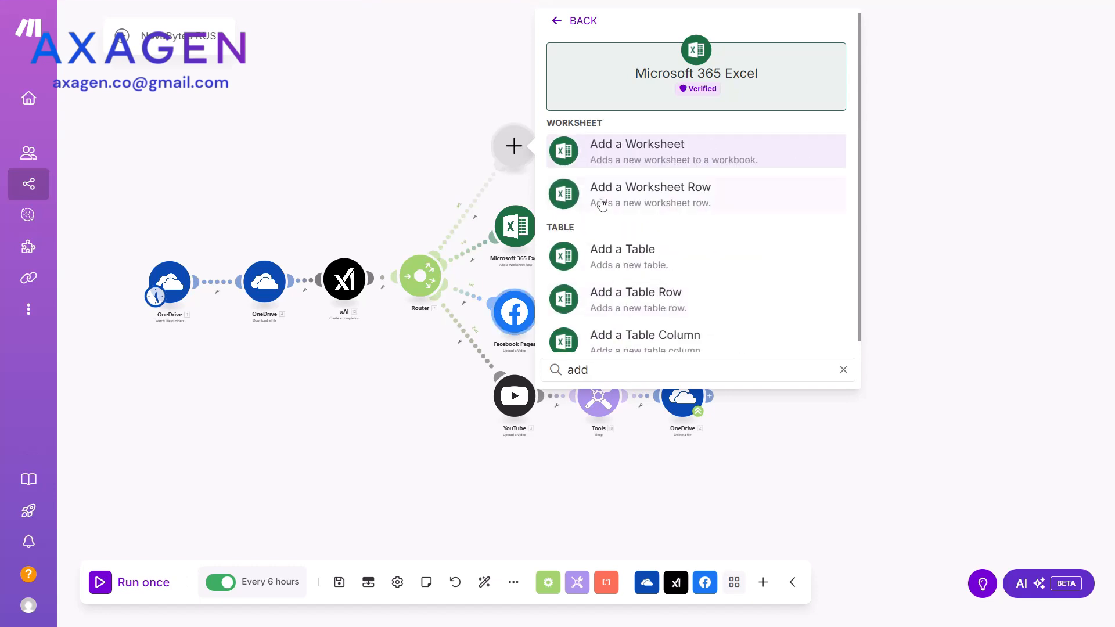
- Set up Add a Worksheet Row targeting Sheet1 of NovaRUS - Pinterest videos.xlsx from OneDrive
click(650, 194)
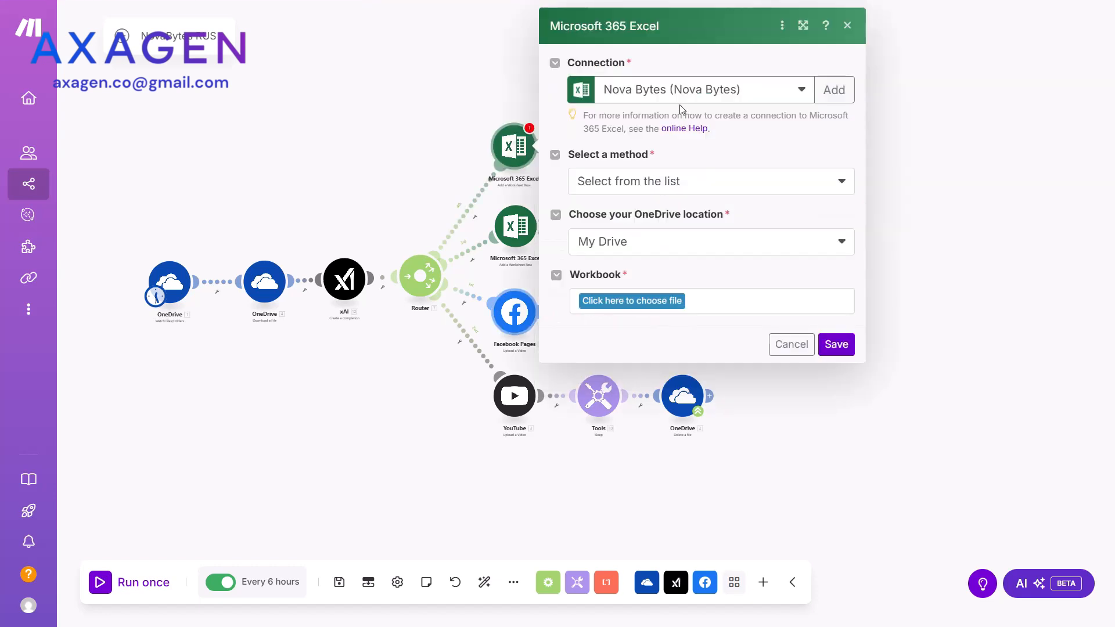
click(703, 89)
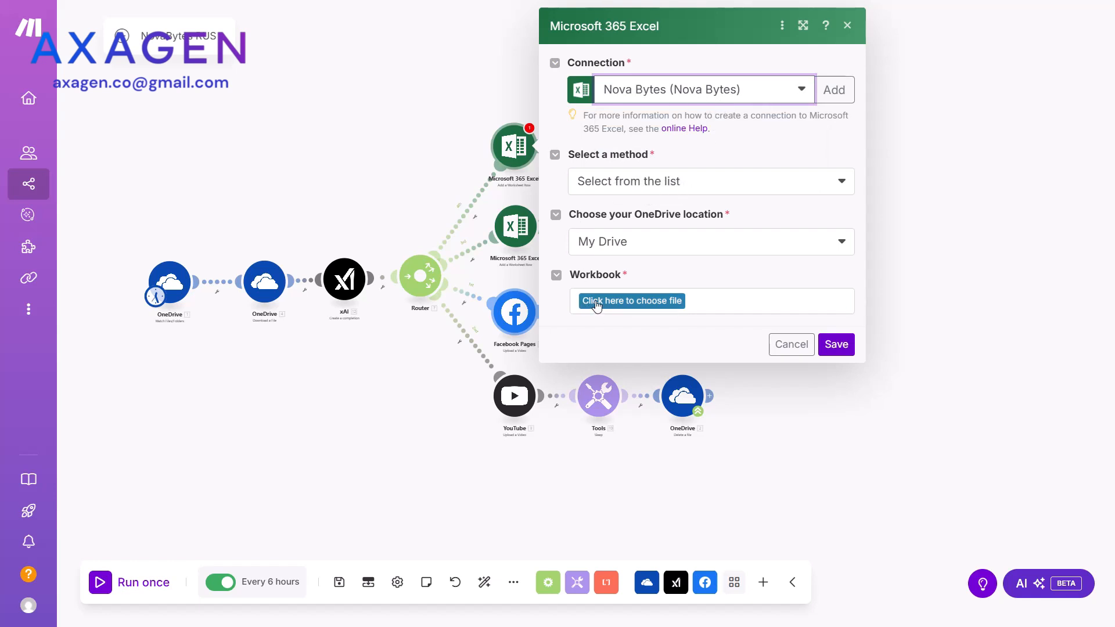
click(632, 301)
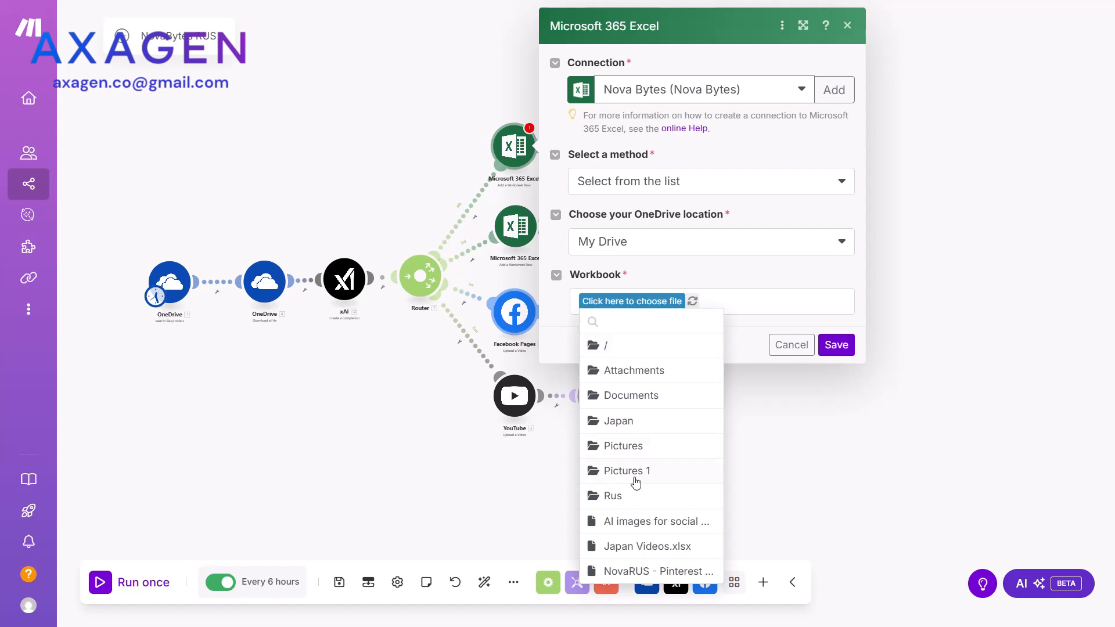
click(657, 572)
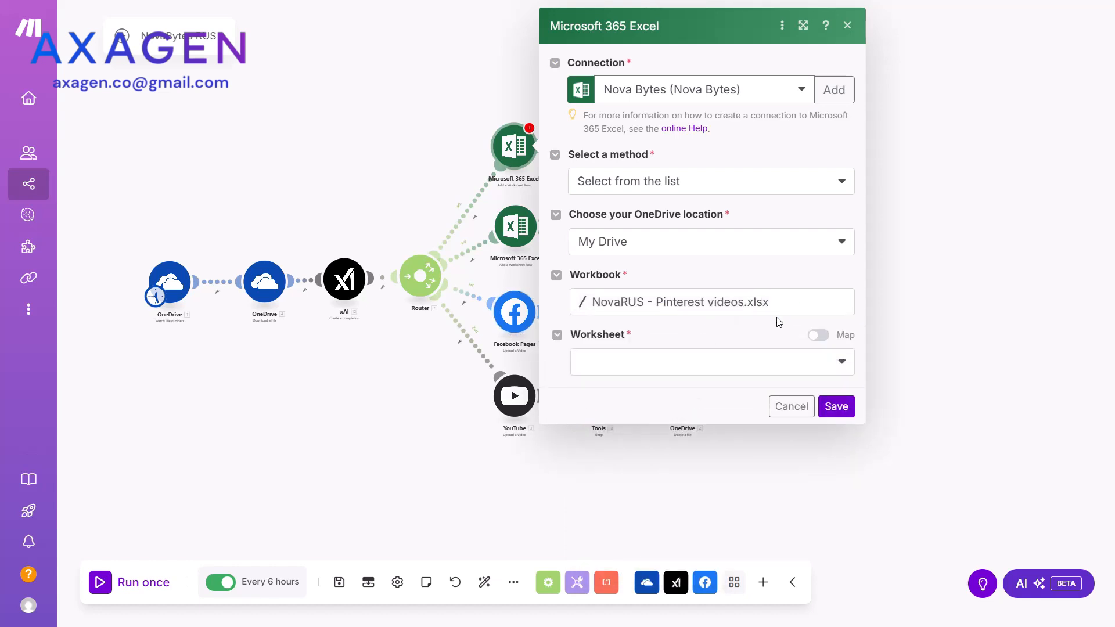
click(712, 362)
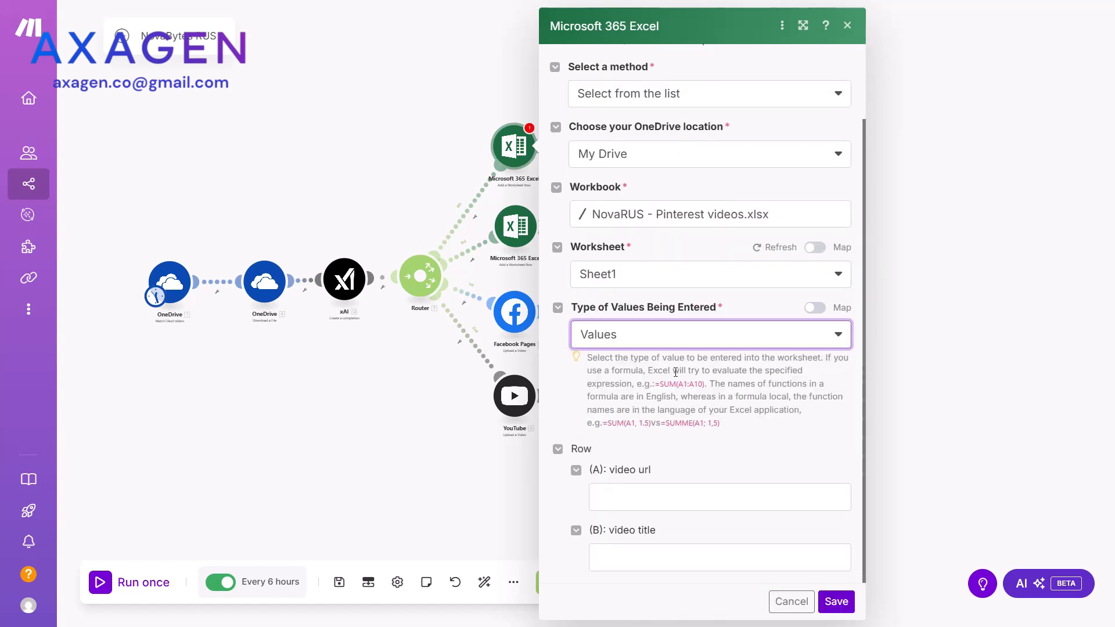
- Map OneDrive's Download URL into the video url column and save the module
click(720, 497)
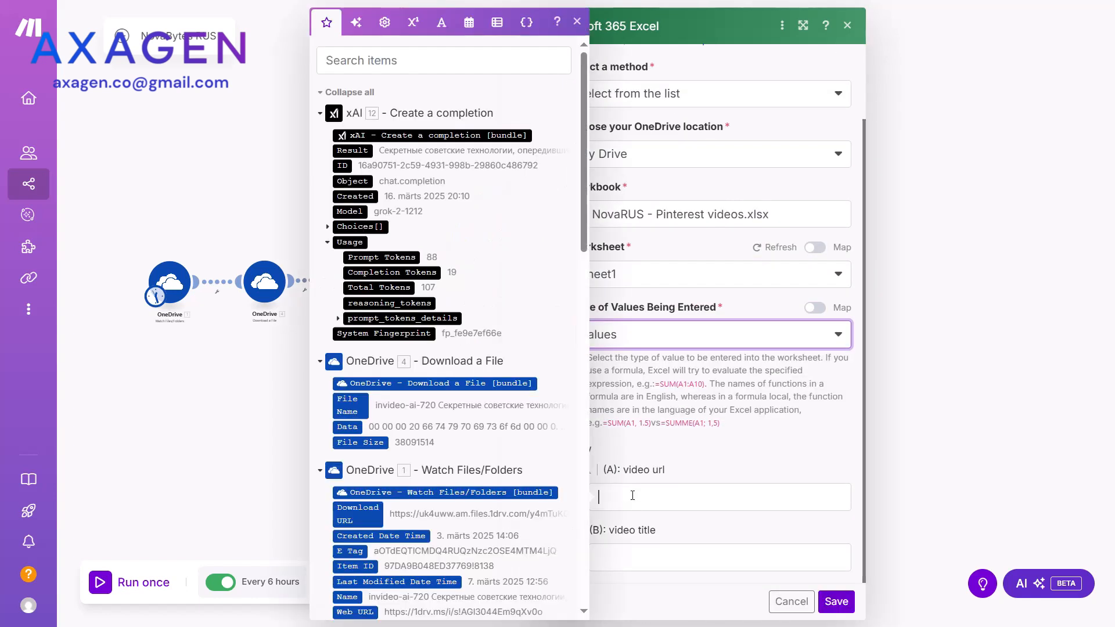
text(url)
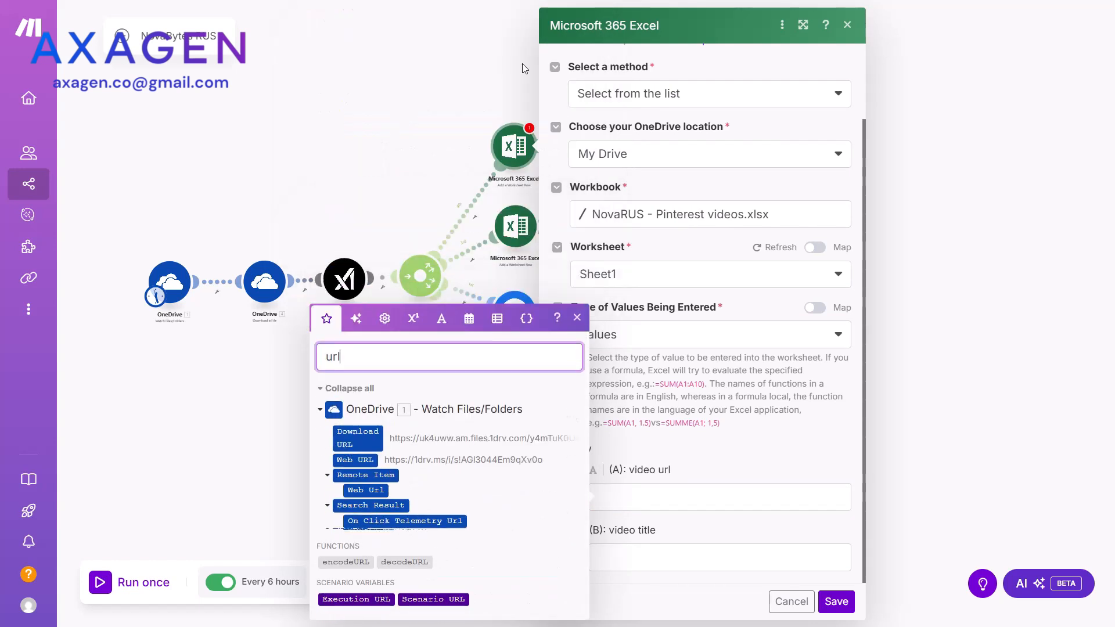
mouse_move(358, 444)
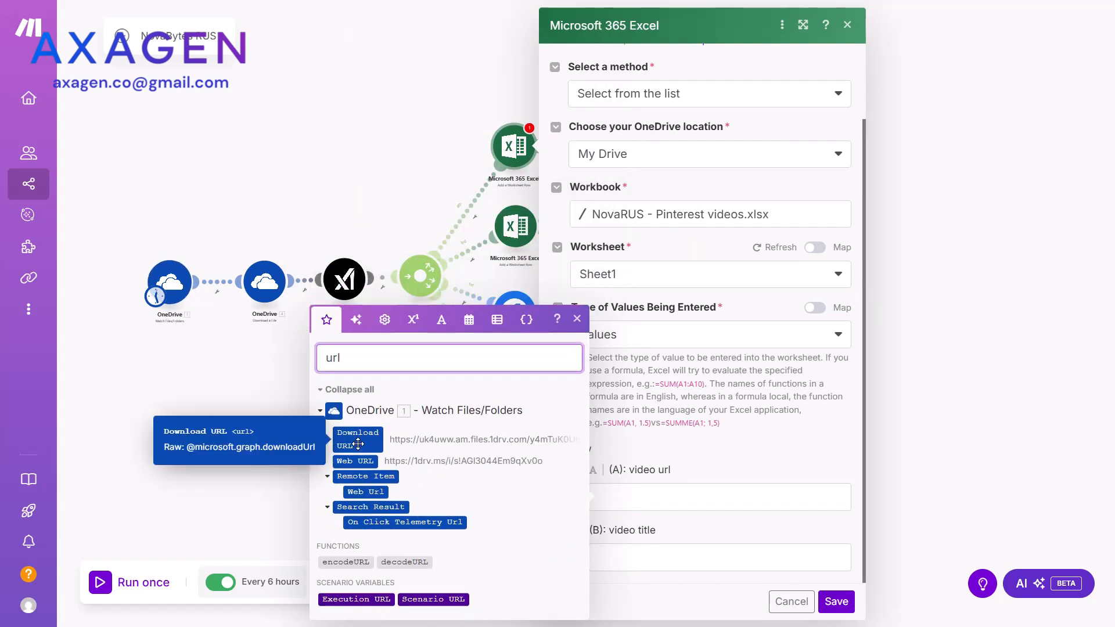
click(358, 439)
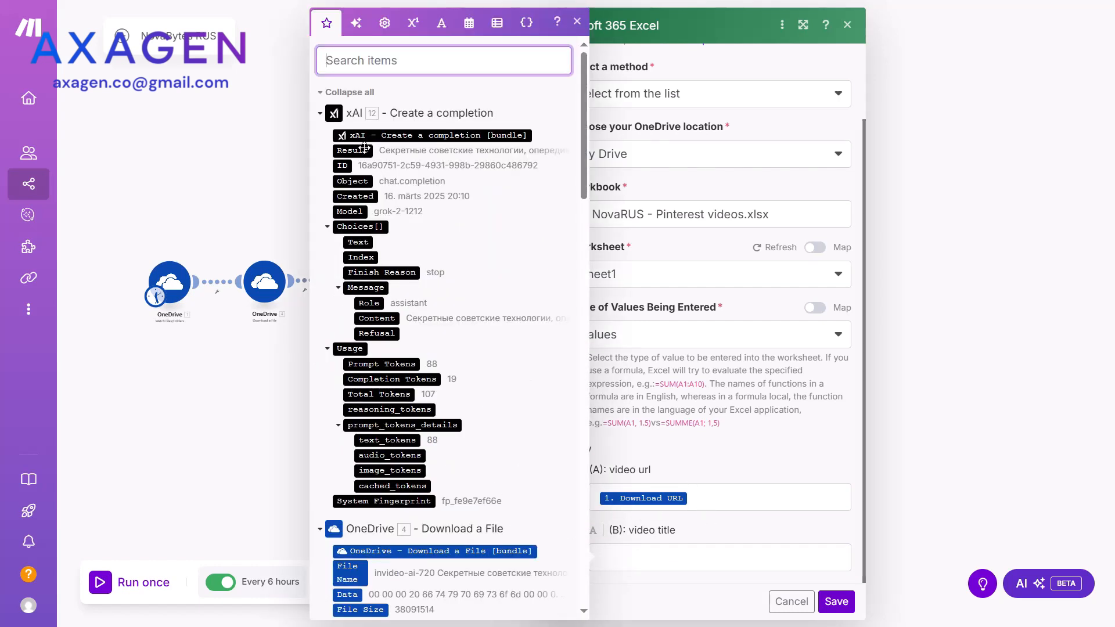
click(576, 21)
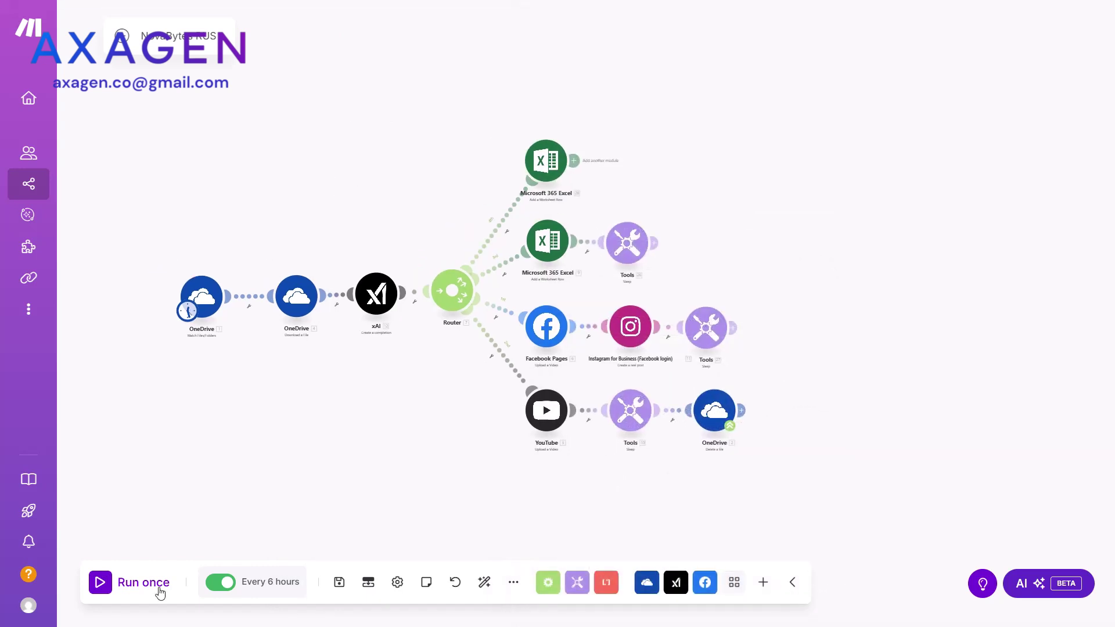
mouse_move(522, 113)
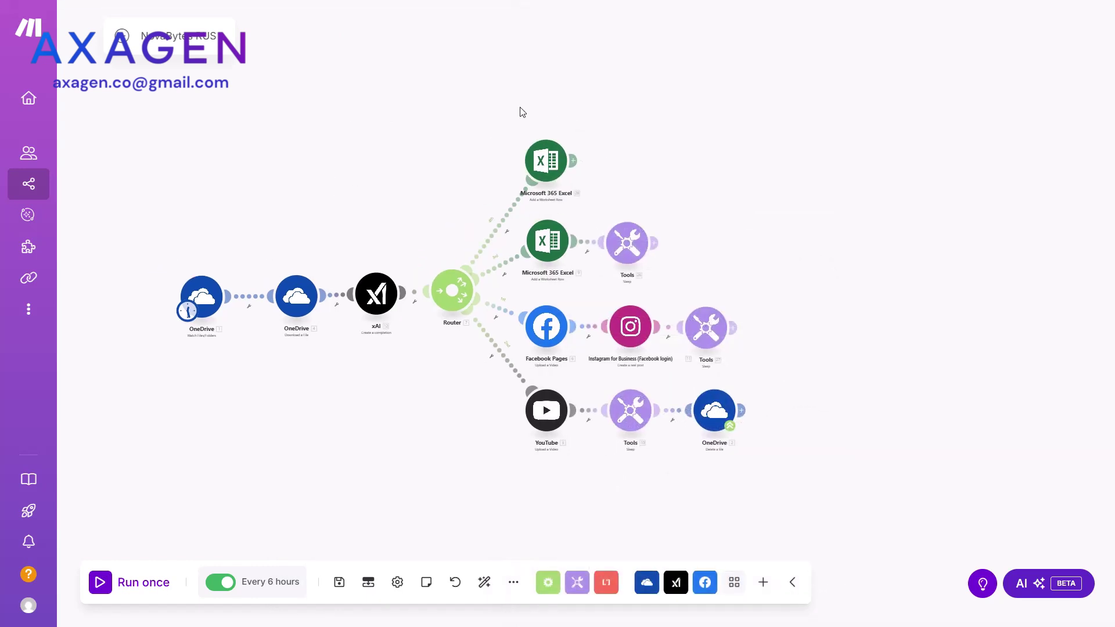
- Stop the running scenario so the OneDrive-to-router flow sits idle
click(128, 583)
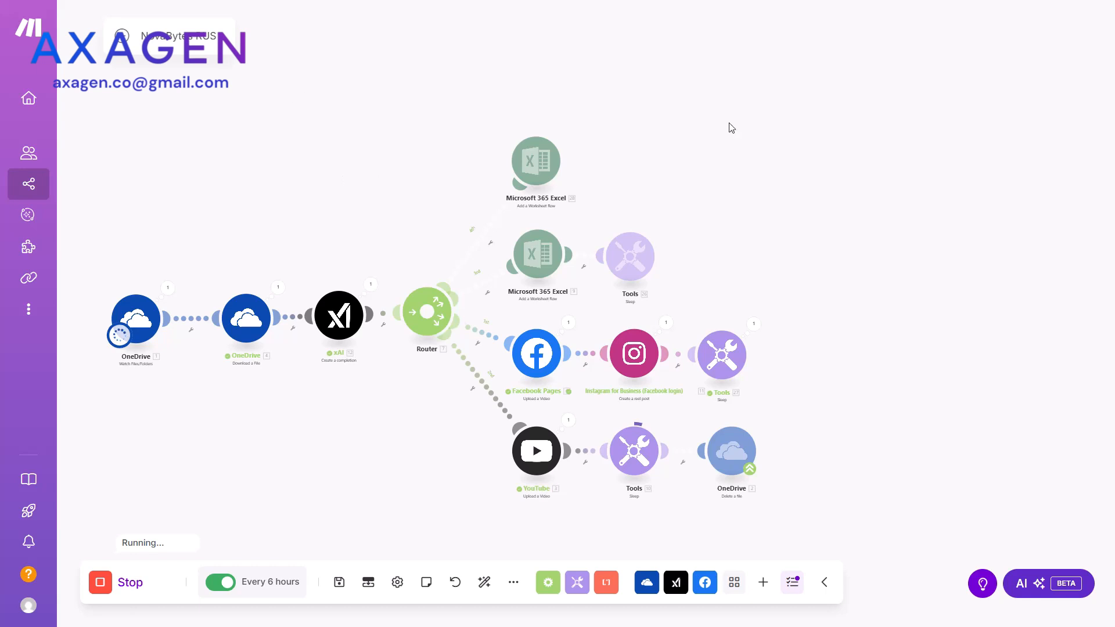
mouse_move(793, 182)
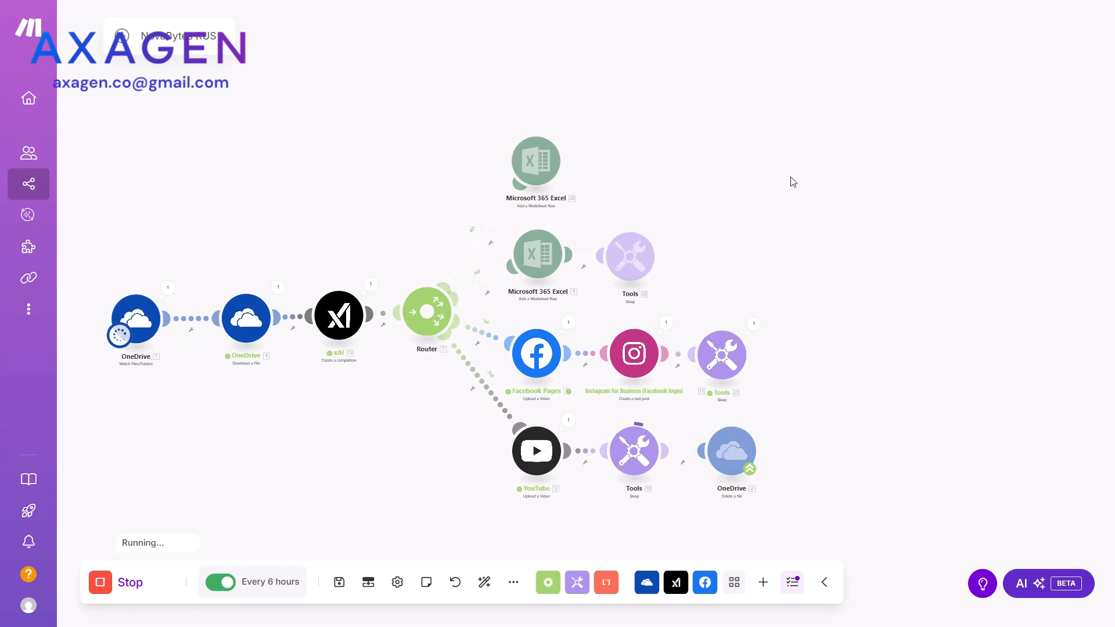
mouse_move(636, 489)
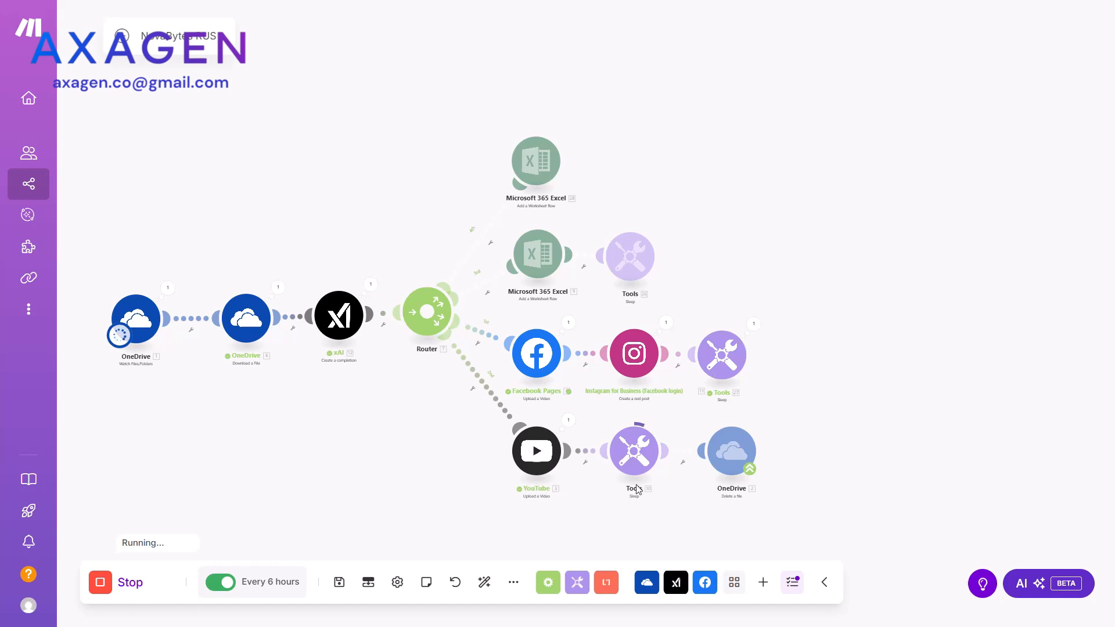
mouse_move(609, 231)
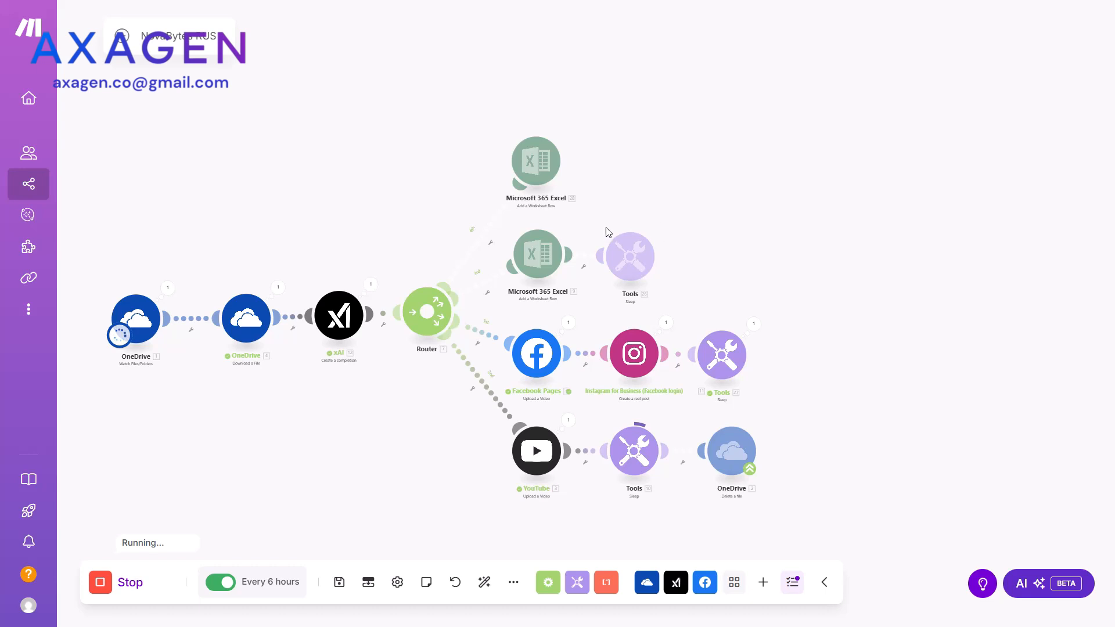
mouse_move(682, 323)
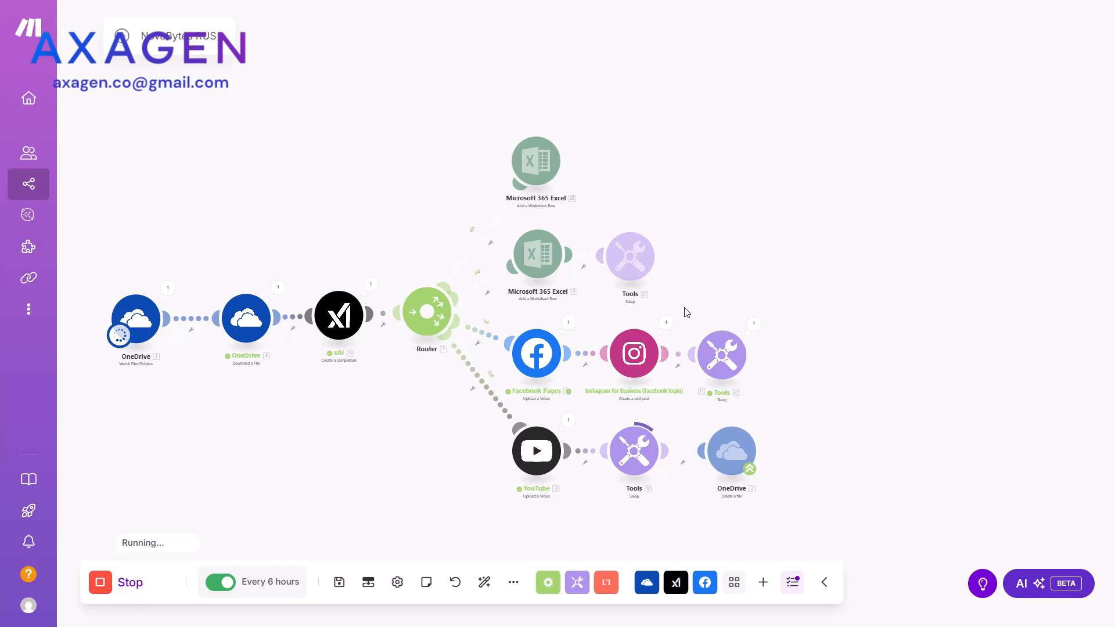
mouse_move(691, 546)
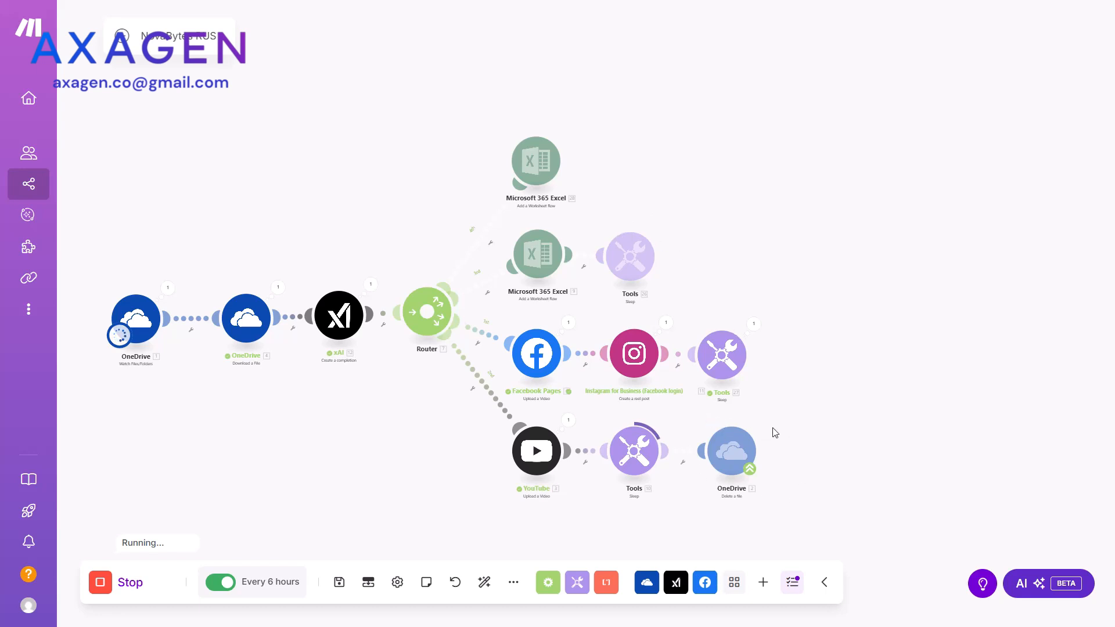
mouse_move(762, 431)
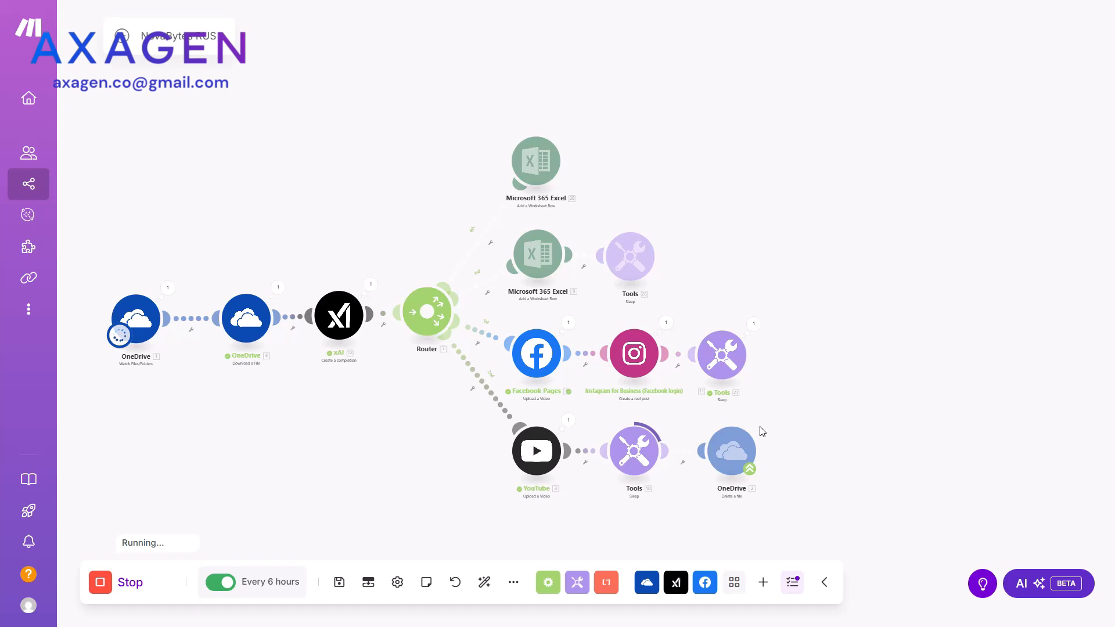
click(100, 581)
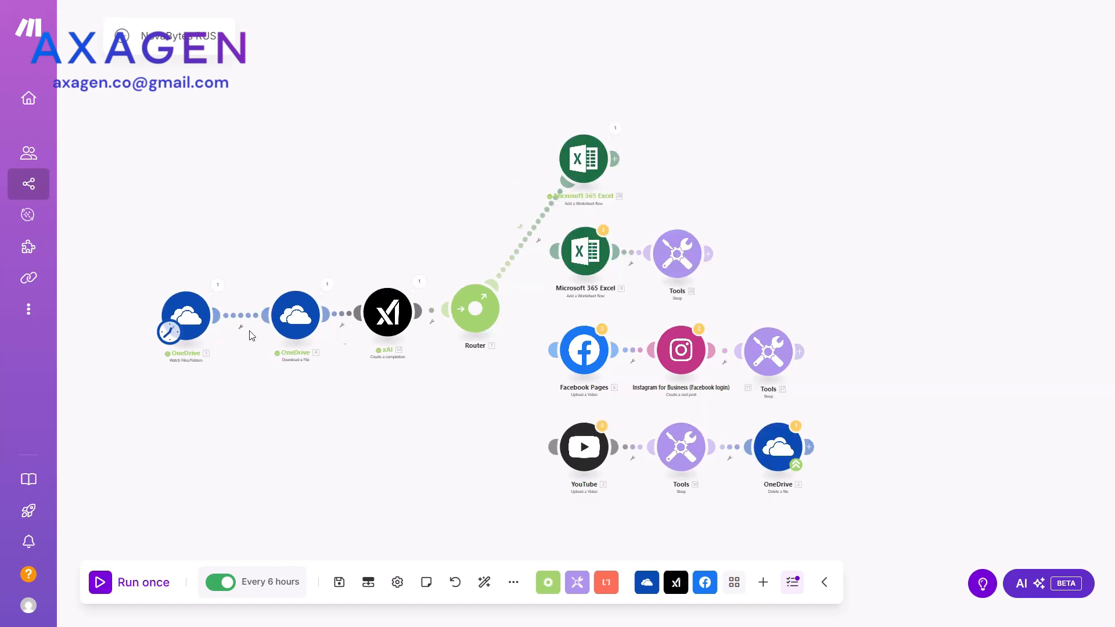
mouse_move(525, 107)
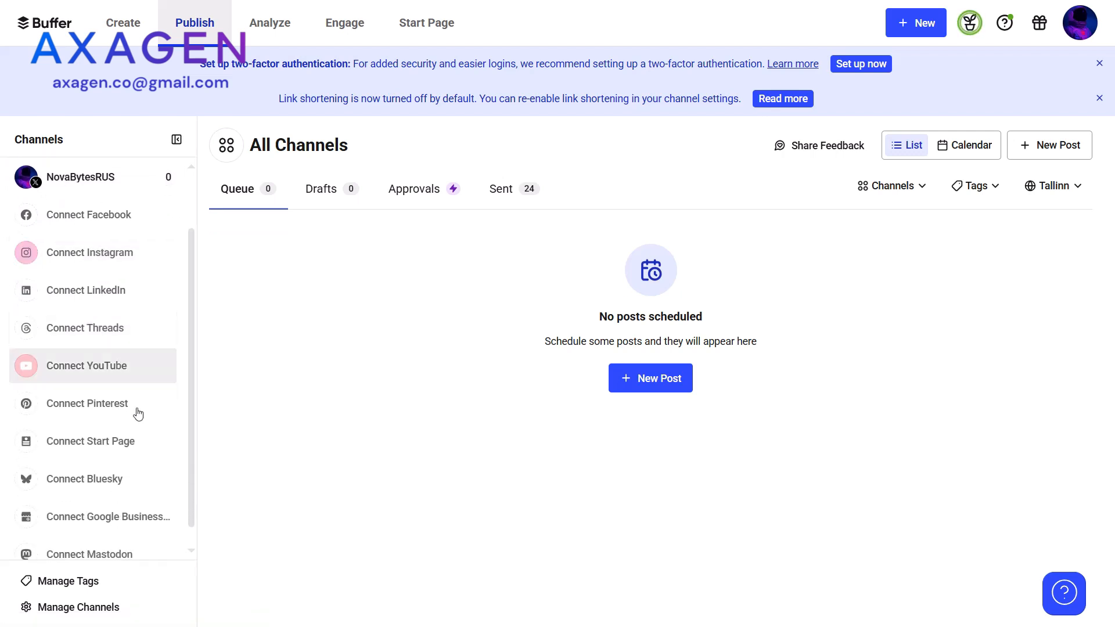
mouse_move(326, 384)
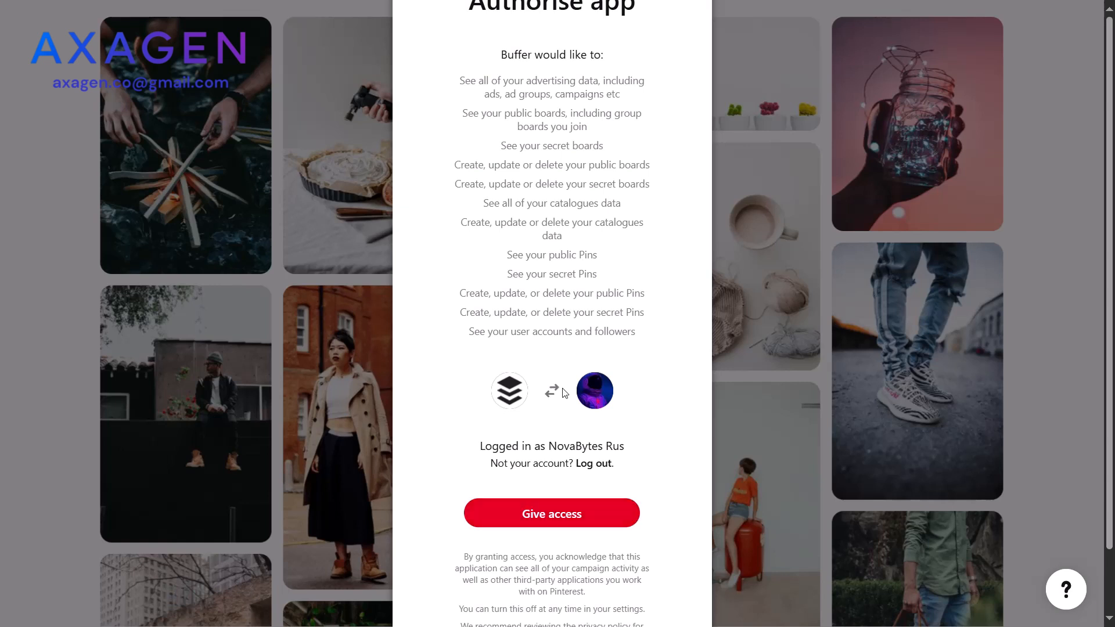
- Grant Buffer access to the NovaBytesRus Pinterest account and finish connecting it
click(551, 513)
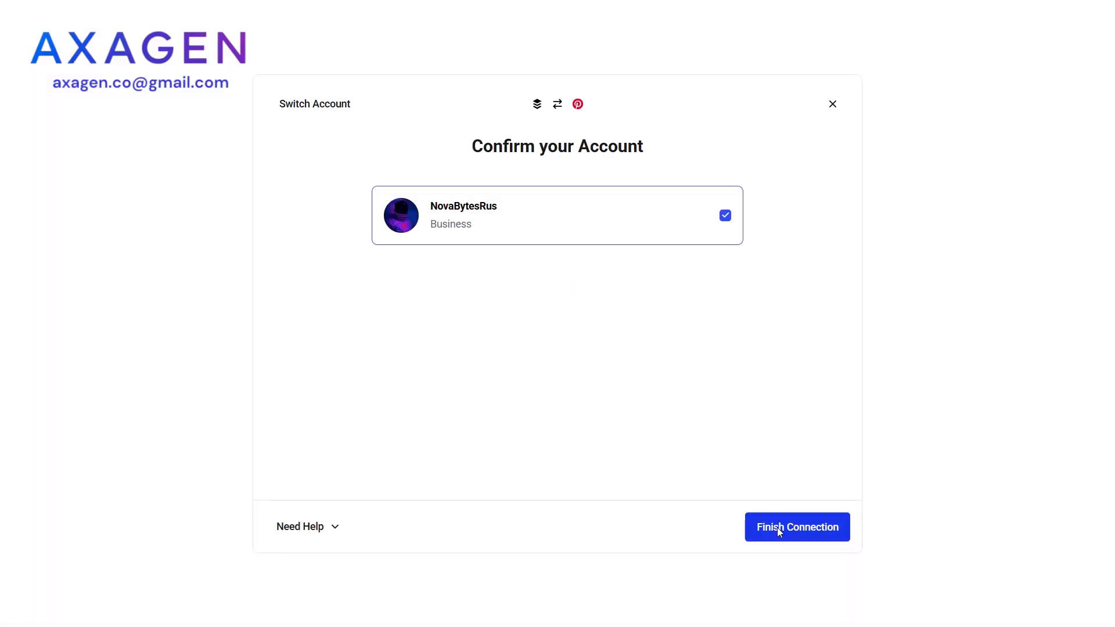
click(797, 527)
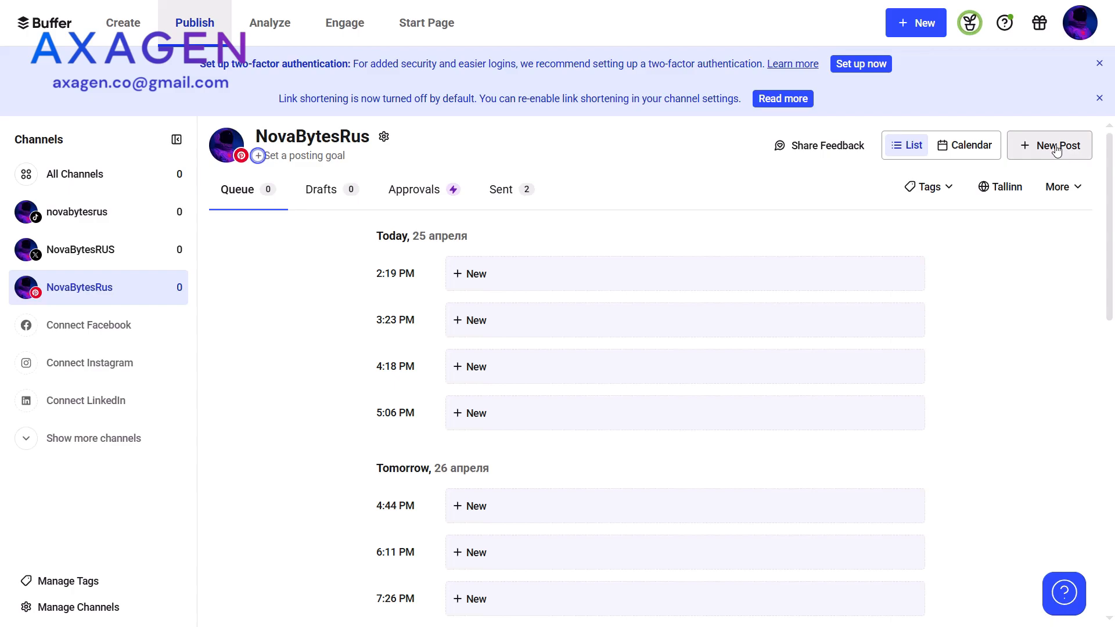
- Share a new video pin 'Тайные Символы в Поп-Культуре' to the Знание дня board immediately
click(1057, 145)
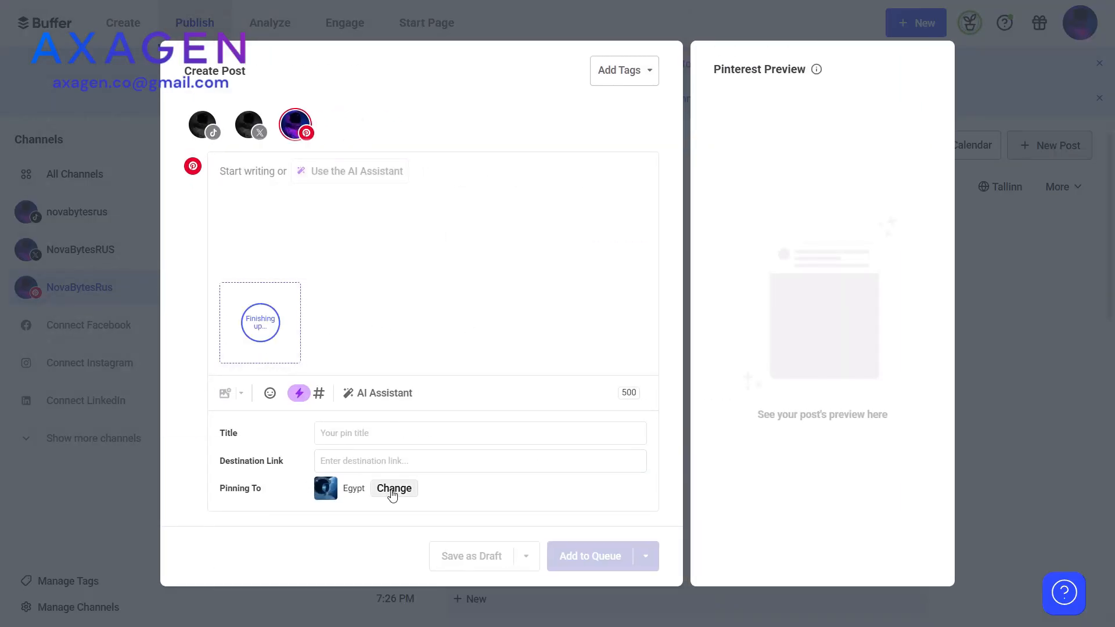
click(394, 488)
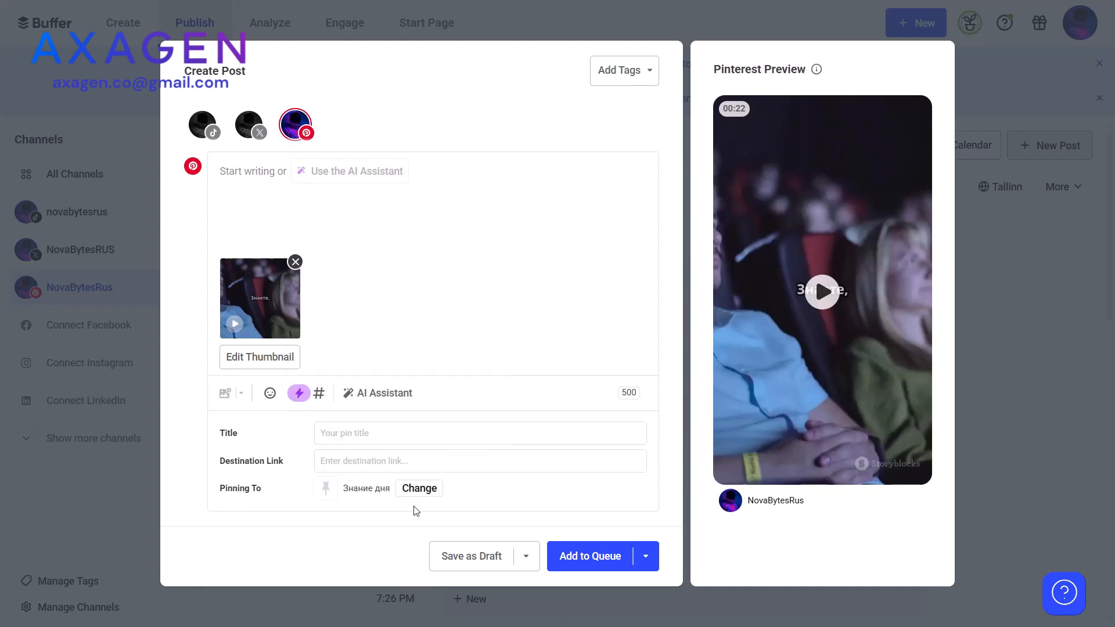
text(Тайные Символы в Поп-Культуре)
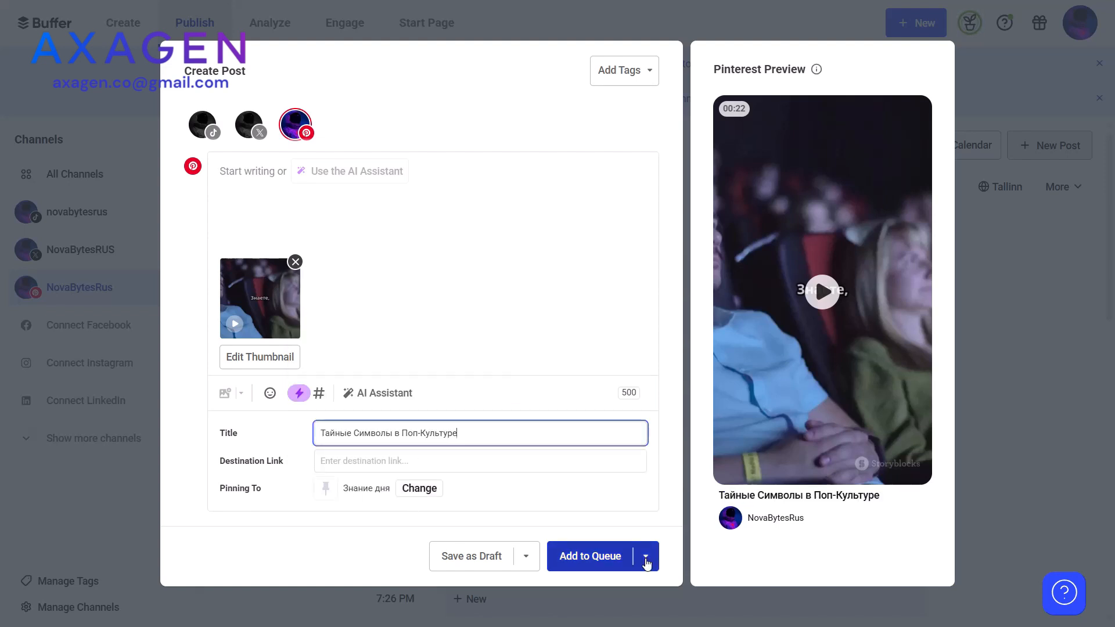
click(646, 556)
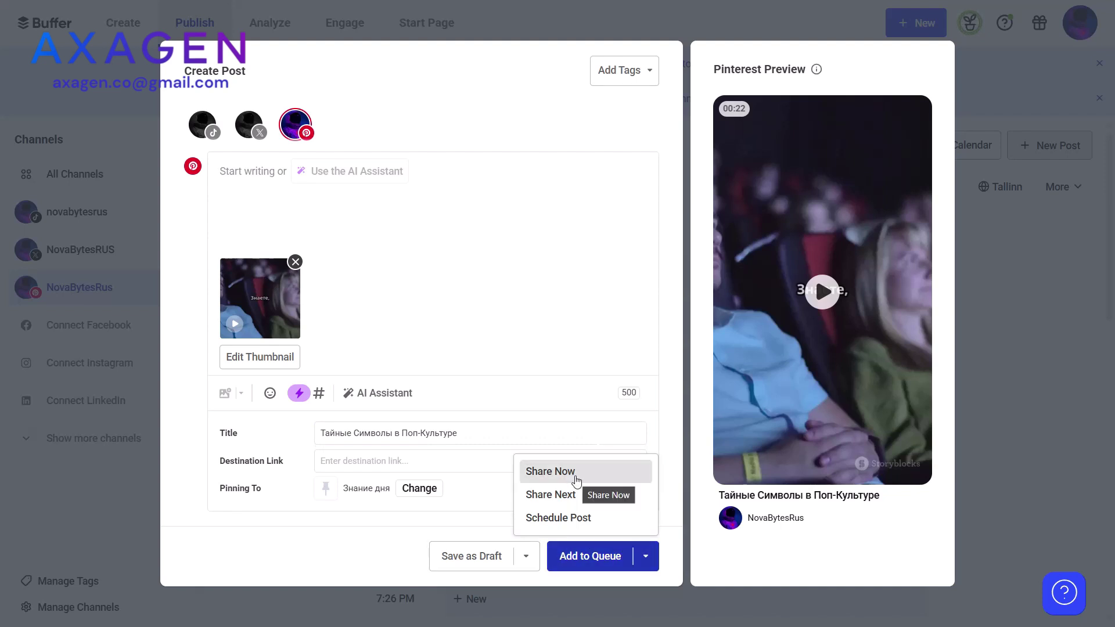
click(551, 472)
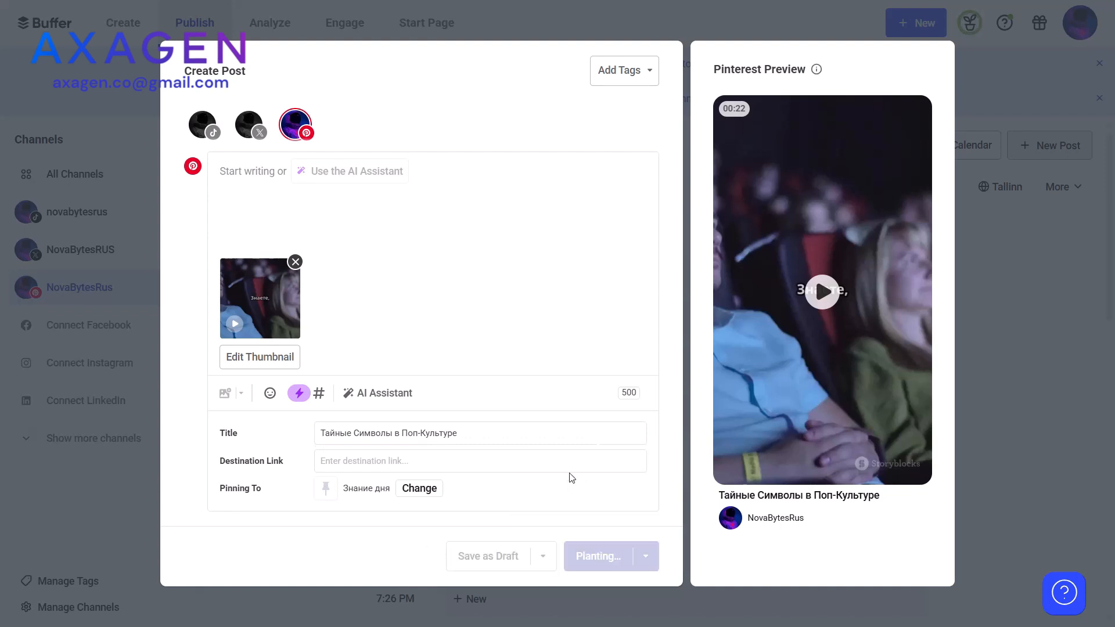
mouse_move(581, 480)
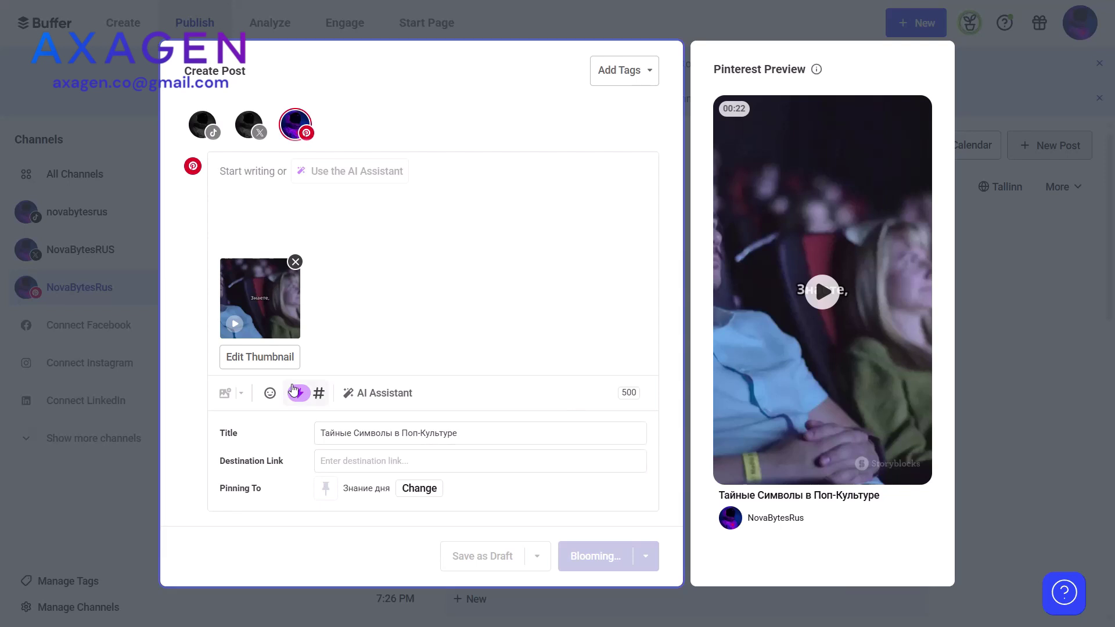
- Review the Sent posts list to find the newly shared pin
click(596, 555)
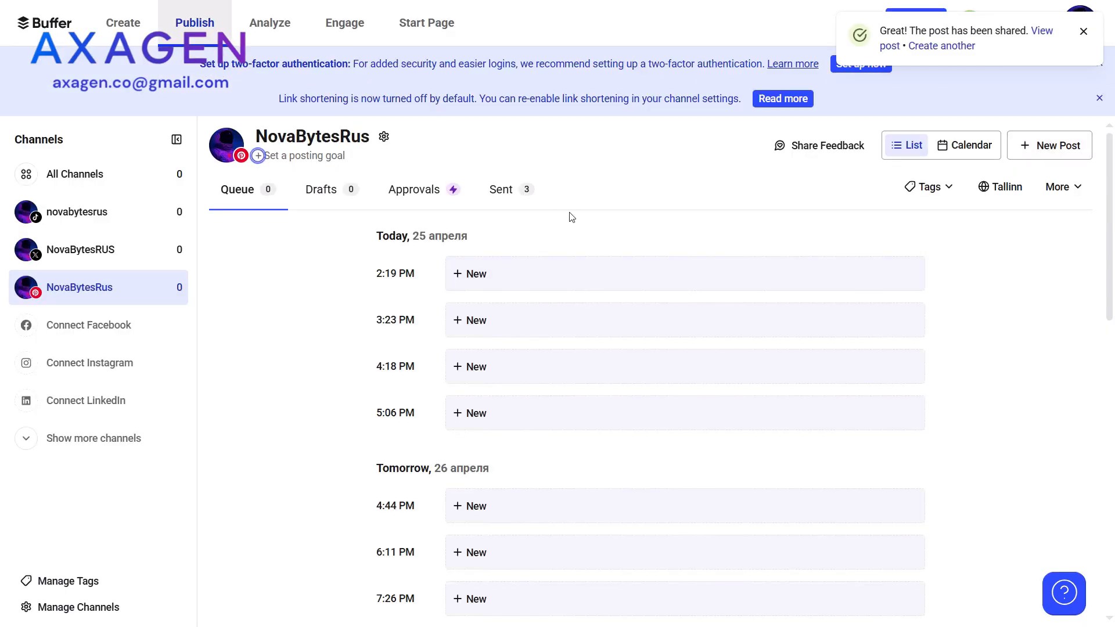
click(502, 190)
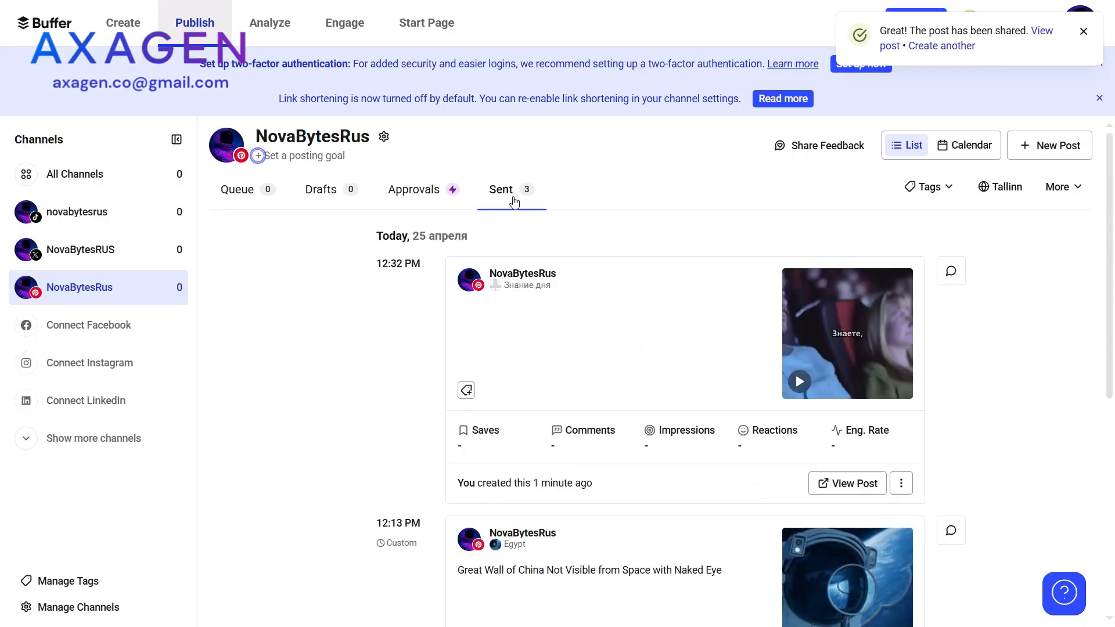
scroll(down, 3)
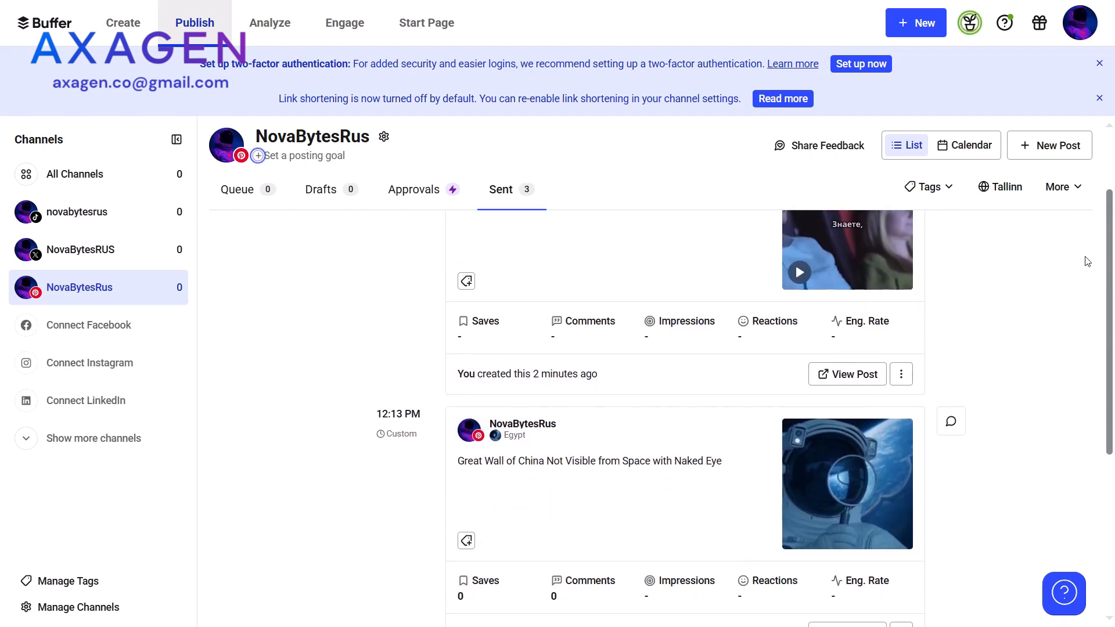
scroll(down, 3)
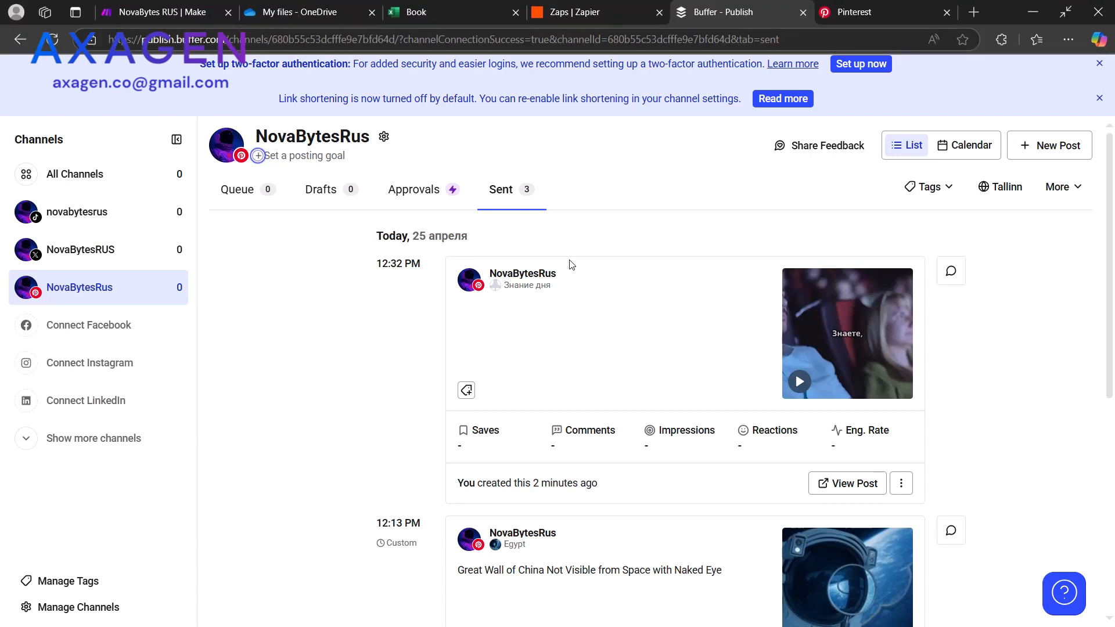
- Check the NovaBytes Rus Pinterest profile's Created pins for the new processing video
click(852, 12)
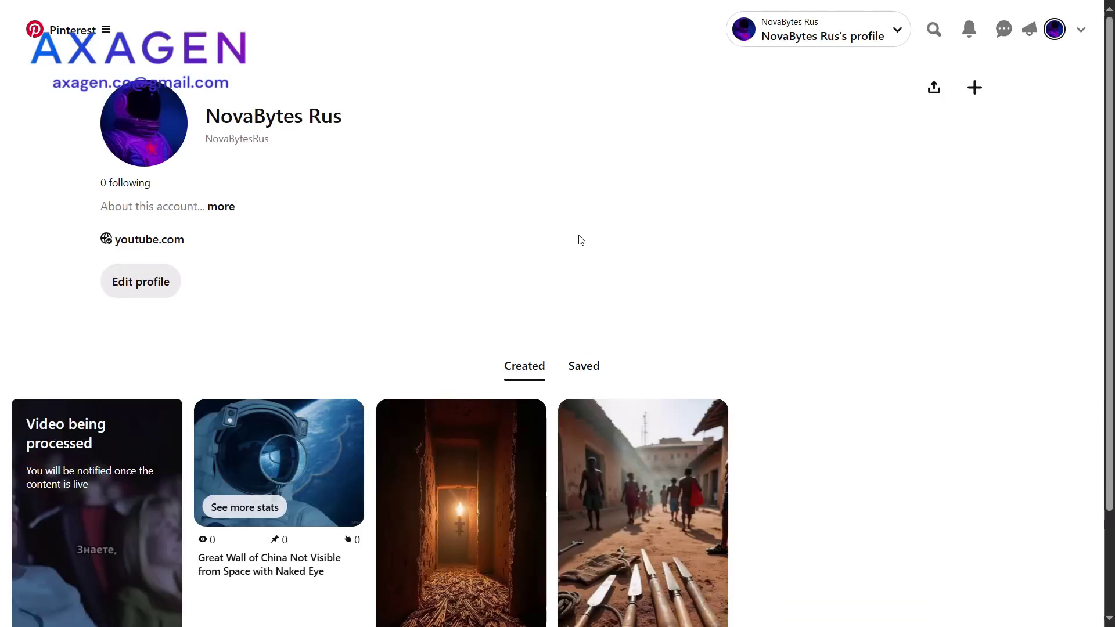
scroll(down, 3)
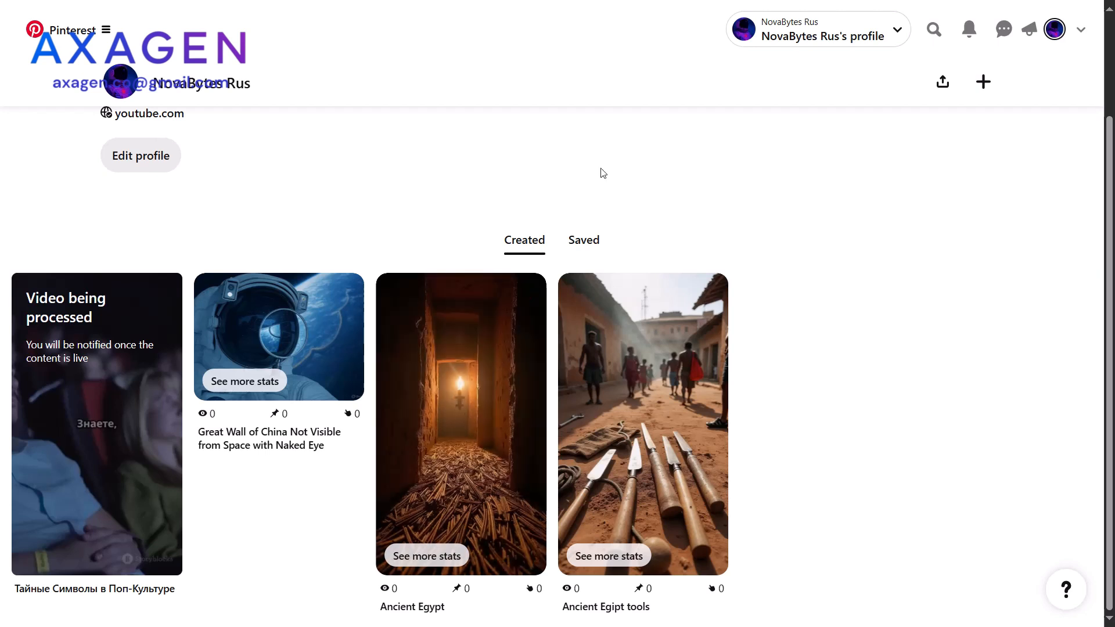
mouse_move(695, 180)
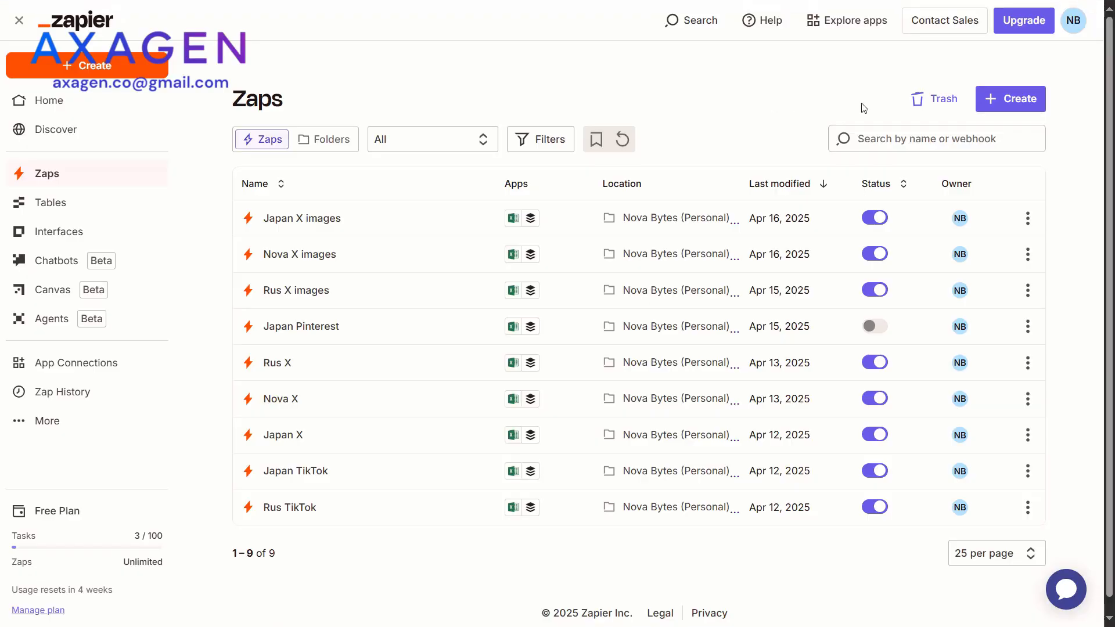
mouse_move(993, 100)
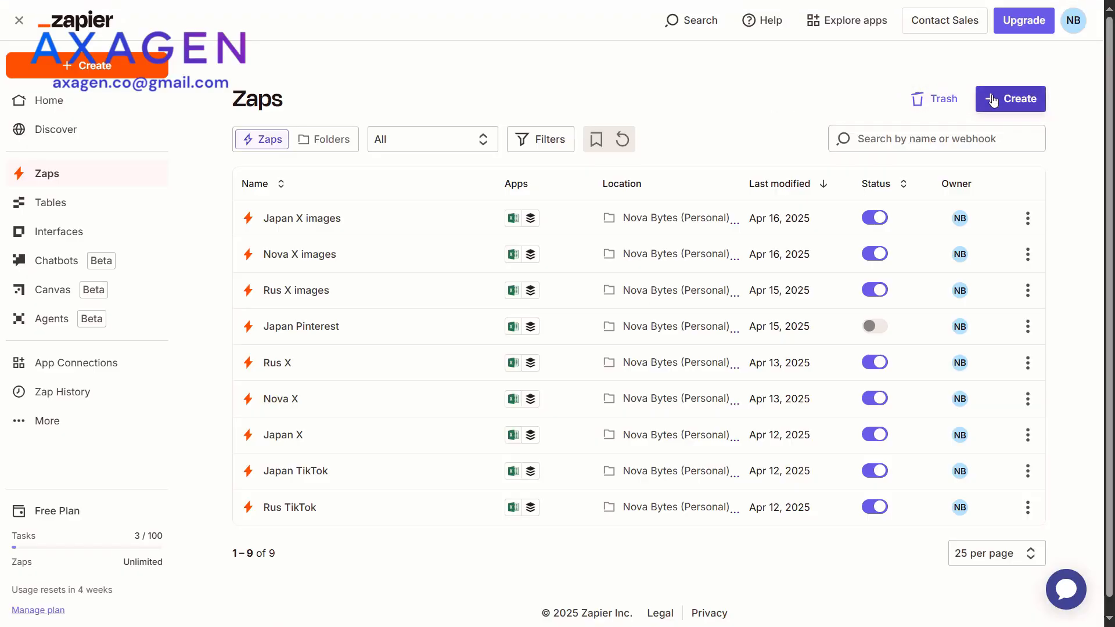
- Create a new empty zap and browse the trigger app choices
click(1017, 99)
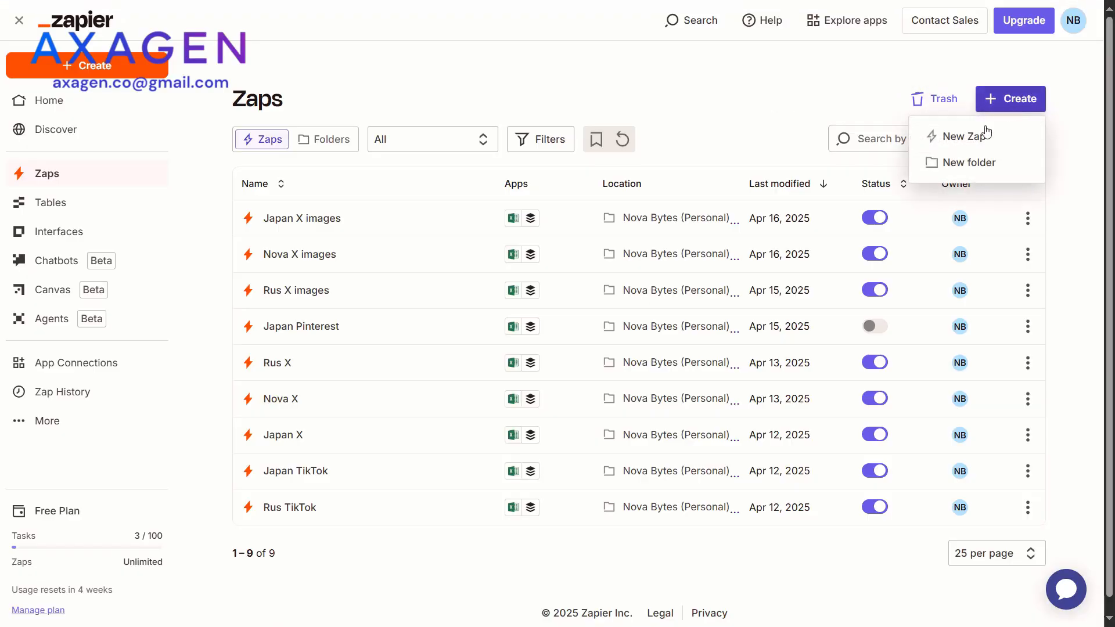
click(957, 136)
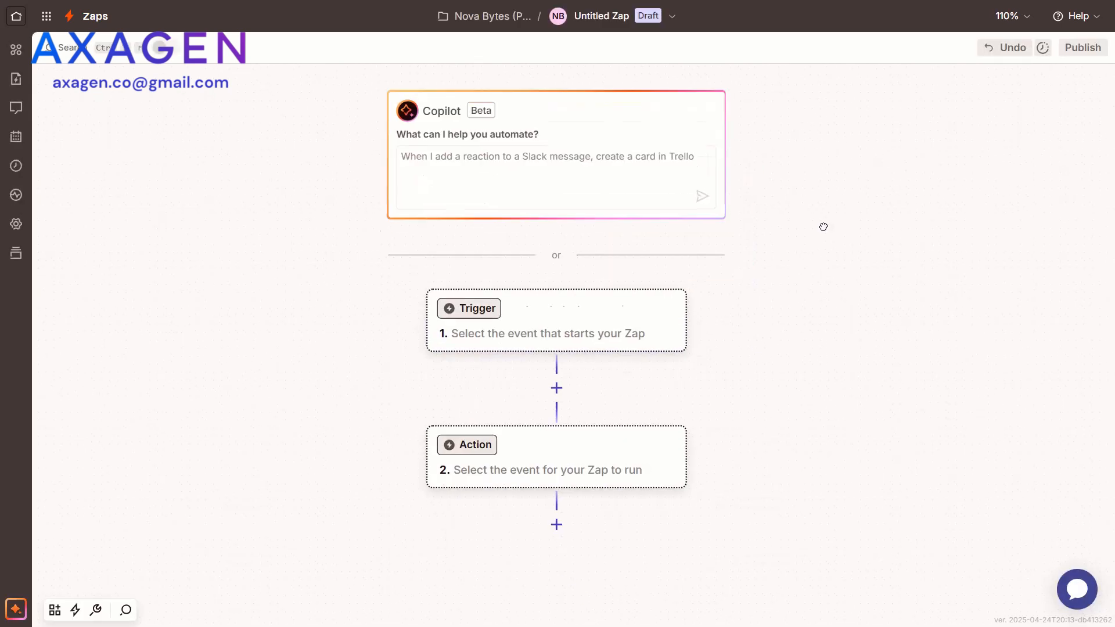
scroll(down, 3)
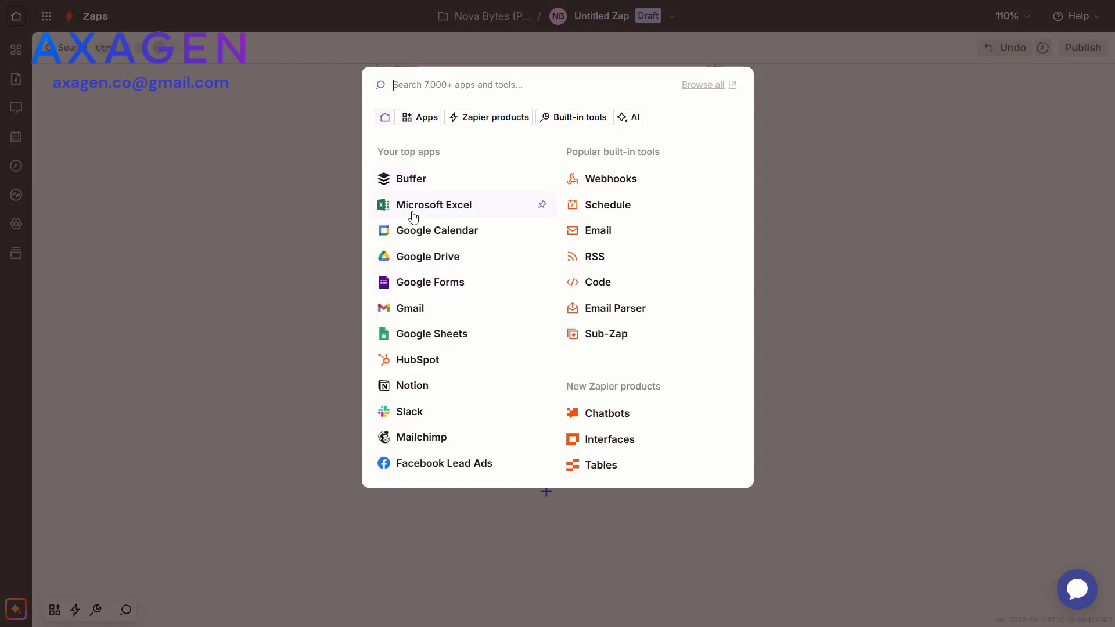
- Make Microsoft Excel's New Row event the zap trigger
click(433, 205)
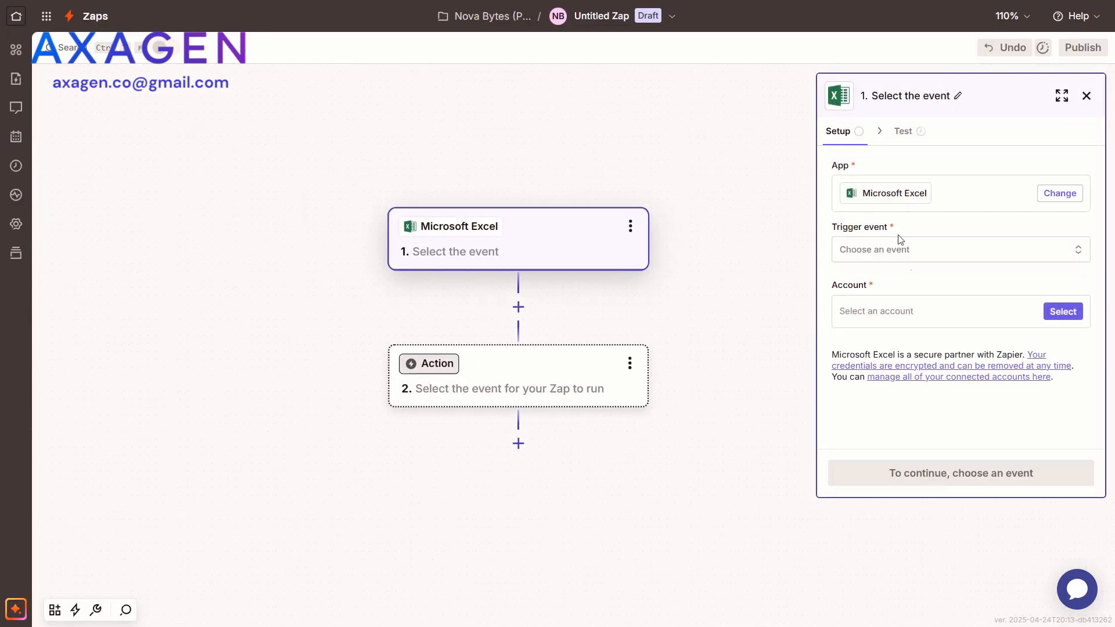
click(960, 249)
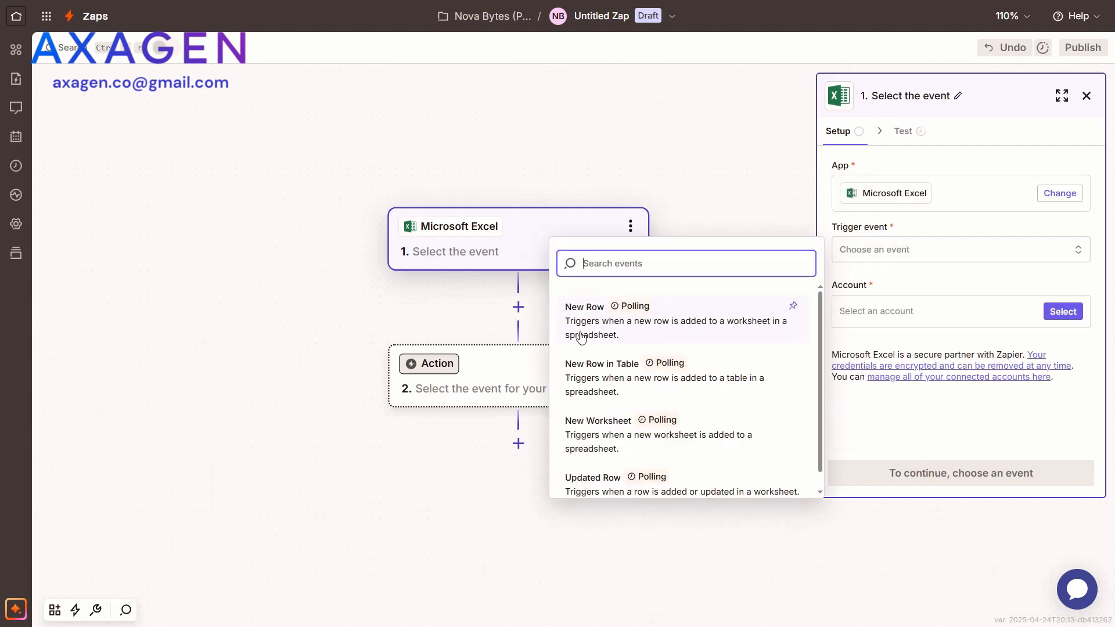
mouse_move(658, 335)
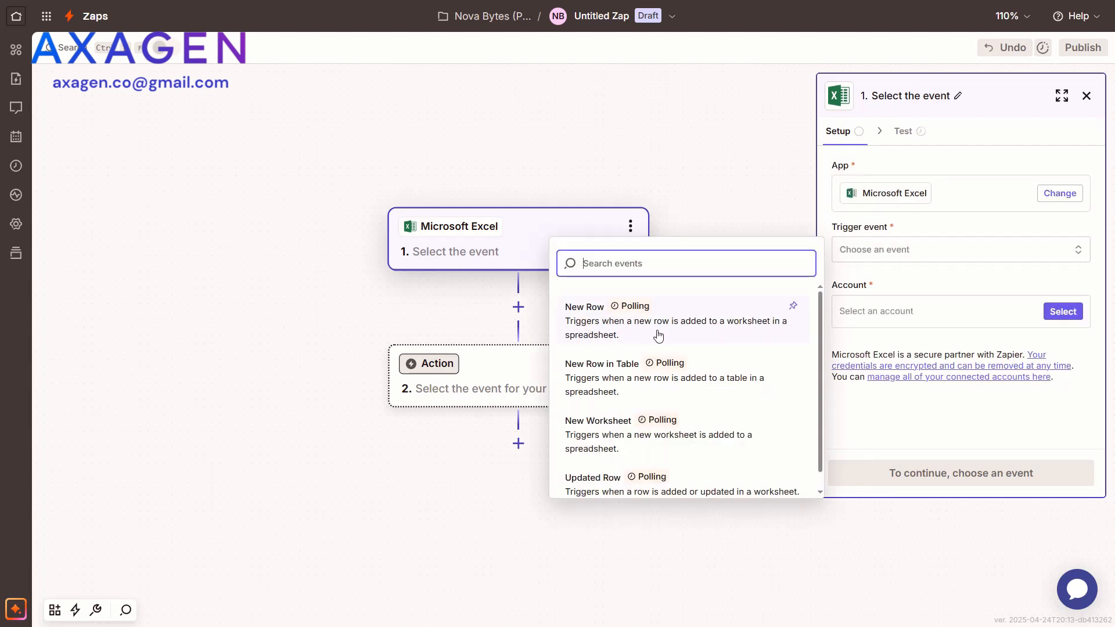
mouse_move(664, 330)
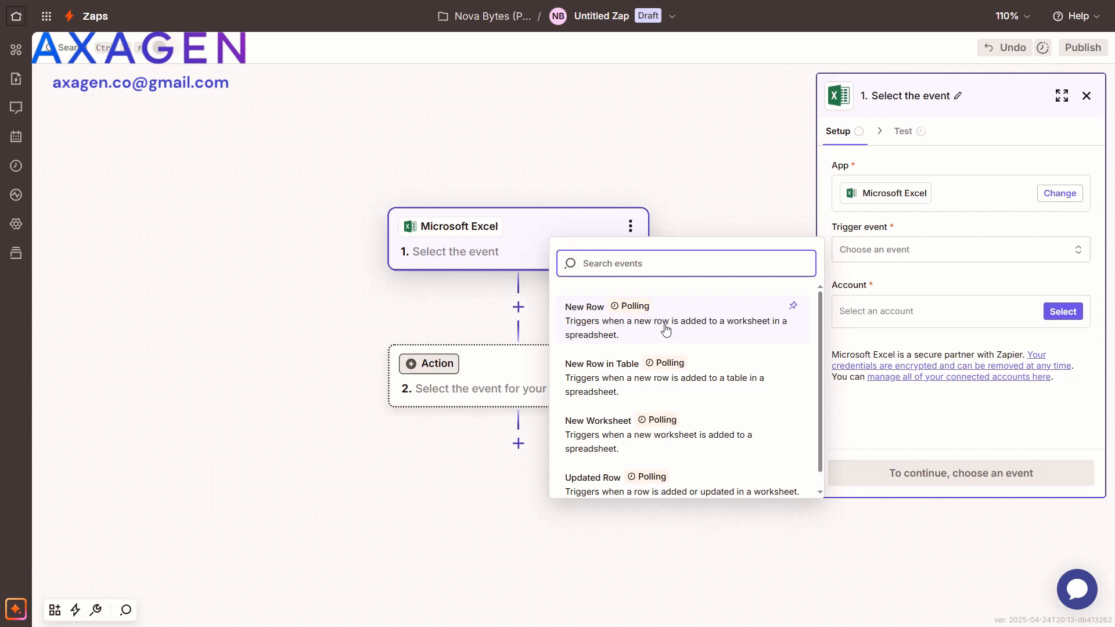
click(584, 306)
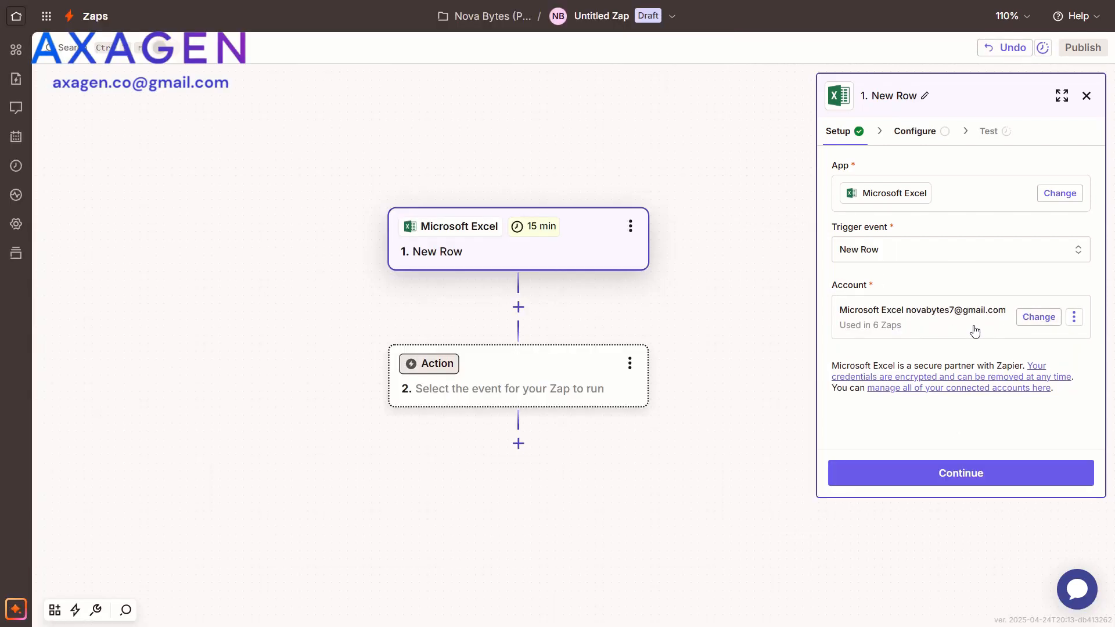
click(960, 473)
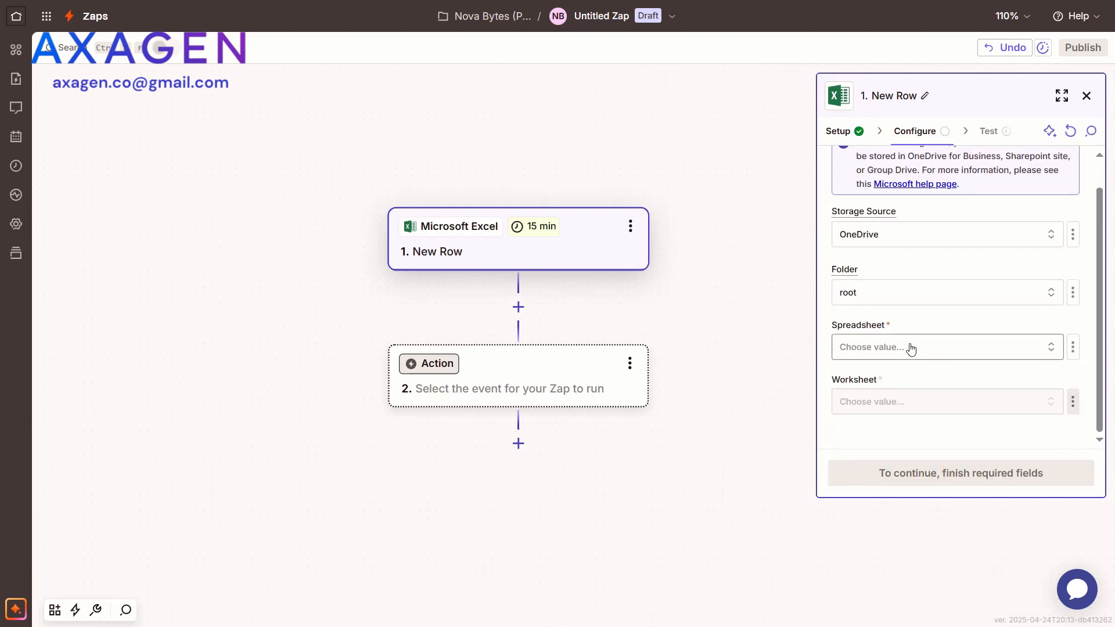
- Point the trigger at Sheet1 of NovaRUS - Pinterest videos.xlsx and test it
click(947, 347)
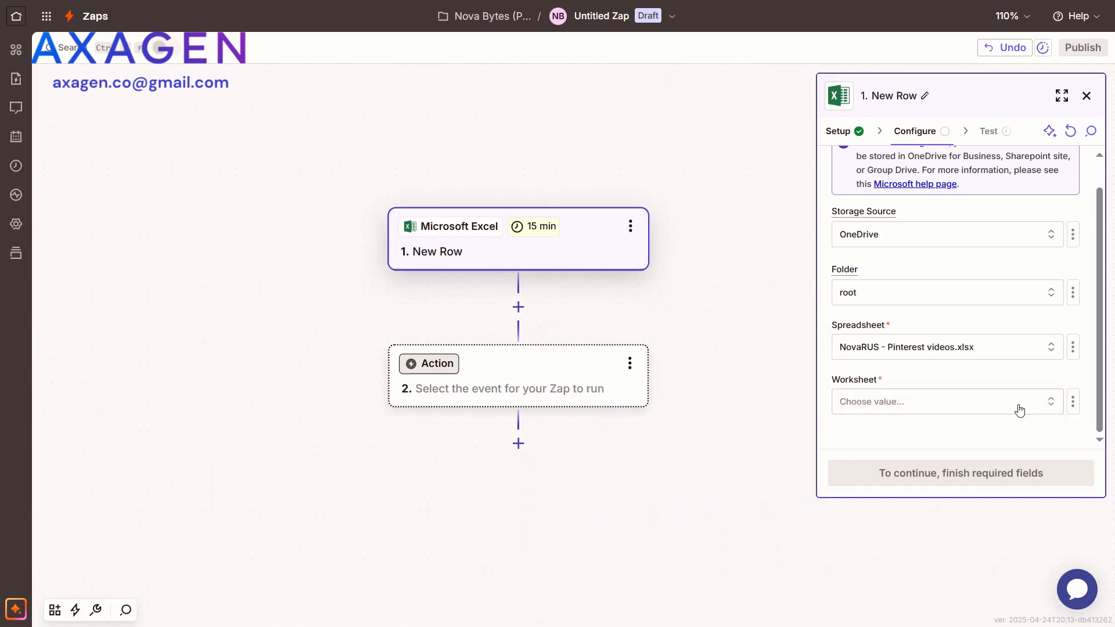
click(943, 401)
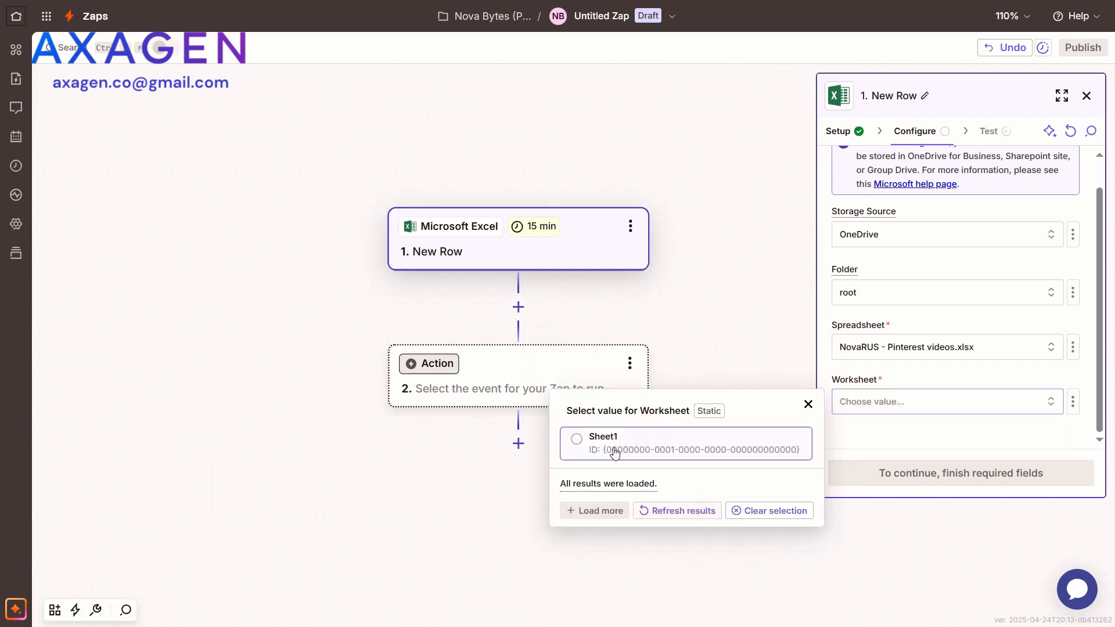
click(602, 444)
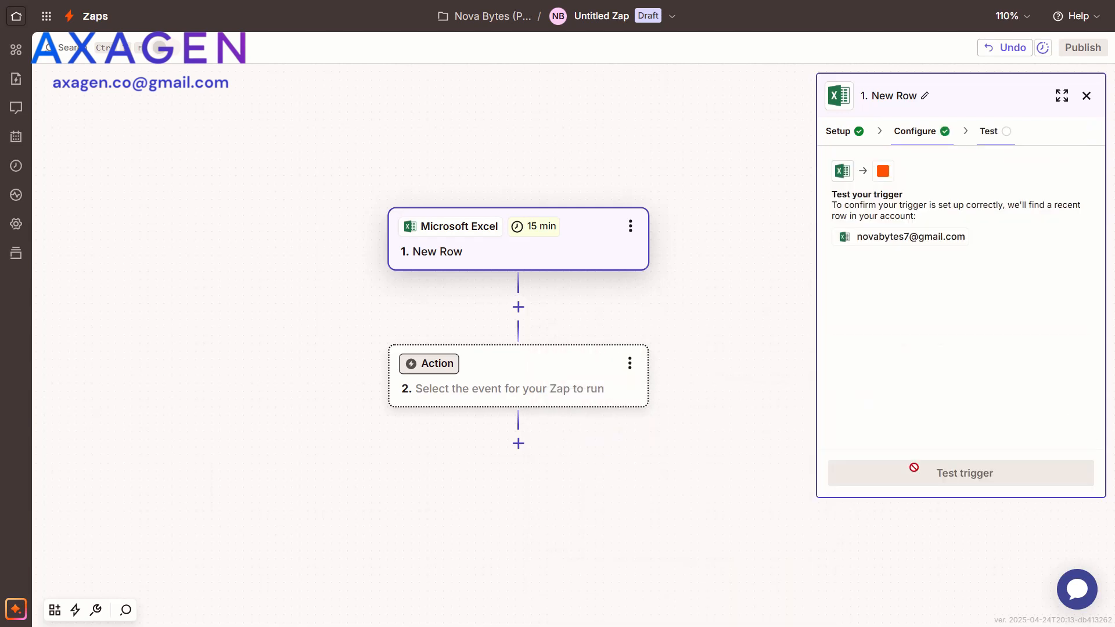
click(963, 473)
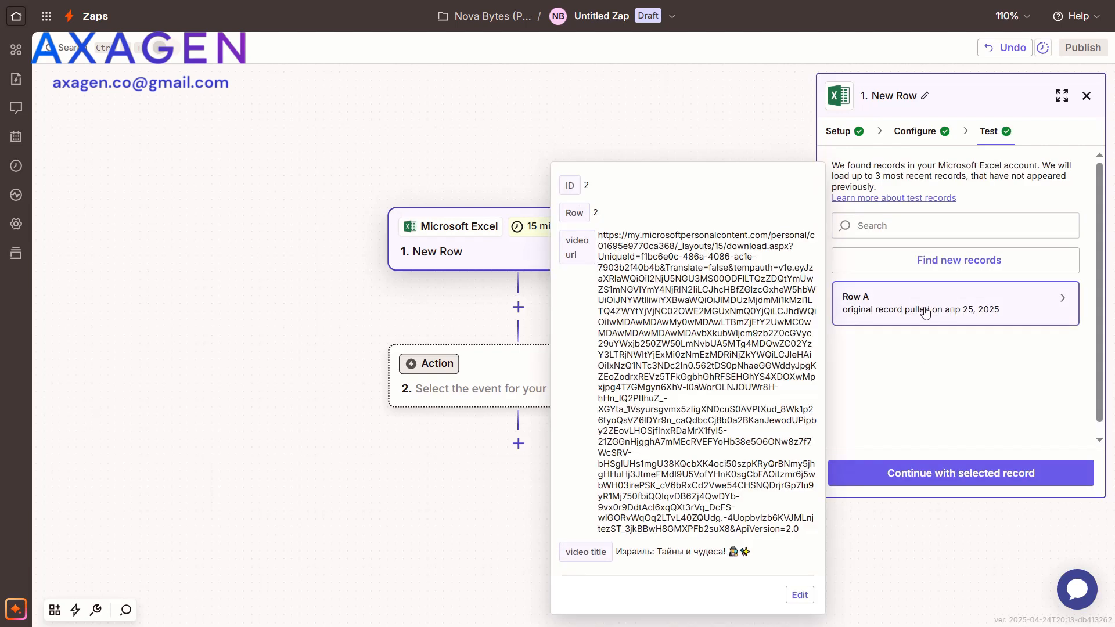
mouse_move(979, 286)
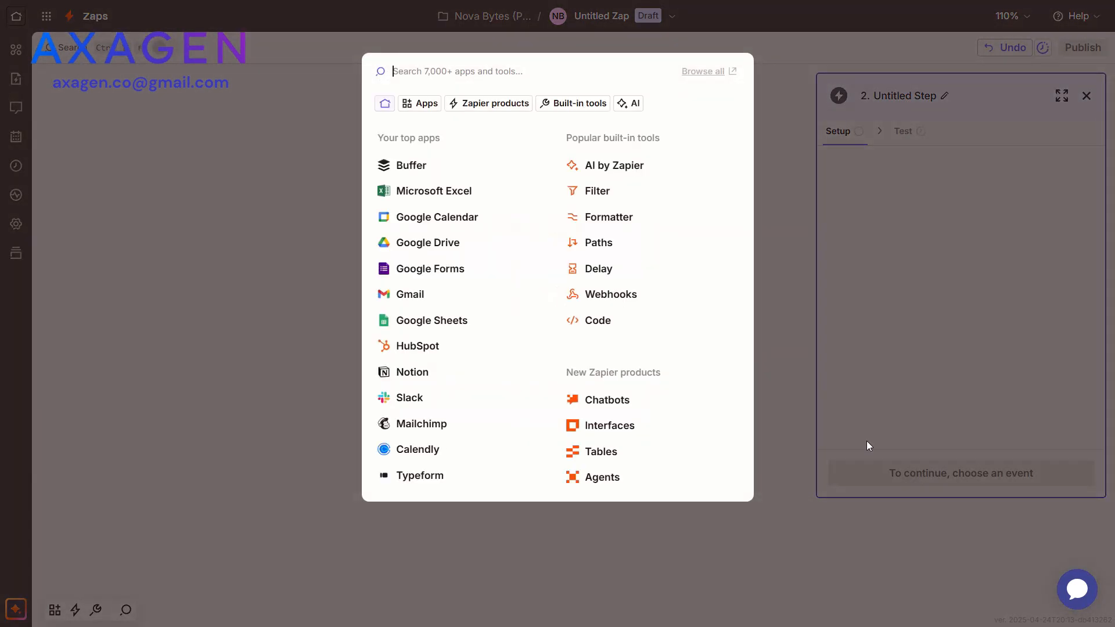
mouse_move(415, 167)
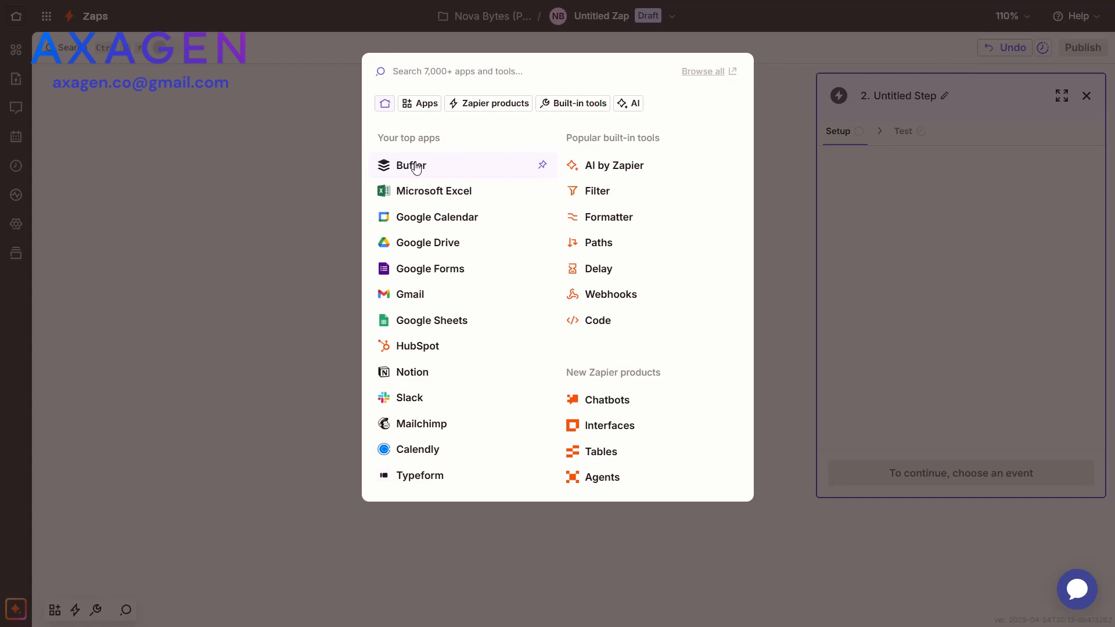
- Make step two Buffer's Add to Queue action using the Rus account
click(411, 165)
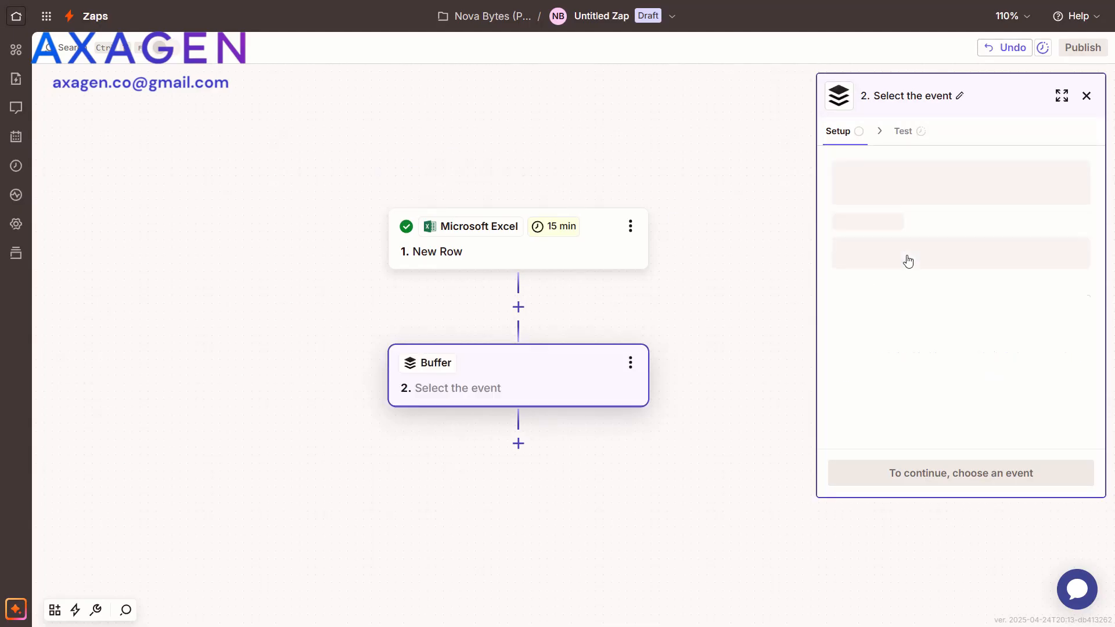
click(961, 250)
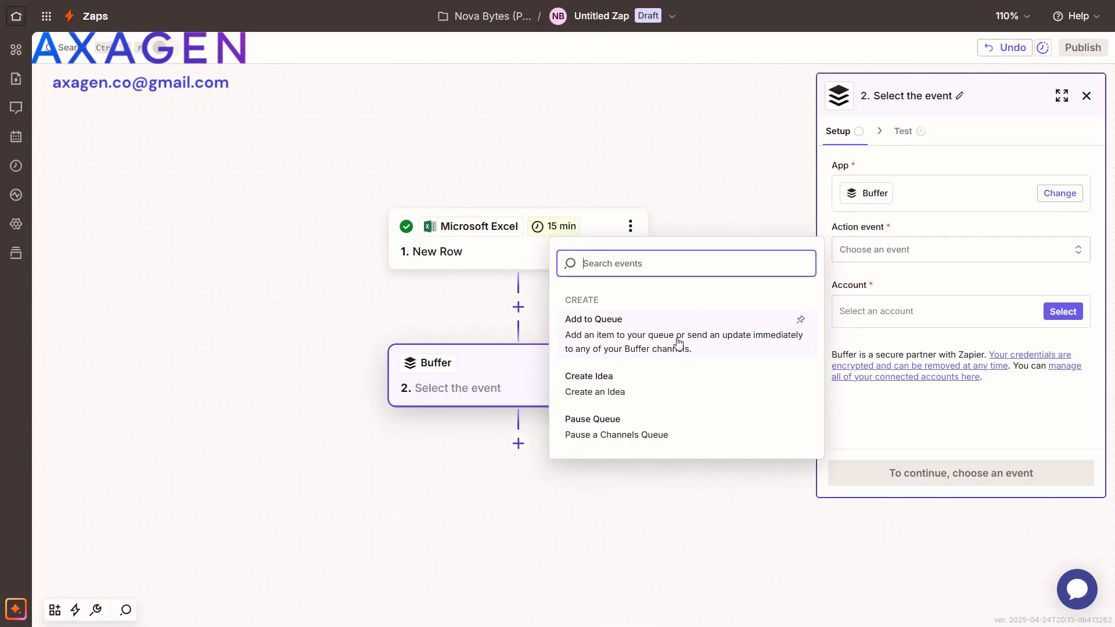
click(594, 320)
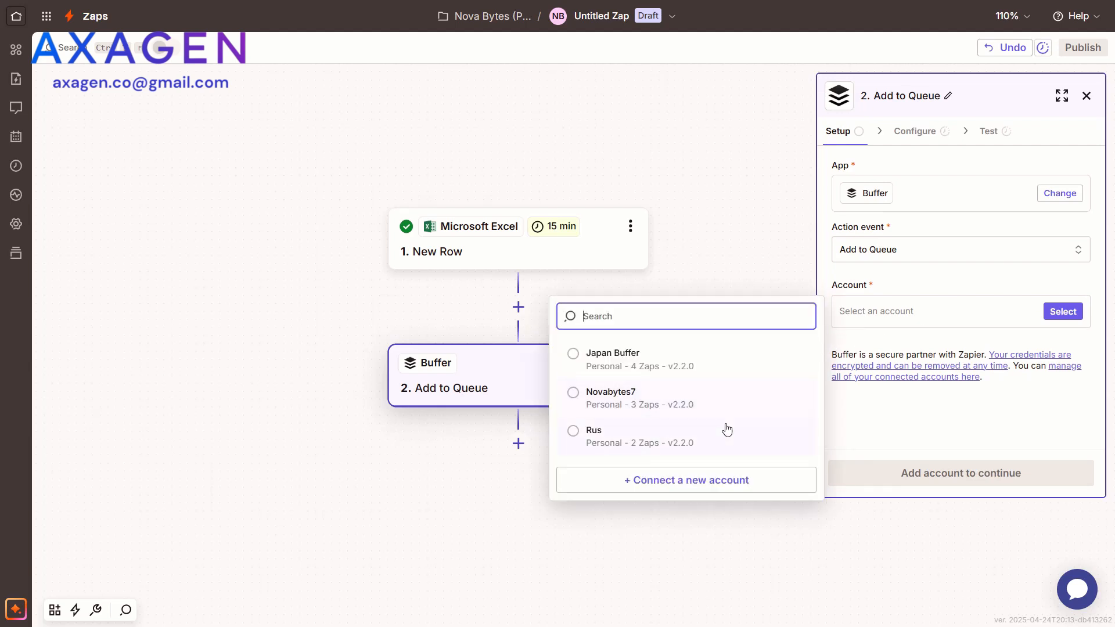
mouse_move(687, 407)
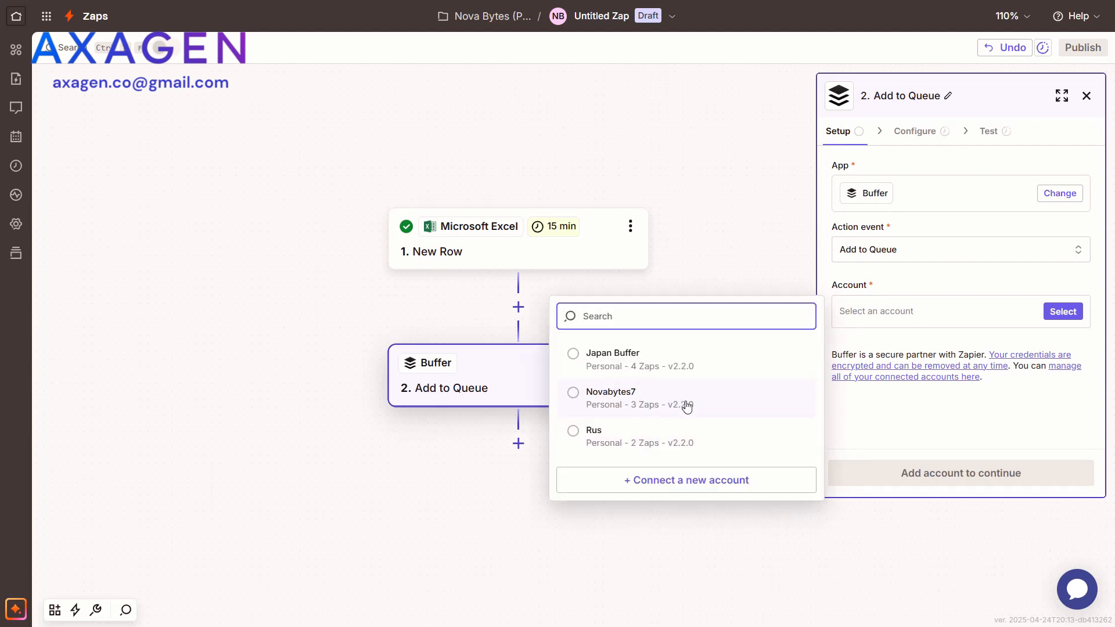
click(574, 430)
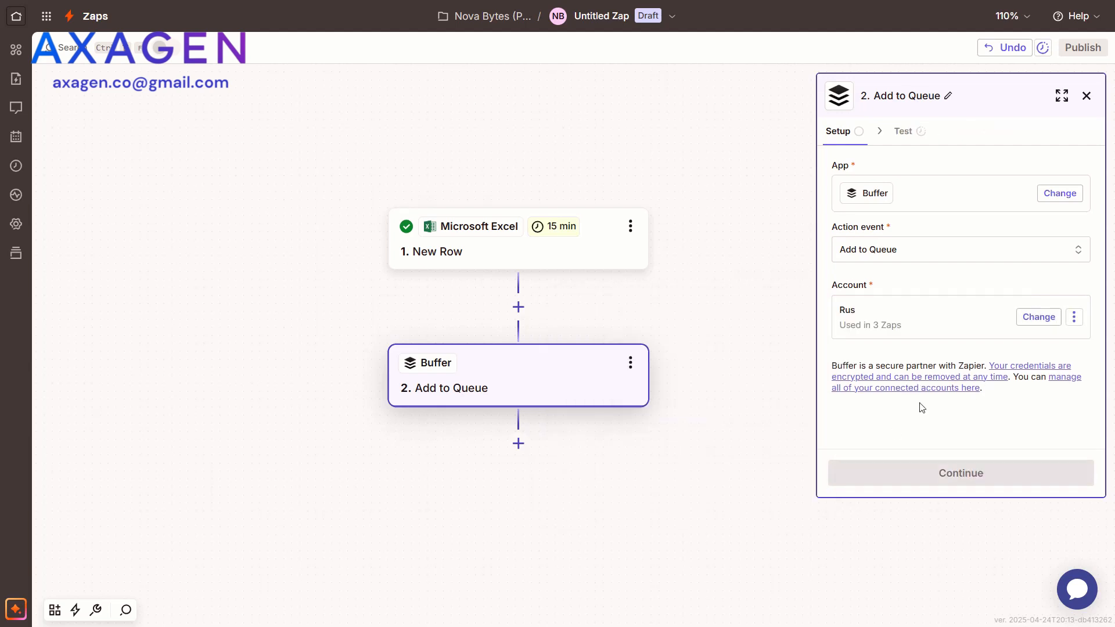
click(961, 473)
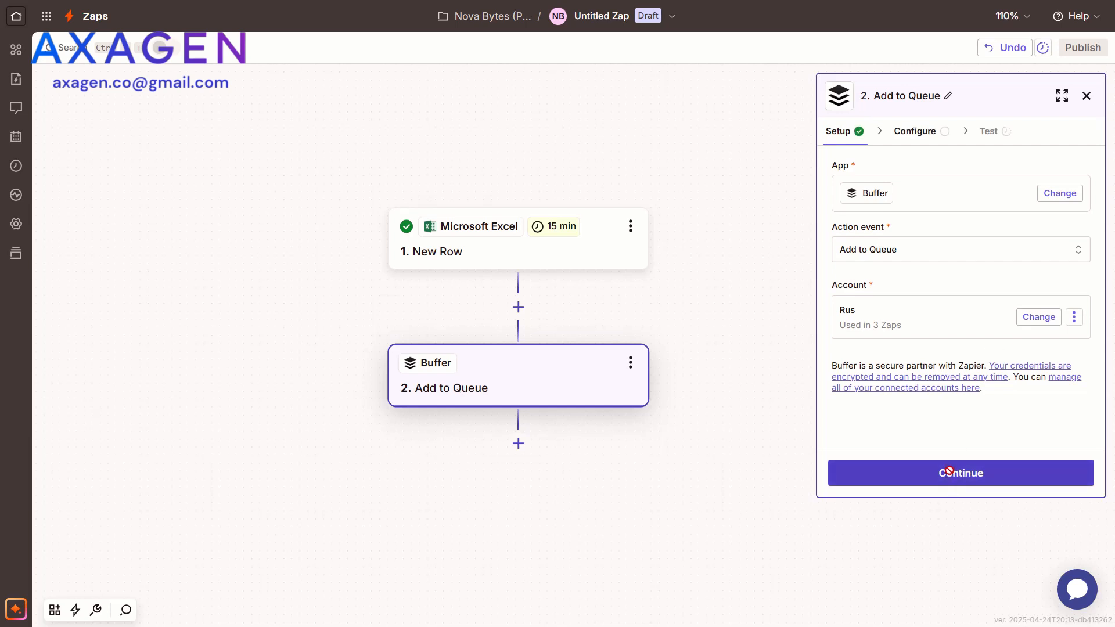
click(960, 473)
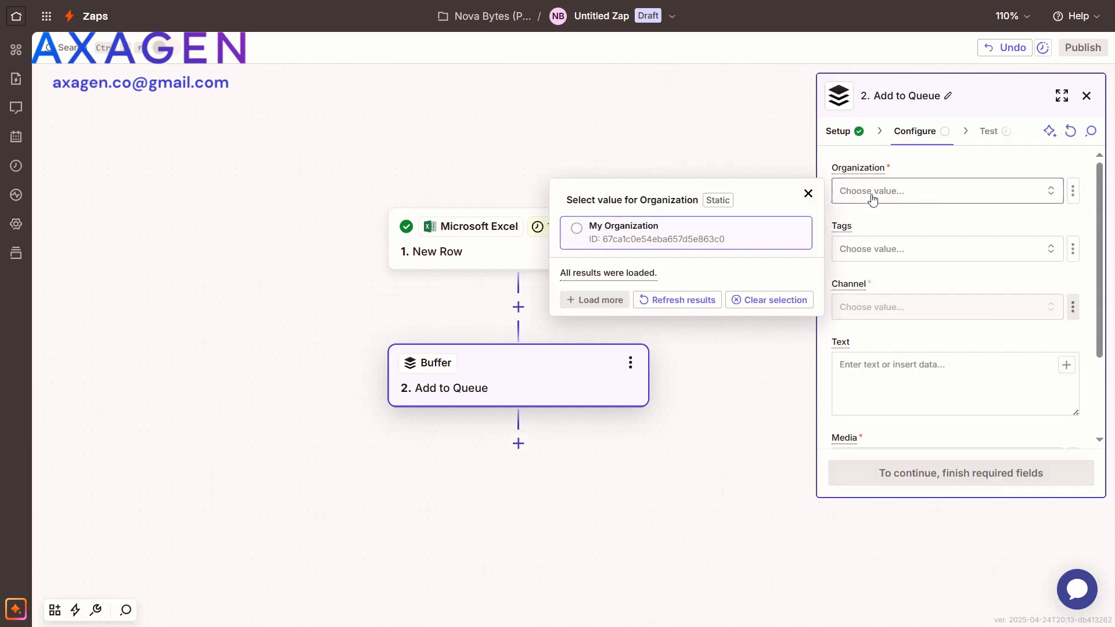
- Set My Organization, the NovaBytesRus Pinterest Business channel, and the Excel video title as text
click(622, 225)
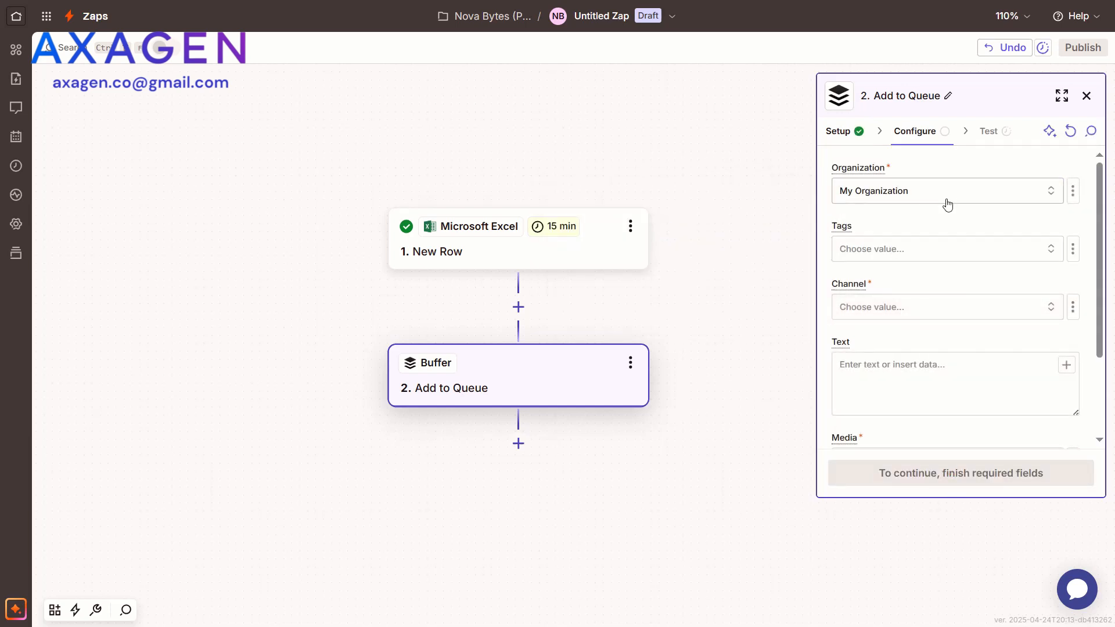
click(947, 307)
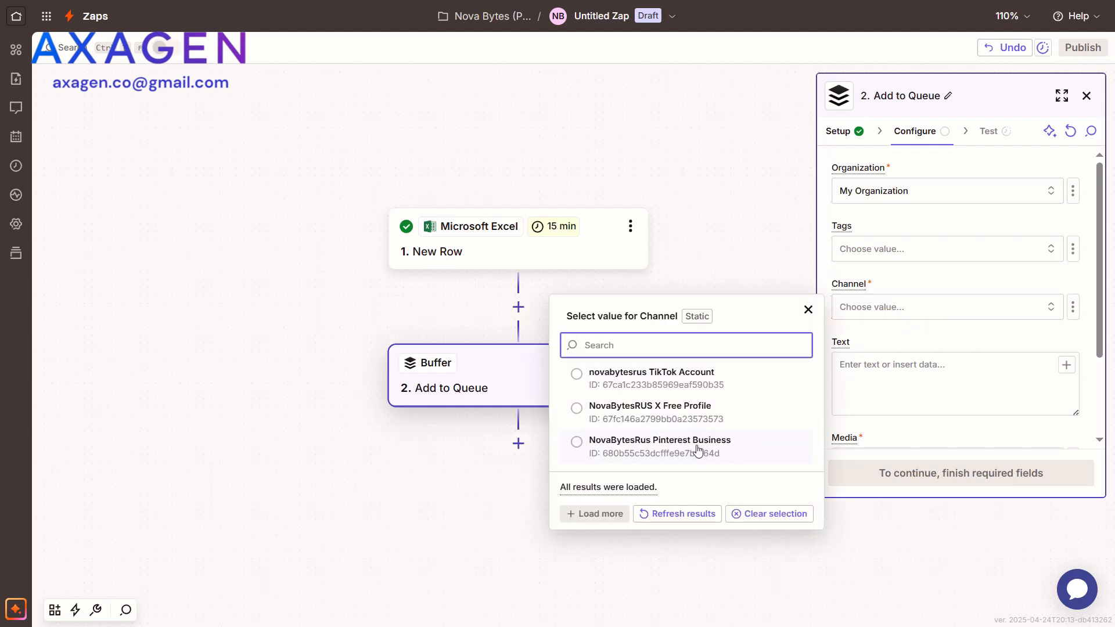
click(660, 440)
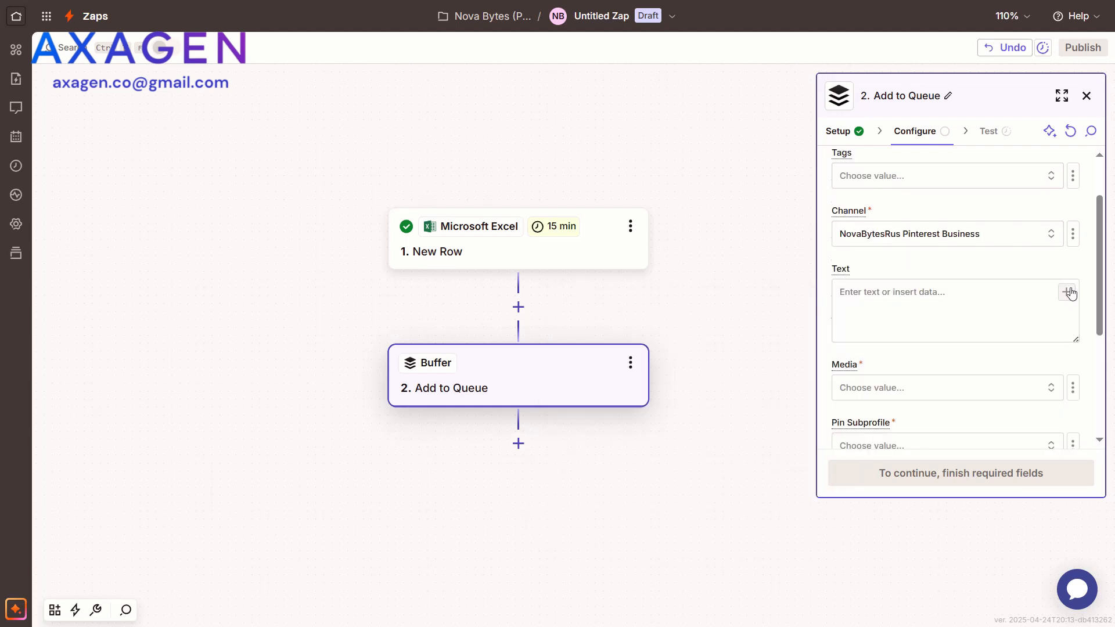
click(1066, 292)
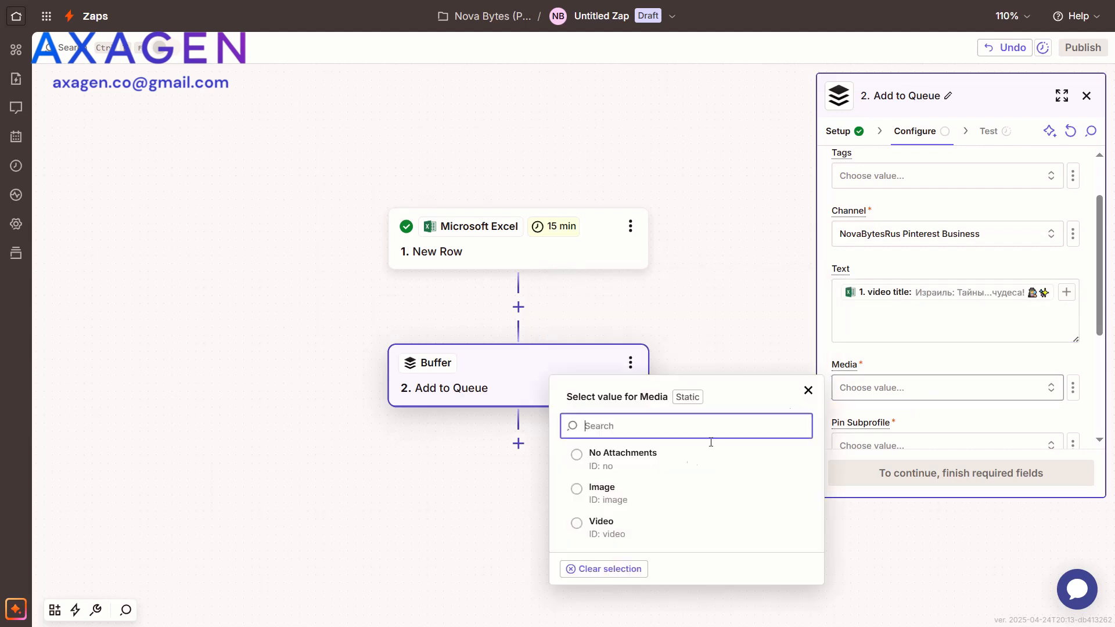
- Map the Excel video url as Video, pick Знание дня subprofile, Share Now, and continue to testing
click(576, 523)
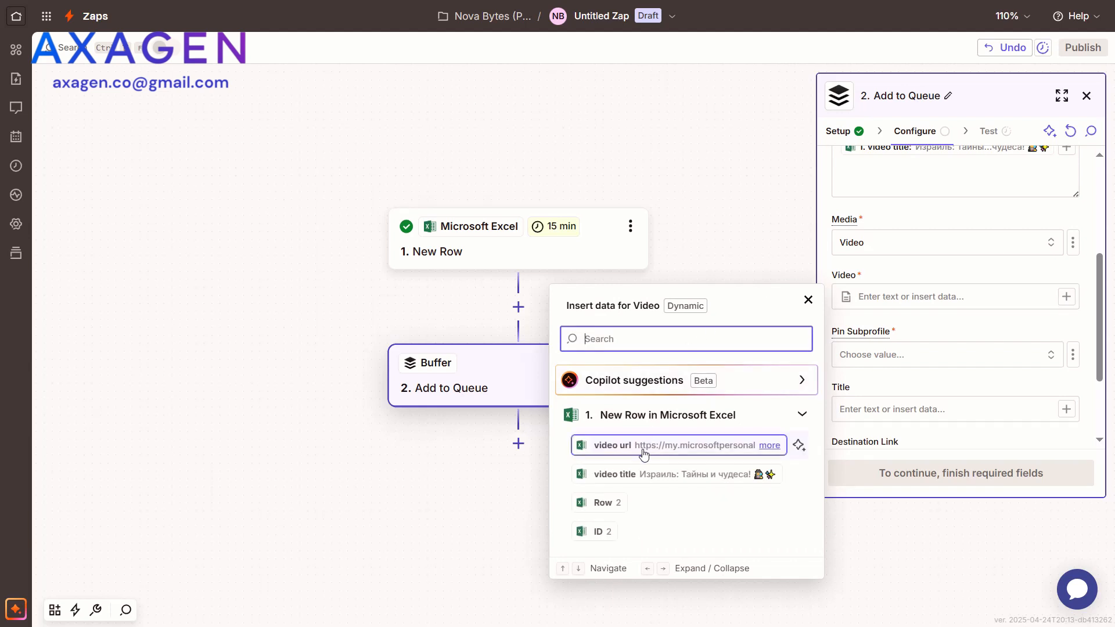
click(644, 445)
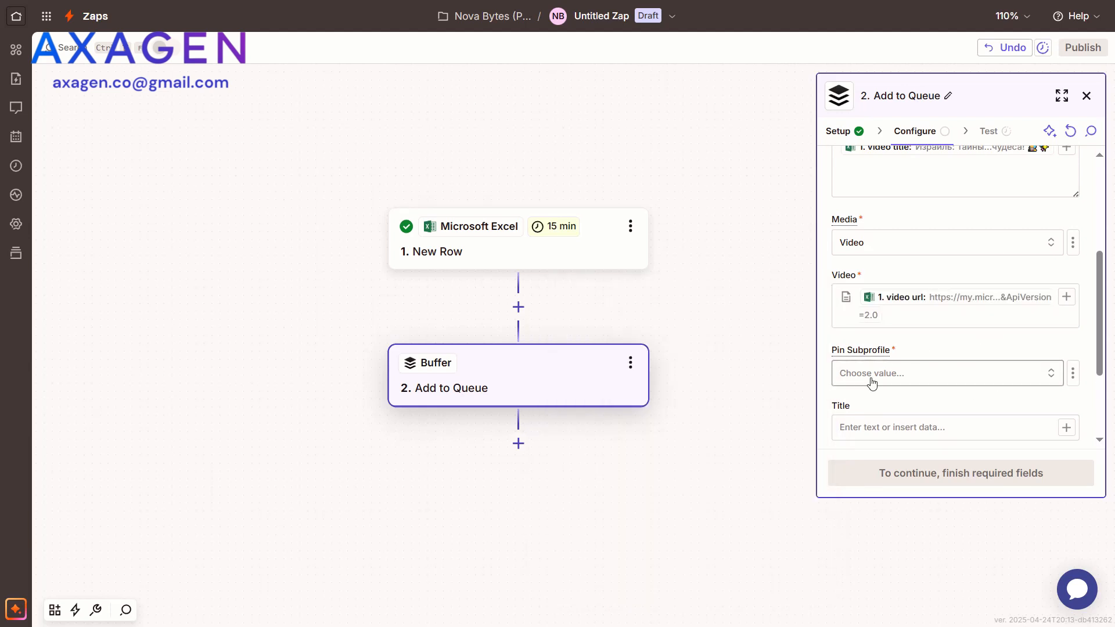
click(947, 374)
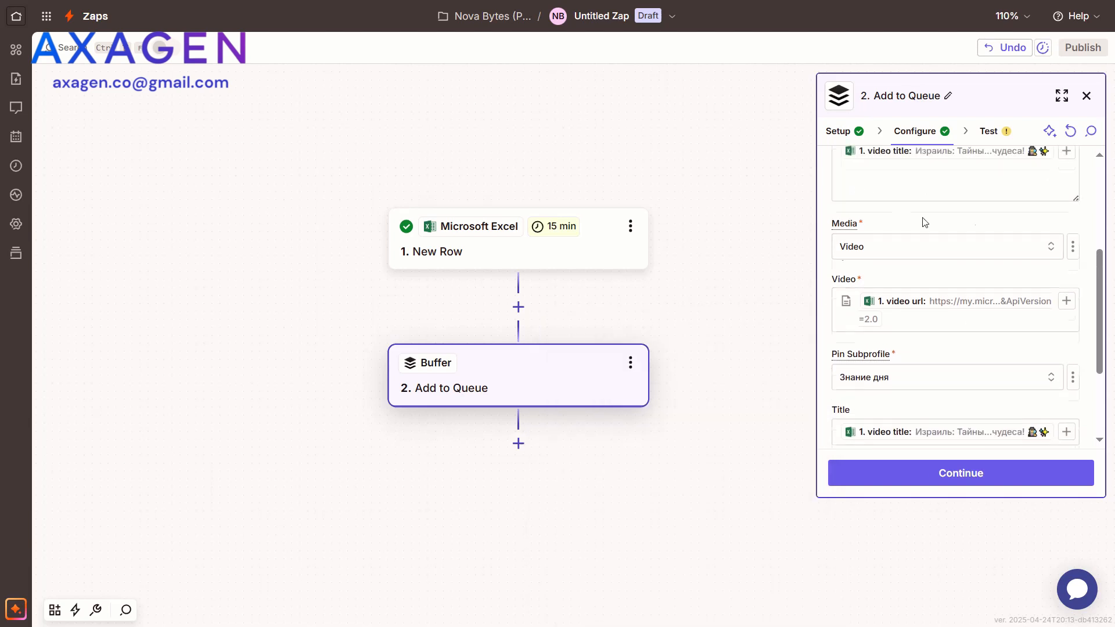
scroll(down, 3)
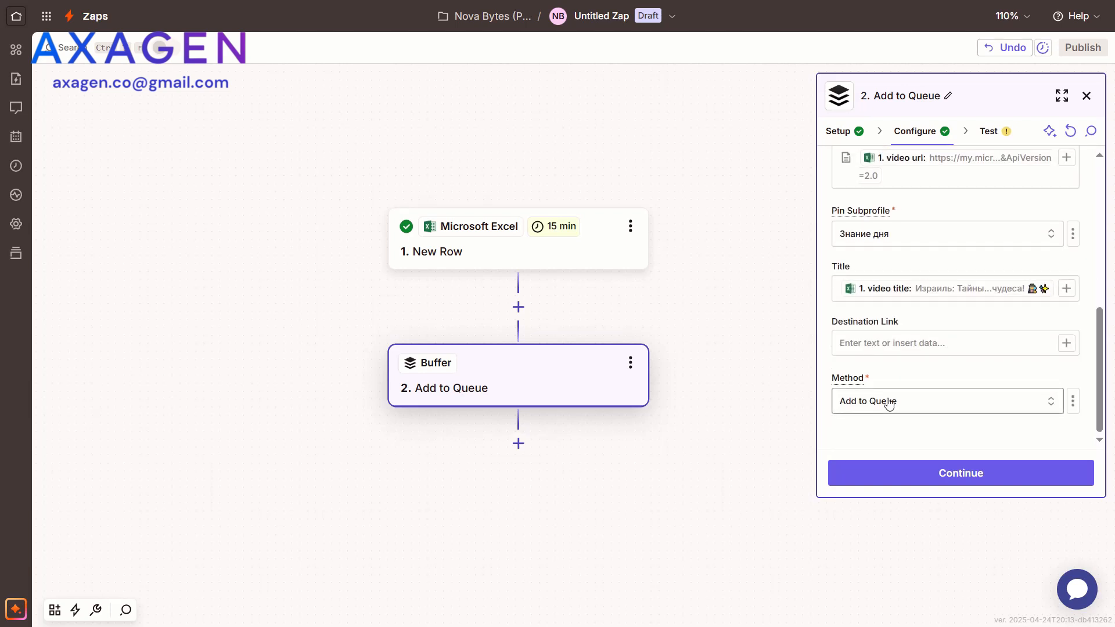
click(940, 400)
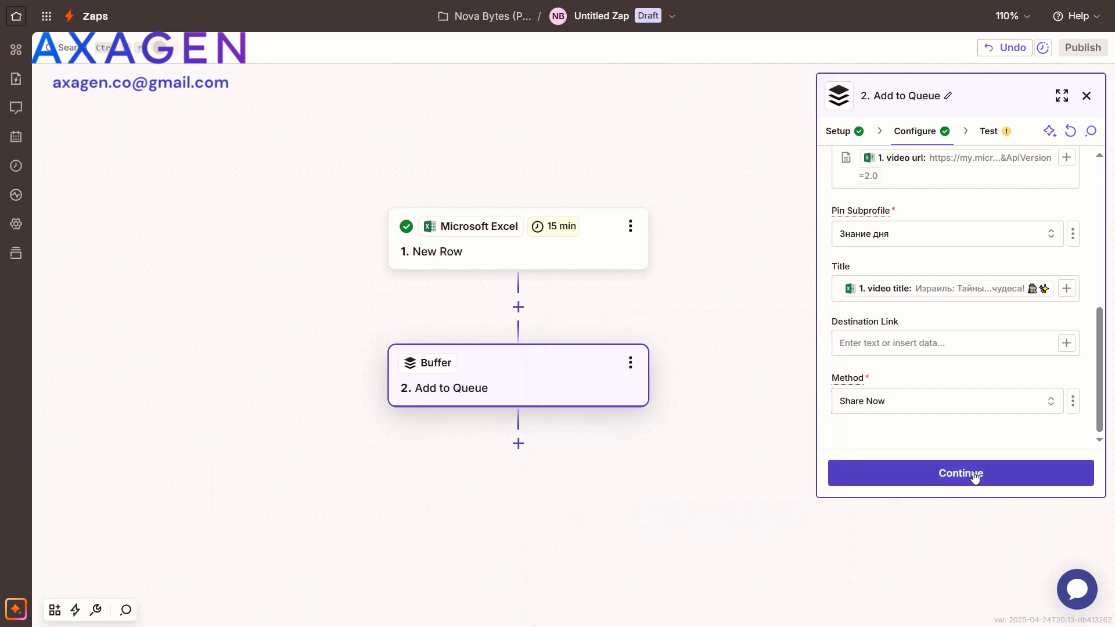
click(960, 473)
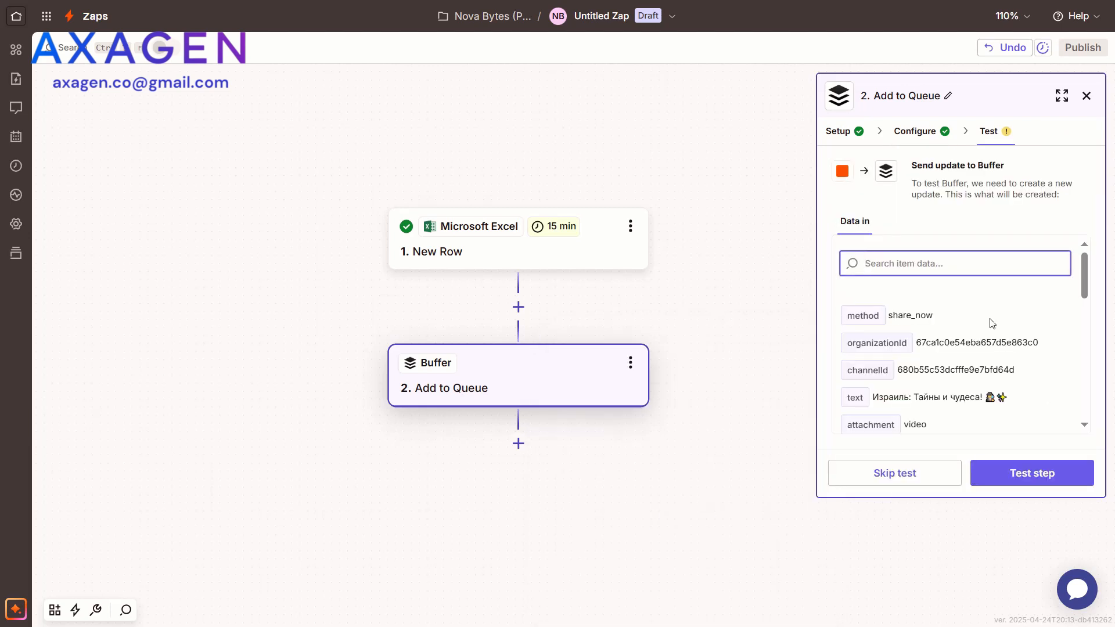
- Run the Buffer step test, which fails while Buffer still processes the video
click(1031, 472)
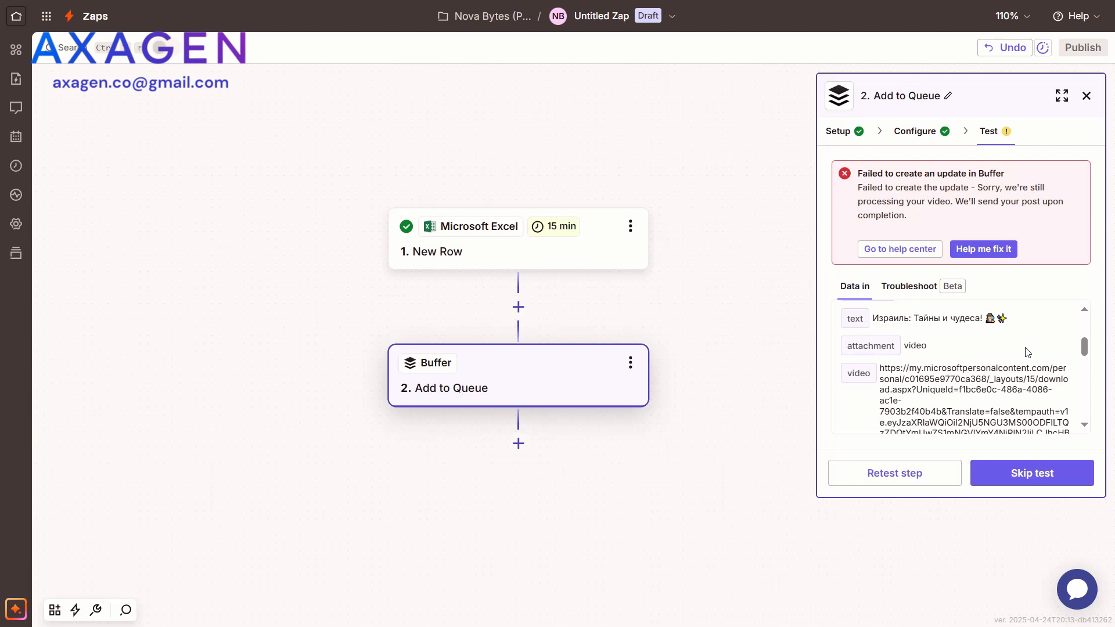
mouse_move(786, 497)
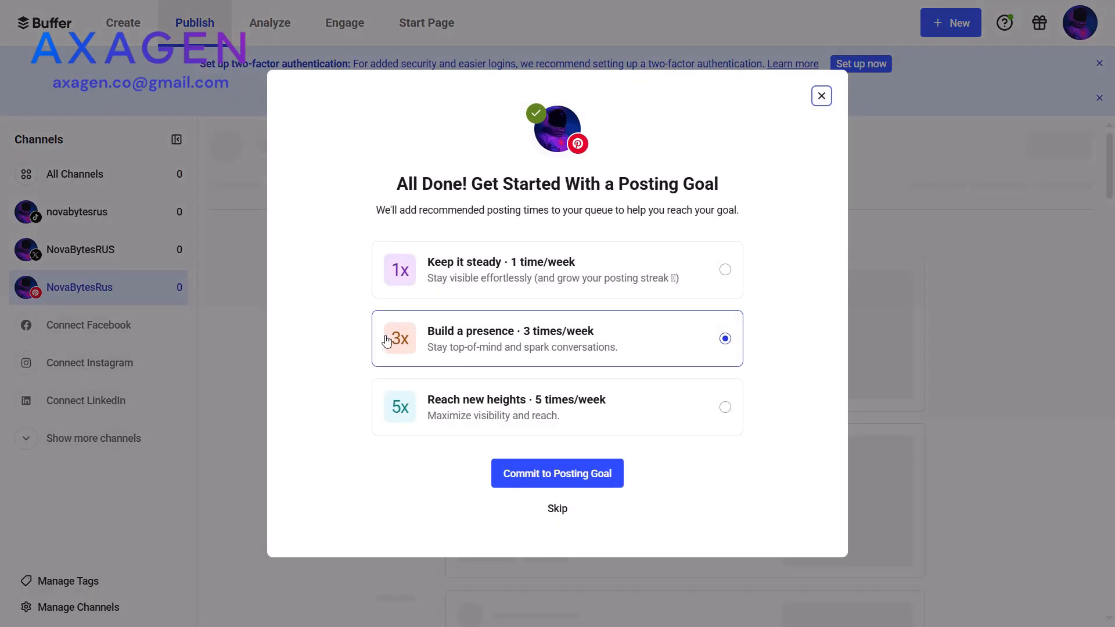
- Dismiss Buffer's posting-goal prompt to see the new Pinterest pin being processed
click(558, 474)
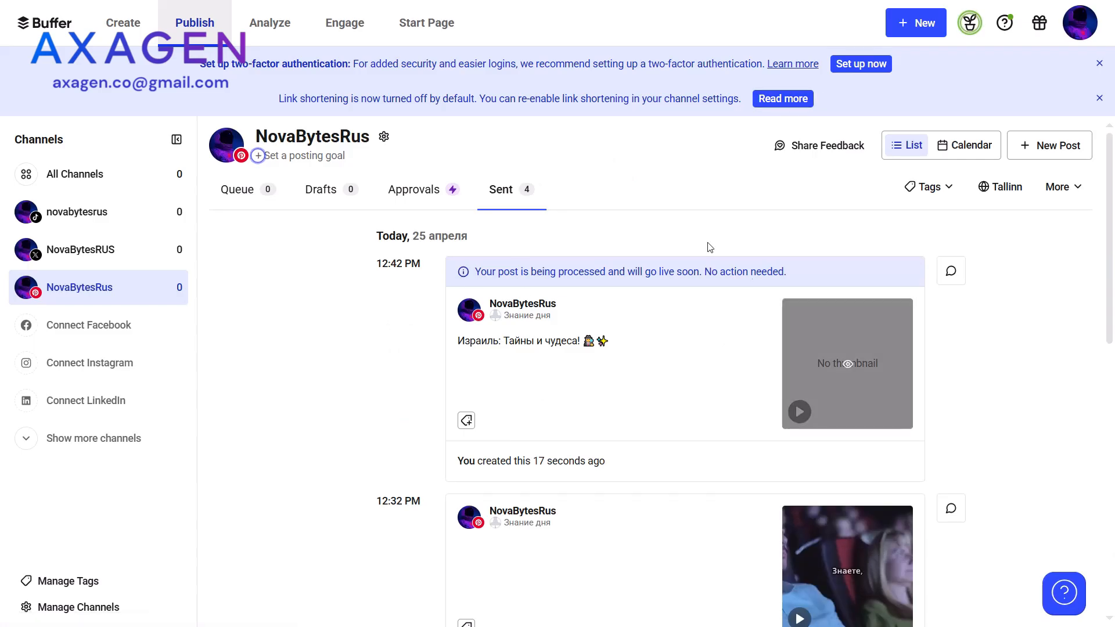
mouse_move(1011, 267)
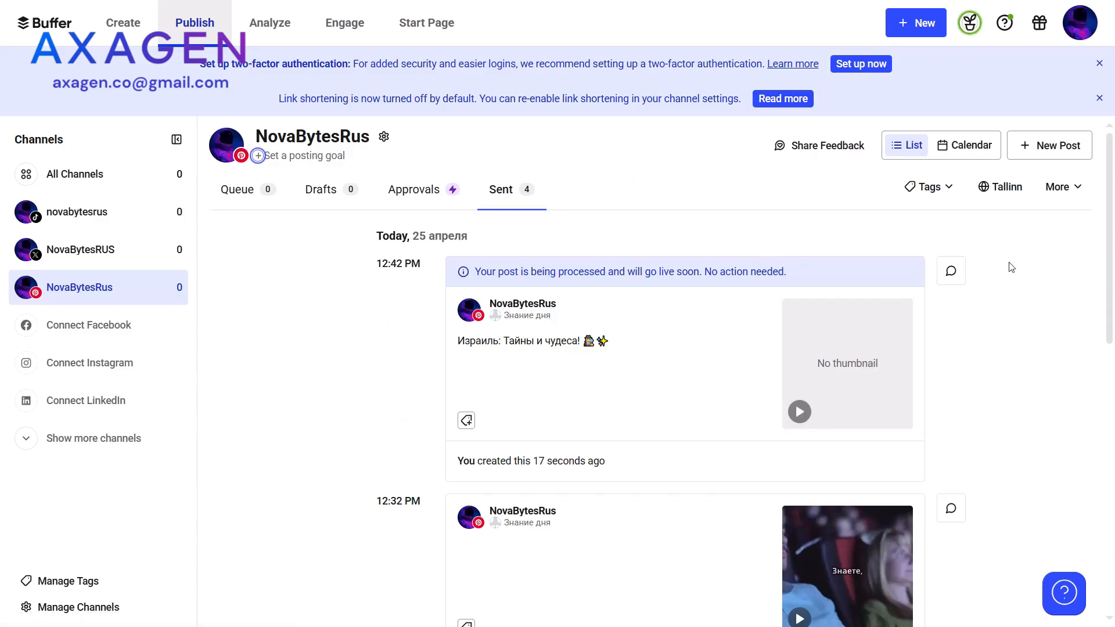
mouse_move(509, 452)
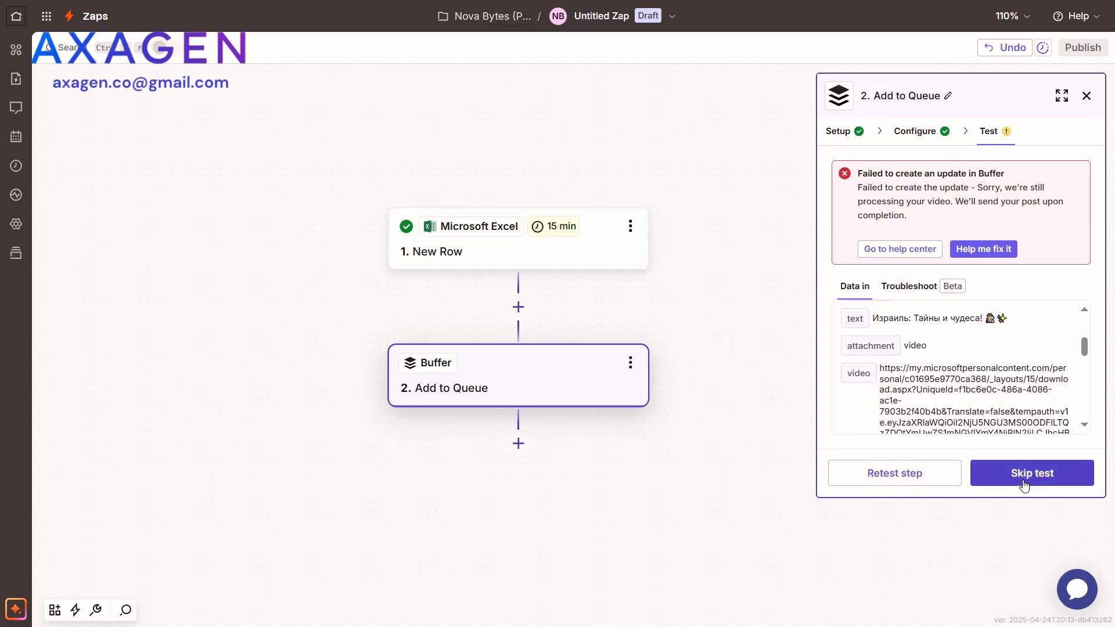
- Skip the Buffer test, rename the zap 'Rus Pinterest' and review the Media choices
click(1032, 474)
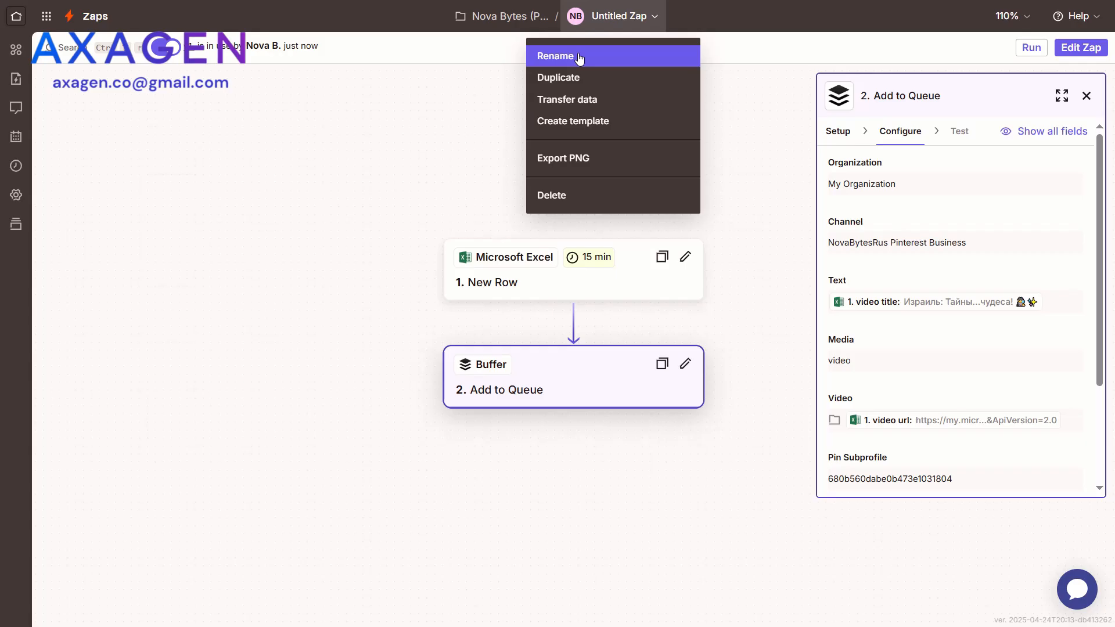
click(555, 56)
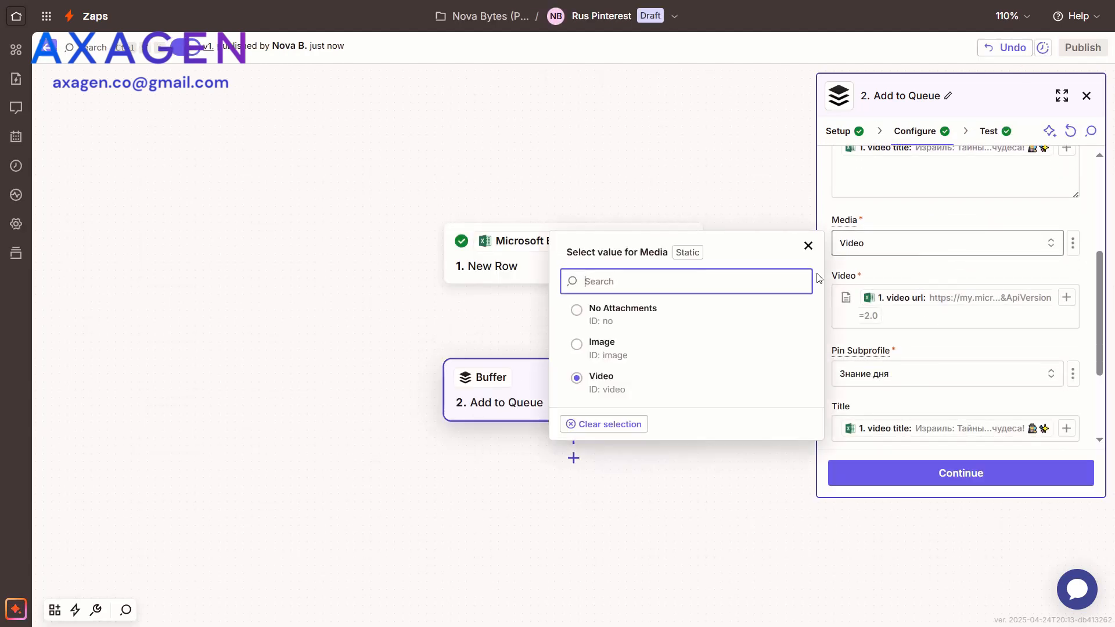
click(808, 245)
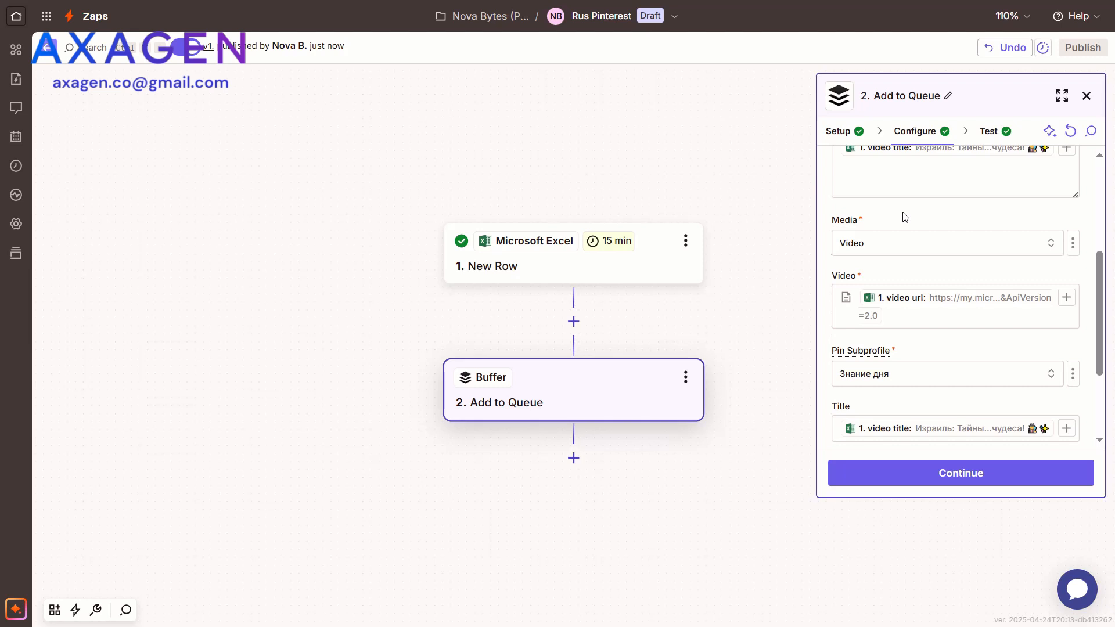
mouse_move(955, 295)
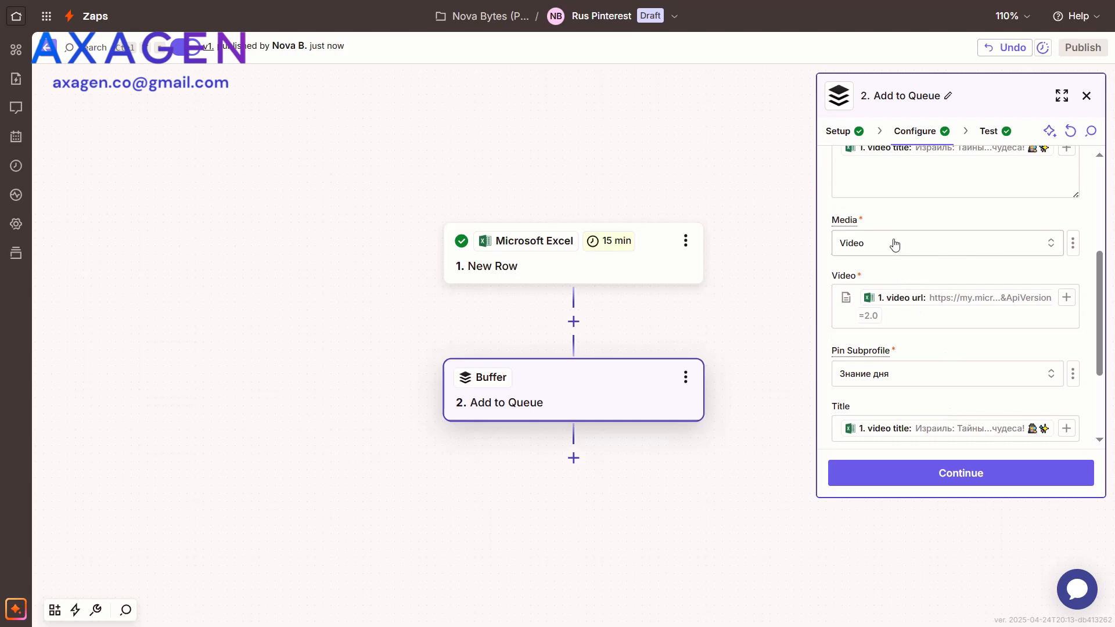
click(947, 244)
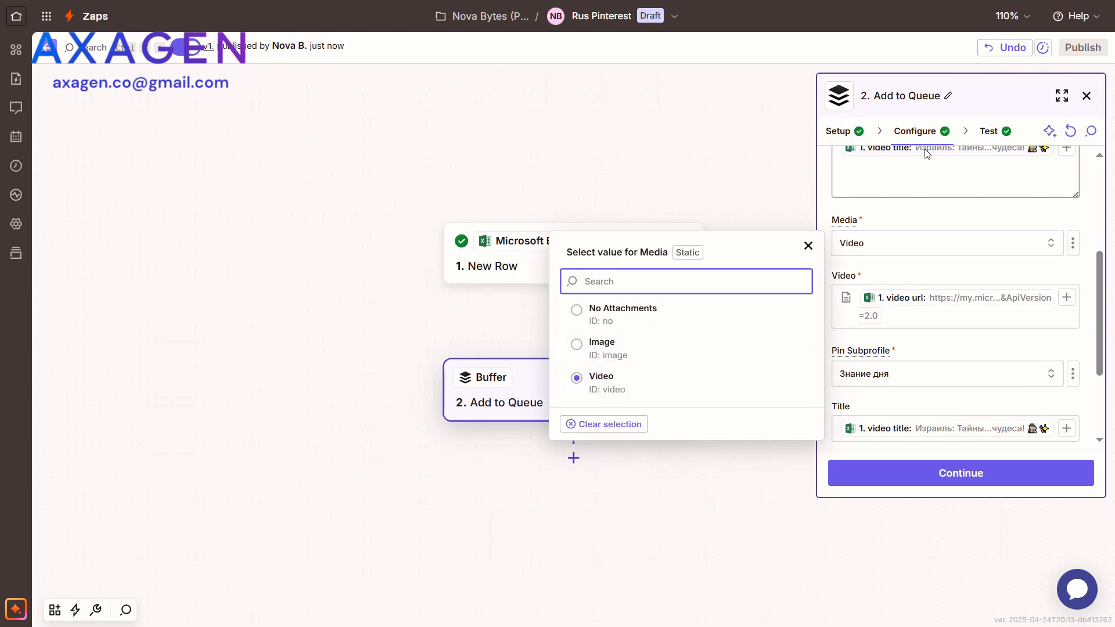
mouse_move(520, 290)
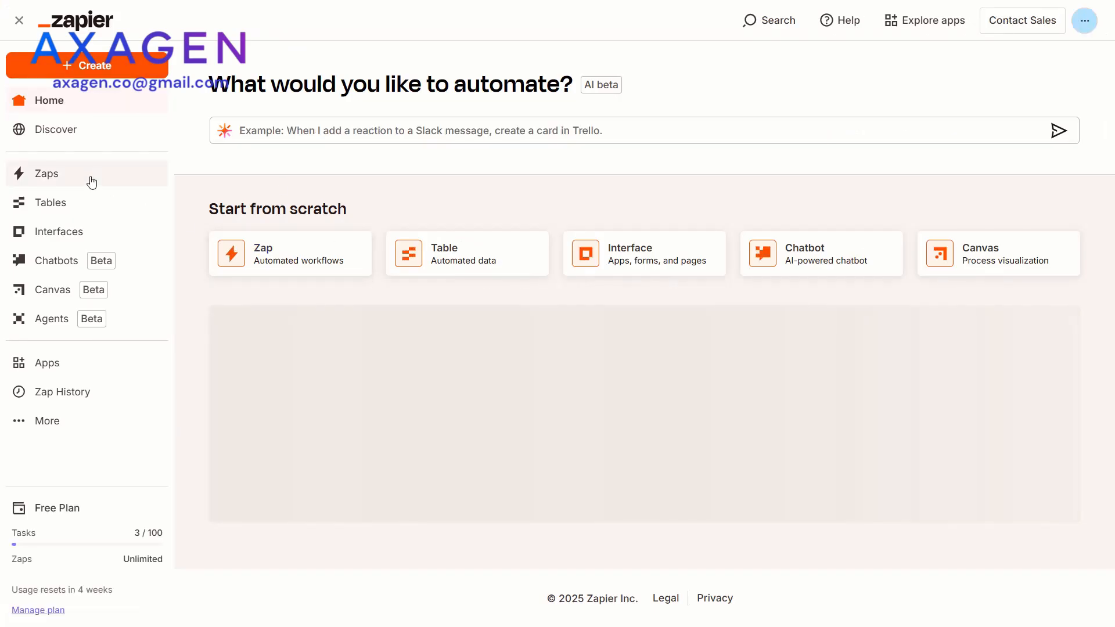
- Bring the Make scenario with its Excel, Facebook/Instagram and YouTube router branches back on screen
click(46, 174)
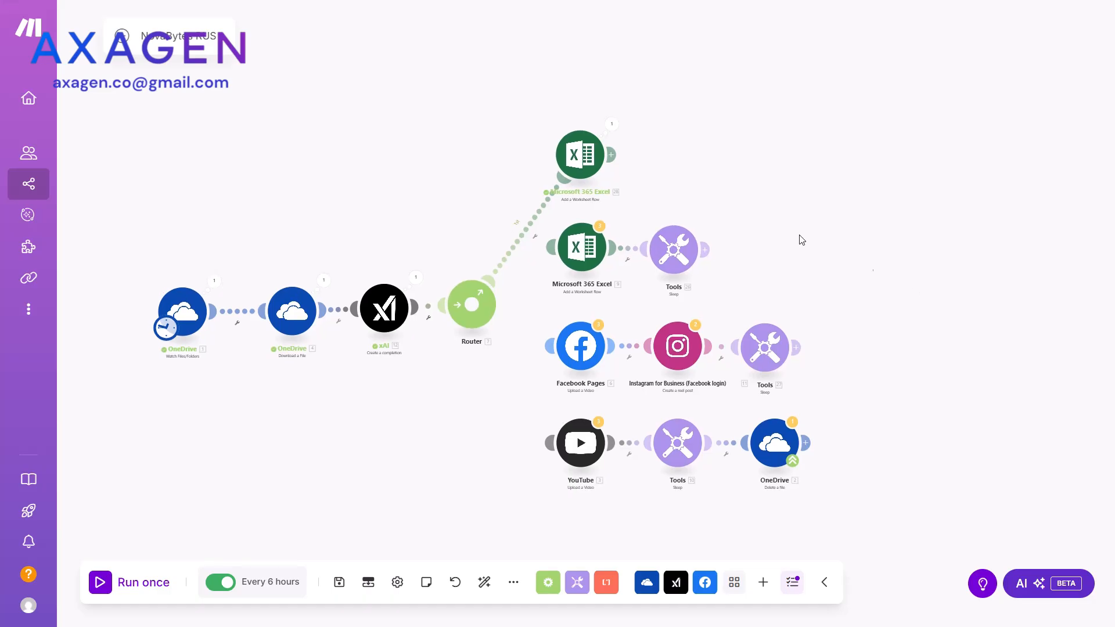
mouse_move(641, 270)
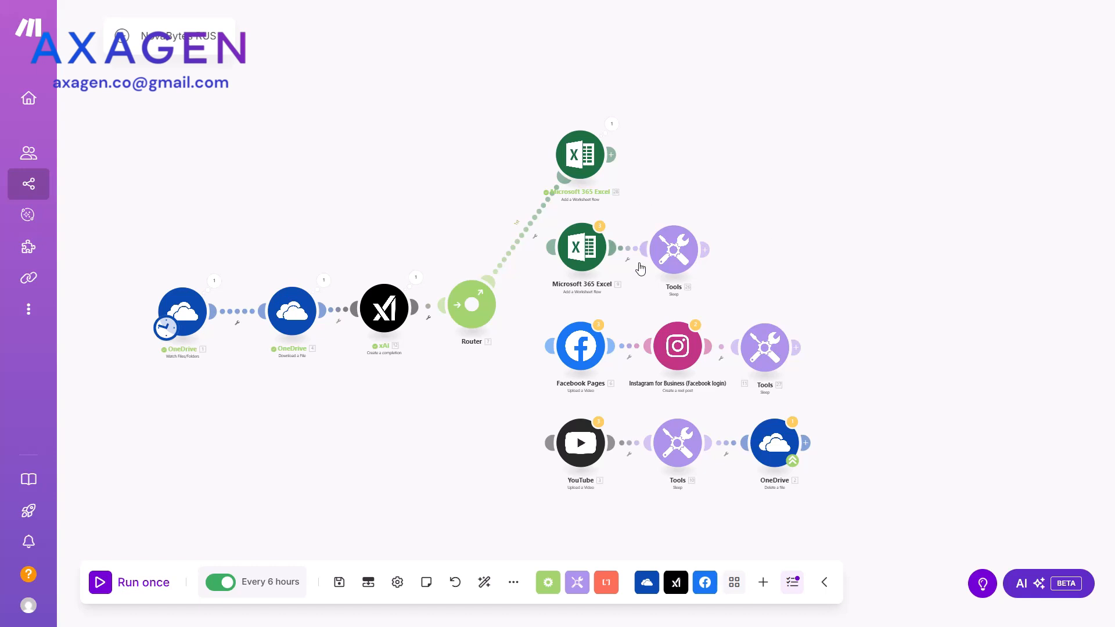
mouse_move(731, 476)
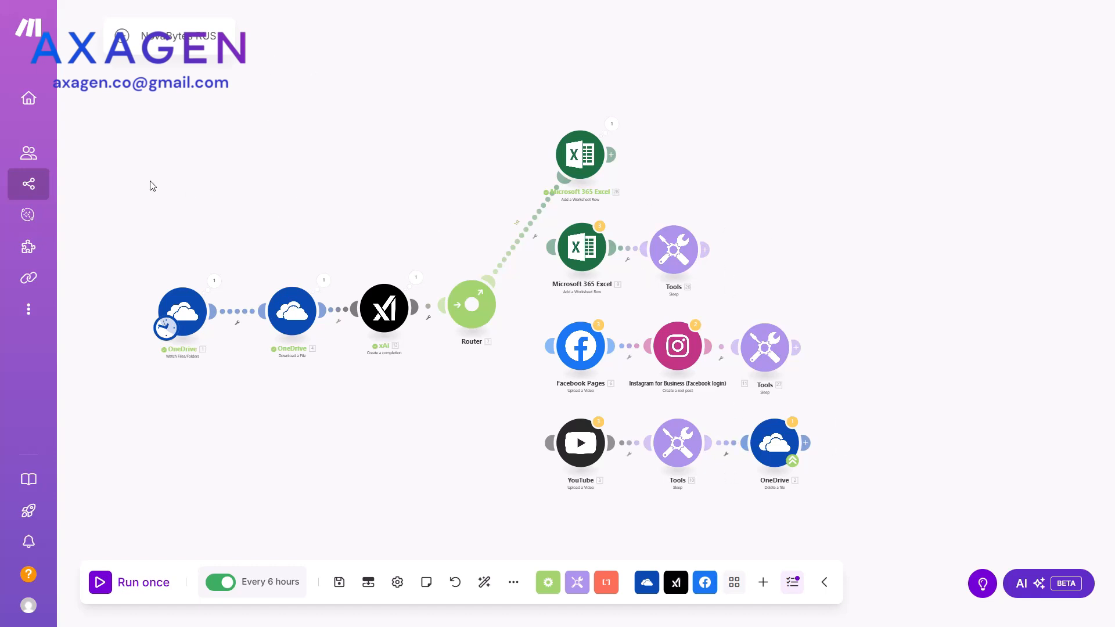
mouse_move(297, 432)
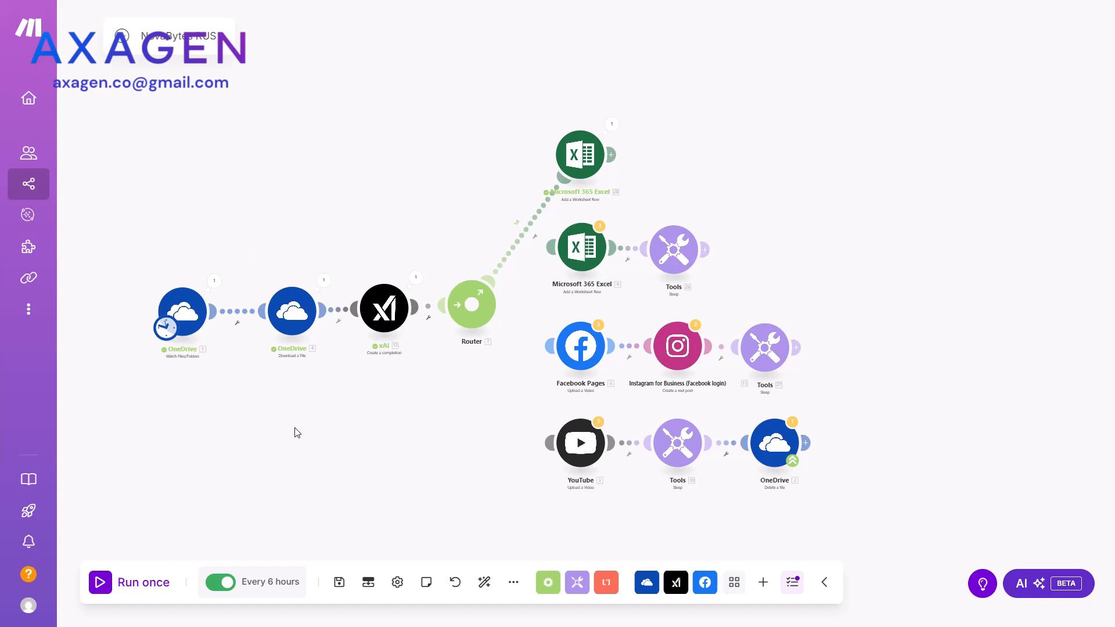
mouse_move(548, 346)
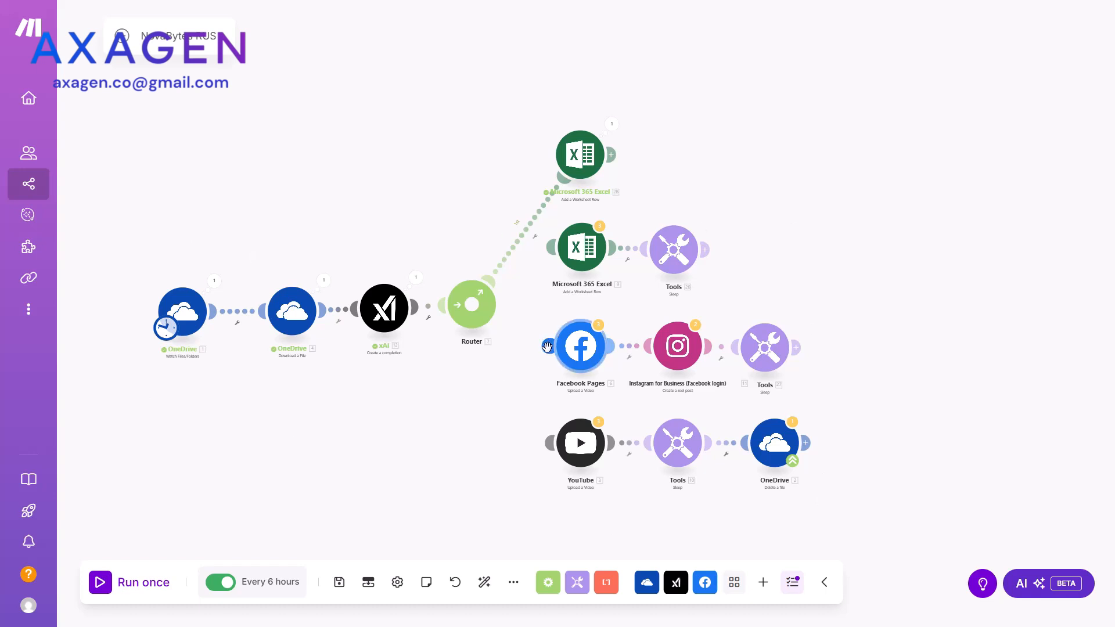
mouse_move(544, 344)
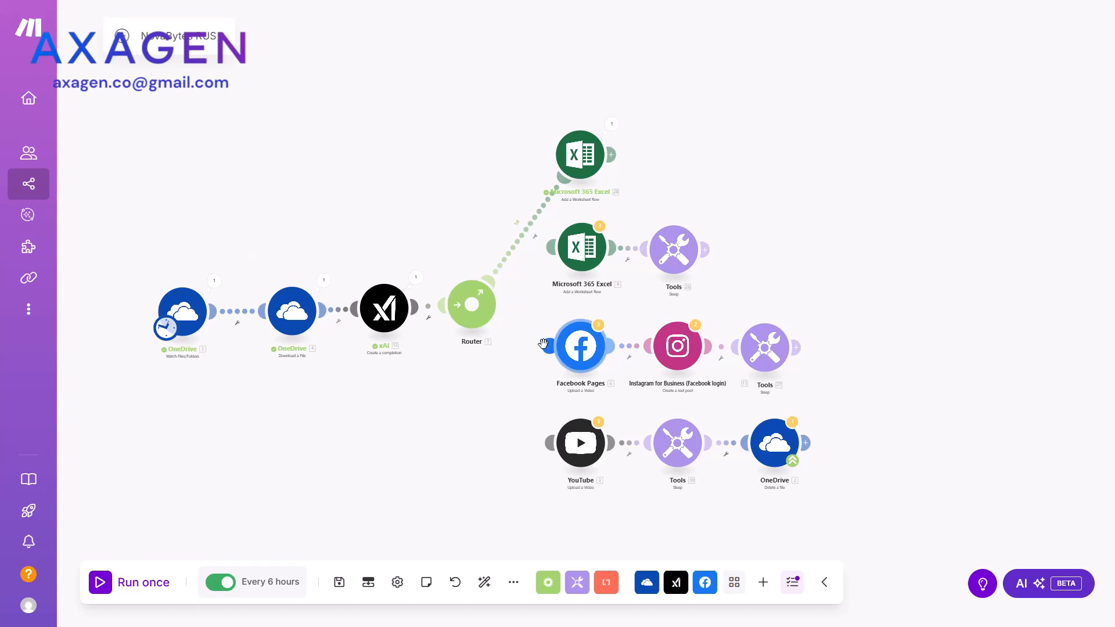
mouse_move(418, 372)
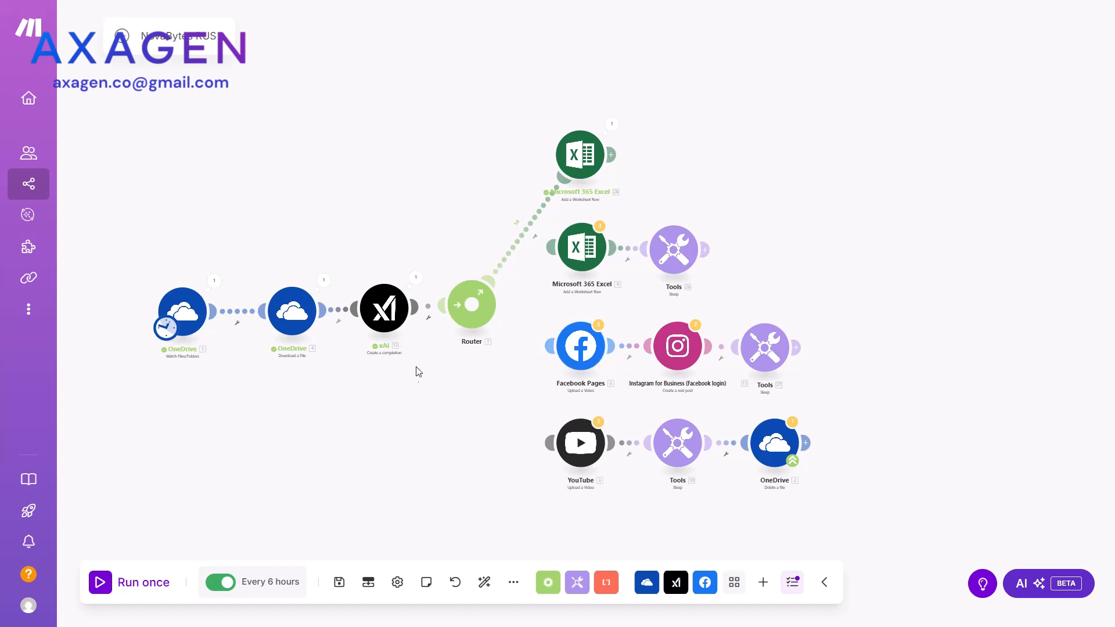
mouse_move(548, 346)
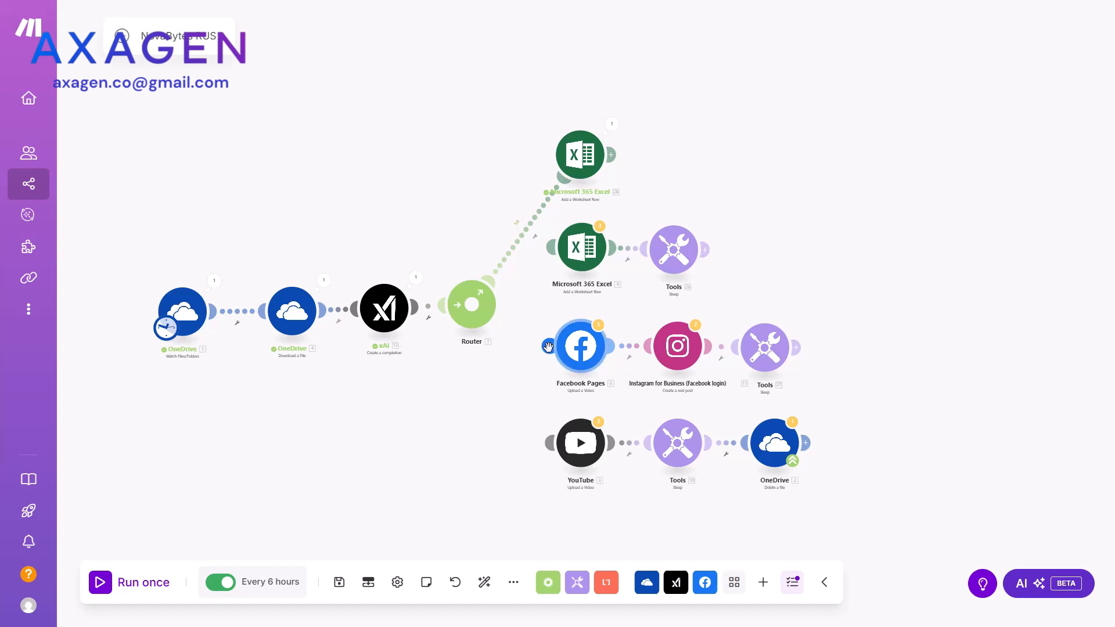